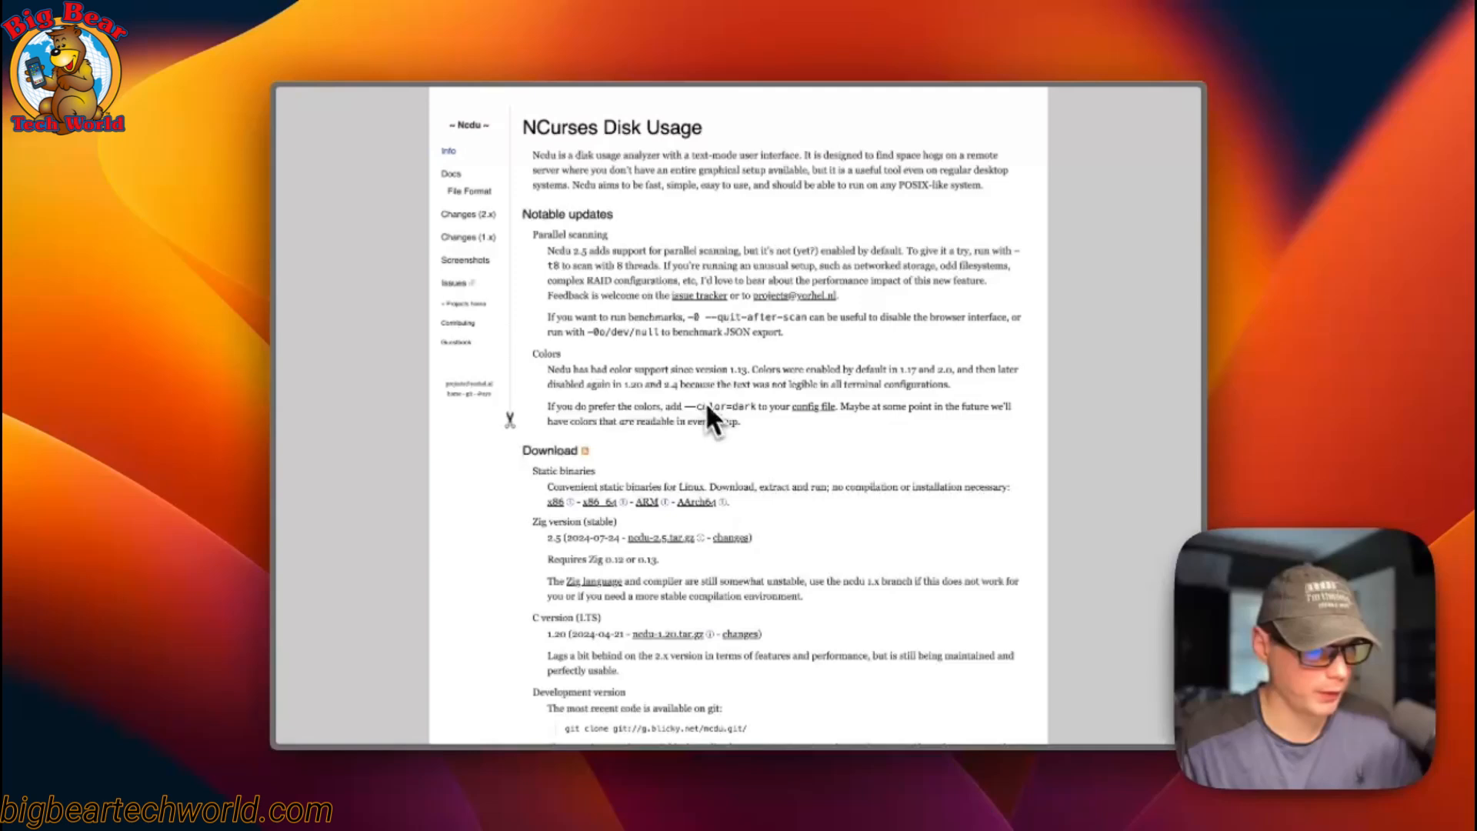
{"action": "mouse_move", "coordinate": [584, 188]}
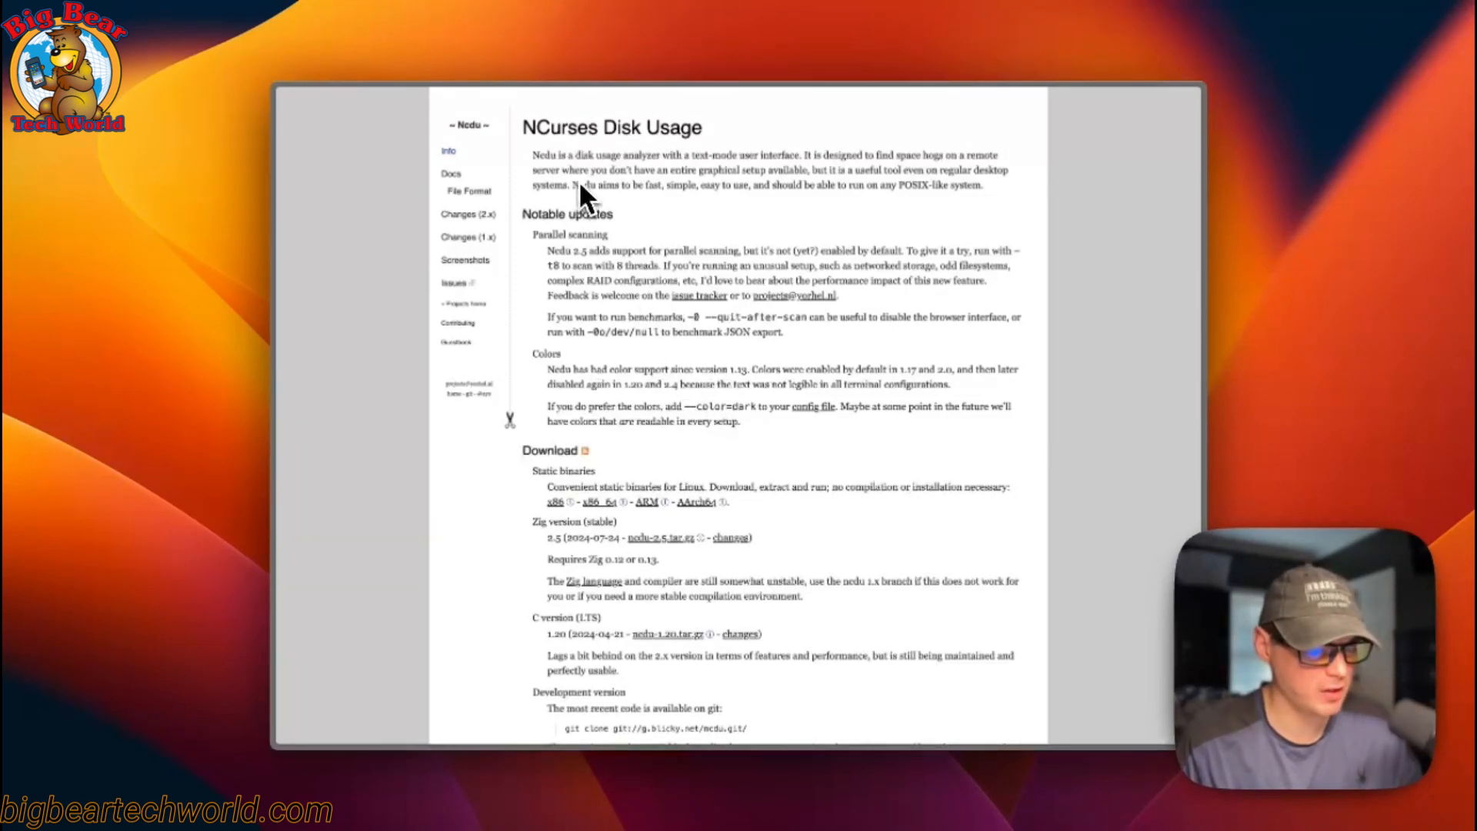
{"action": "mouse_move", "coordinate": [650, 179]}
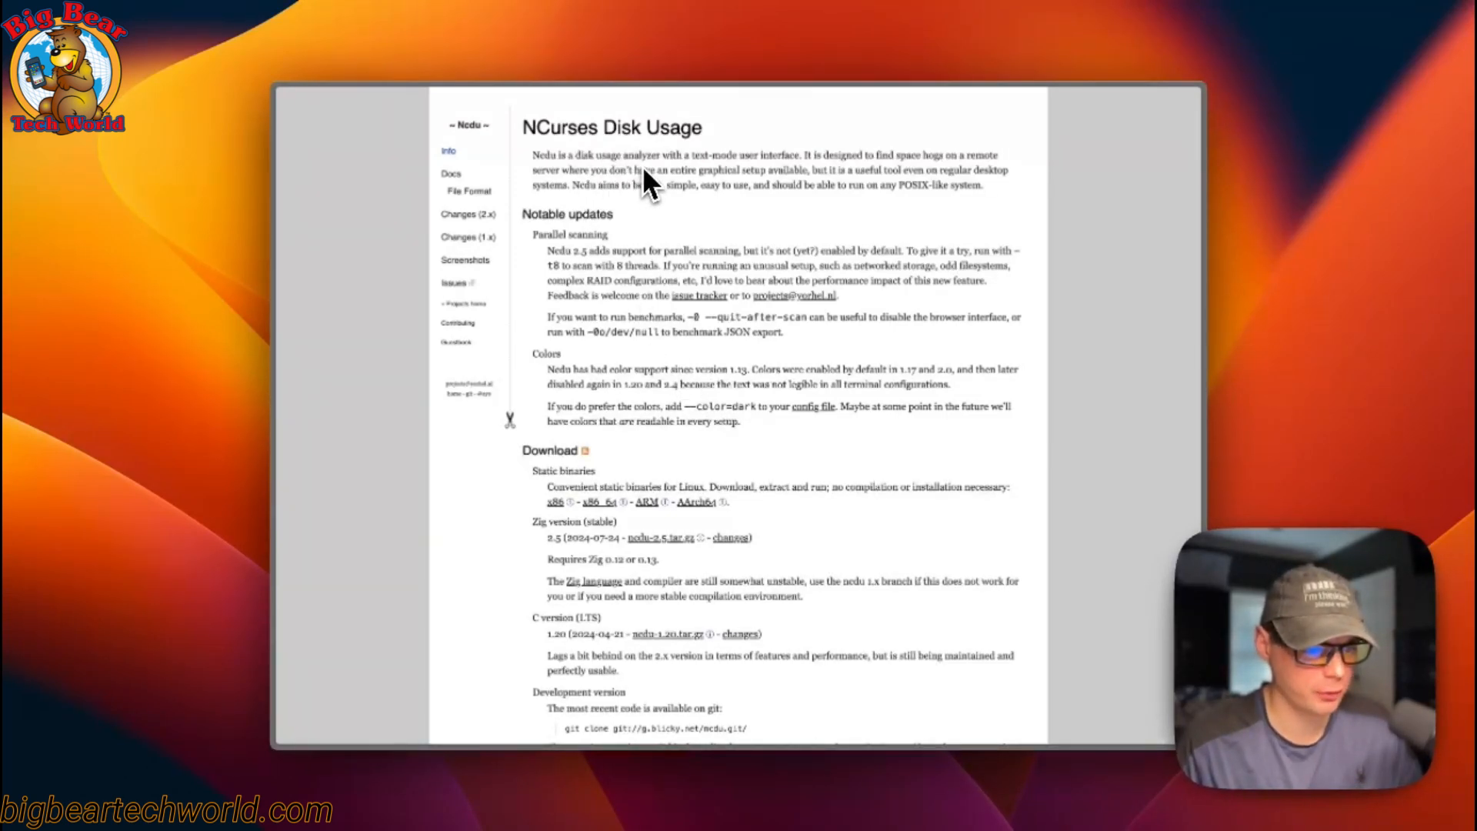
{"action": "mouse_move", "coordinate": [773, 181]}
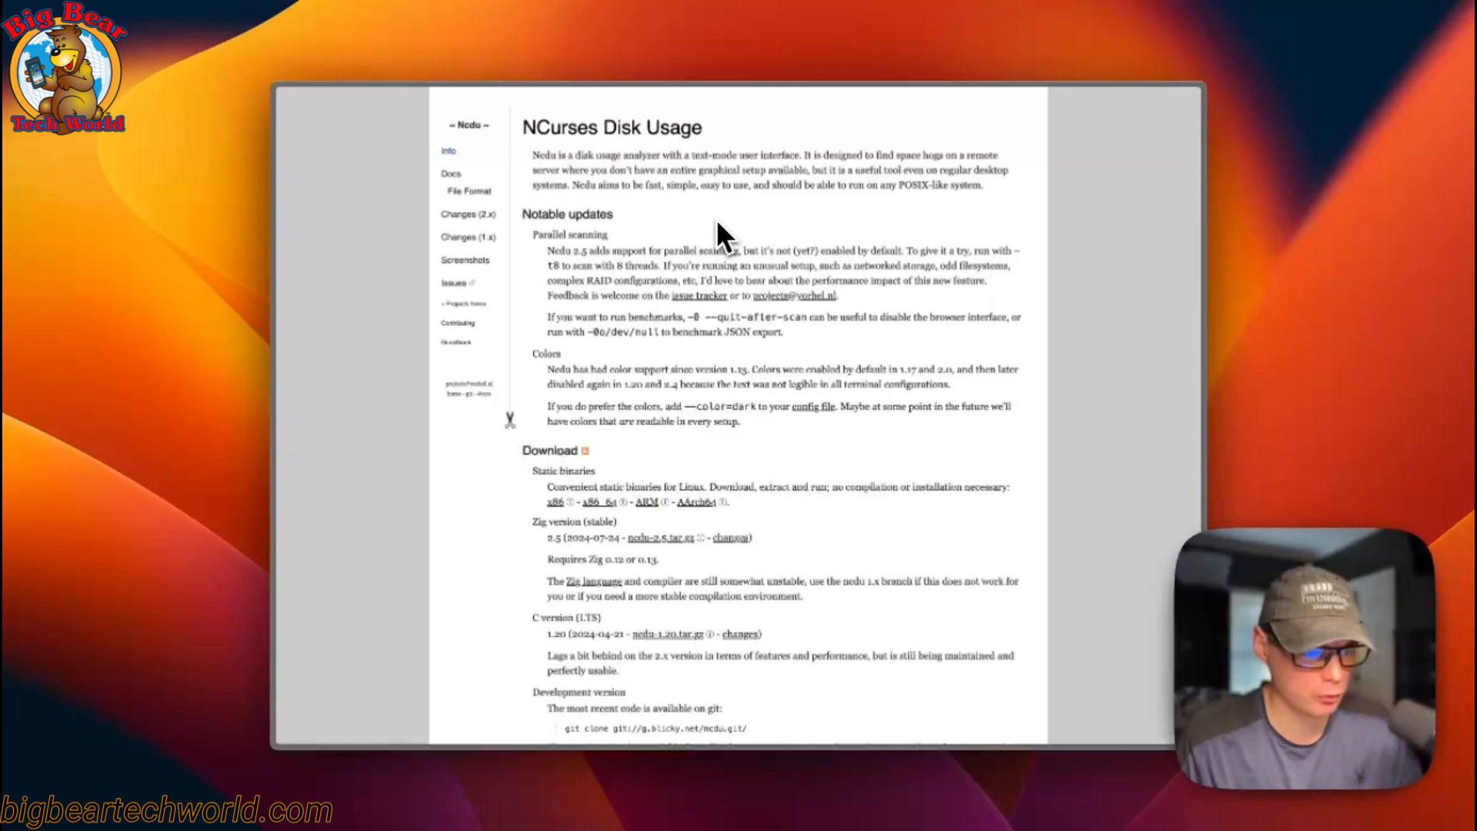
Step: Search the repository files for ncdu and open the how-to-install-ncdu-on-portainer folder
{"action": "scroll", "scroll_direction": "down", "scroll_amount": 3}
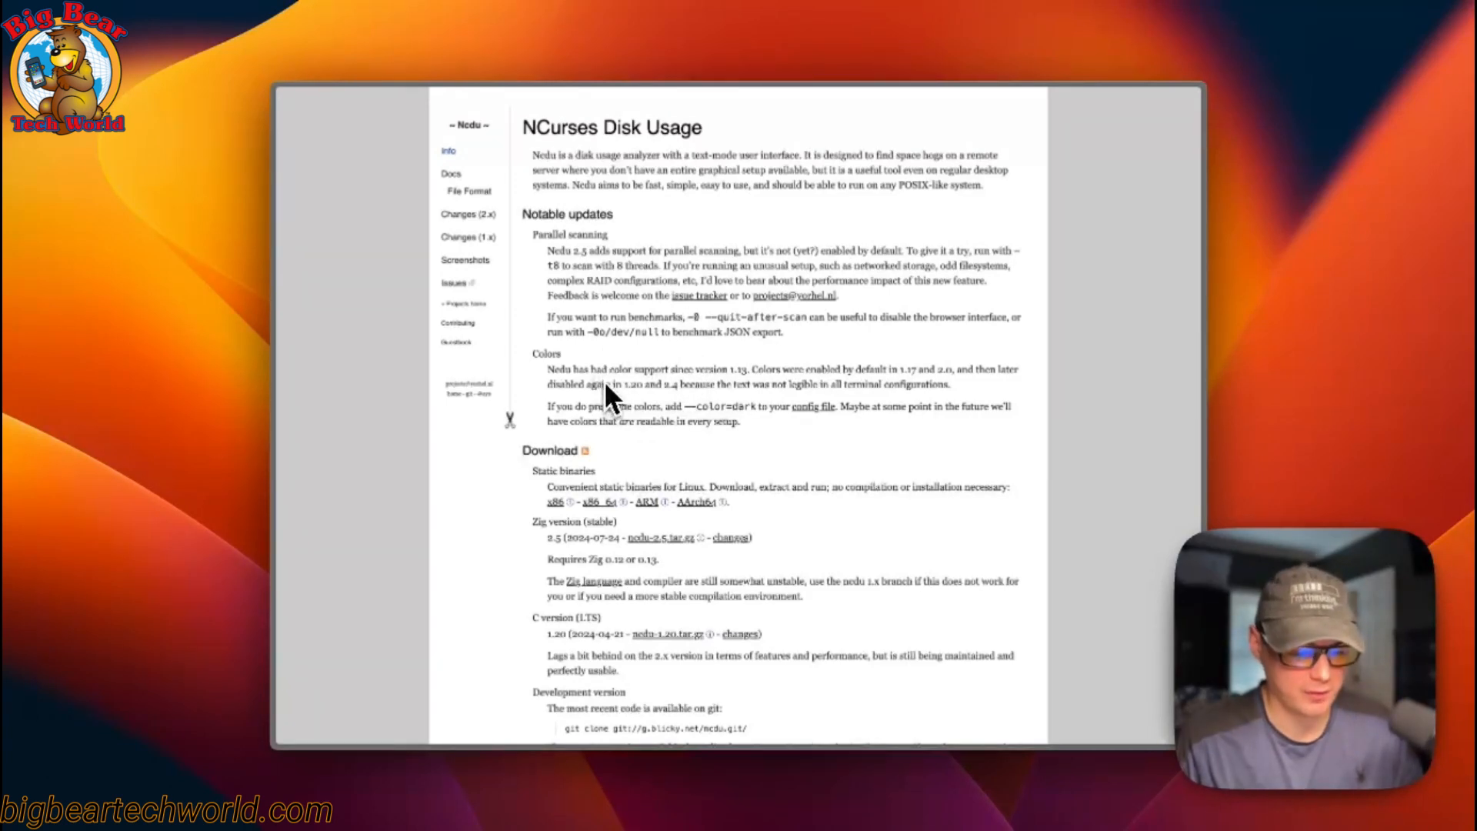
{"action": "mouse_move", "coordinate": [626, 436]}
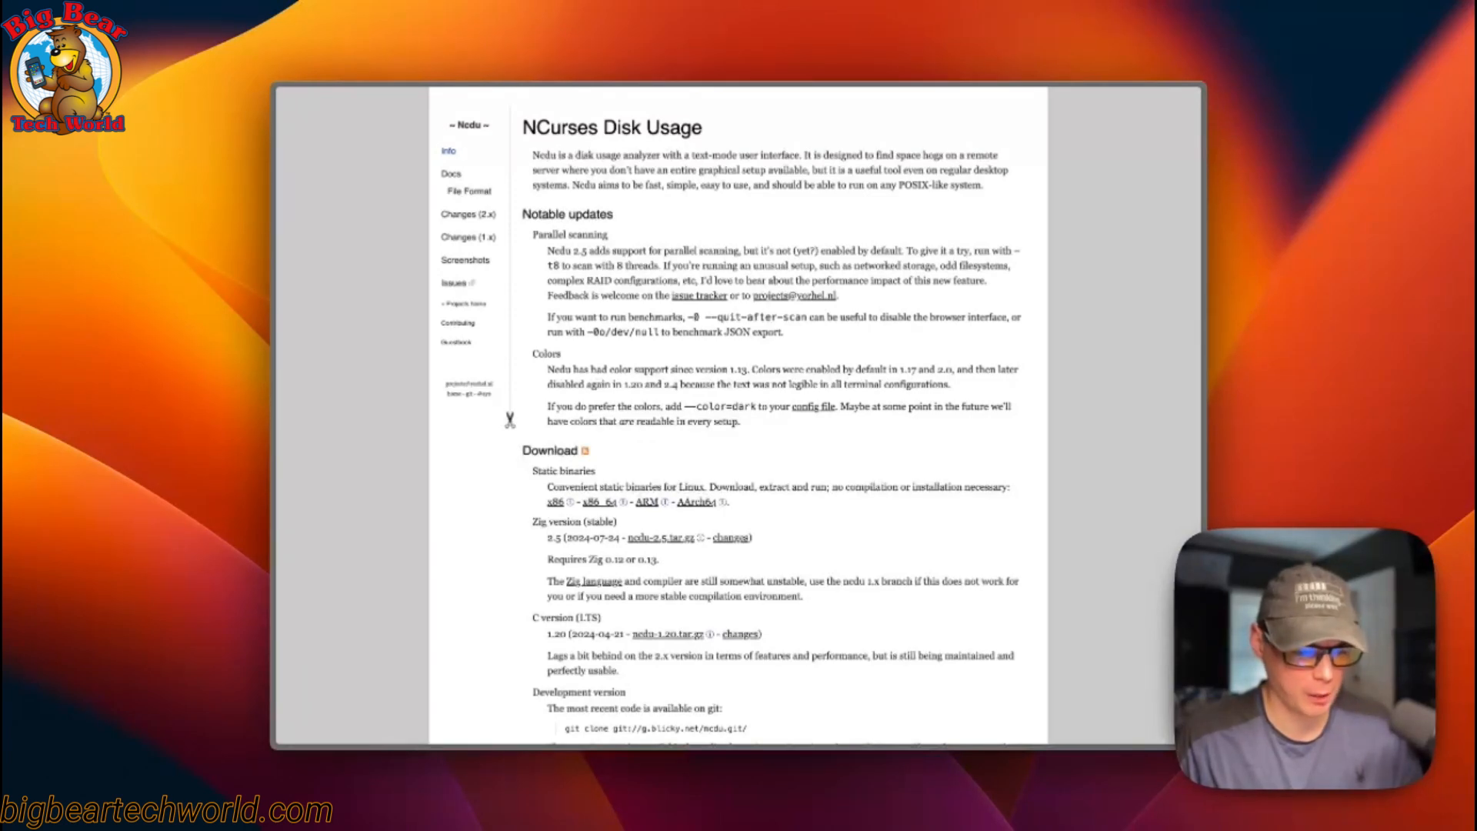
{"action": "mouse_move", "coordinate": [625, 452]}
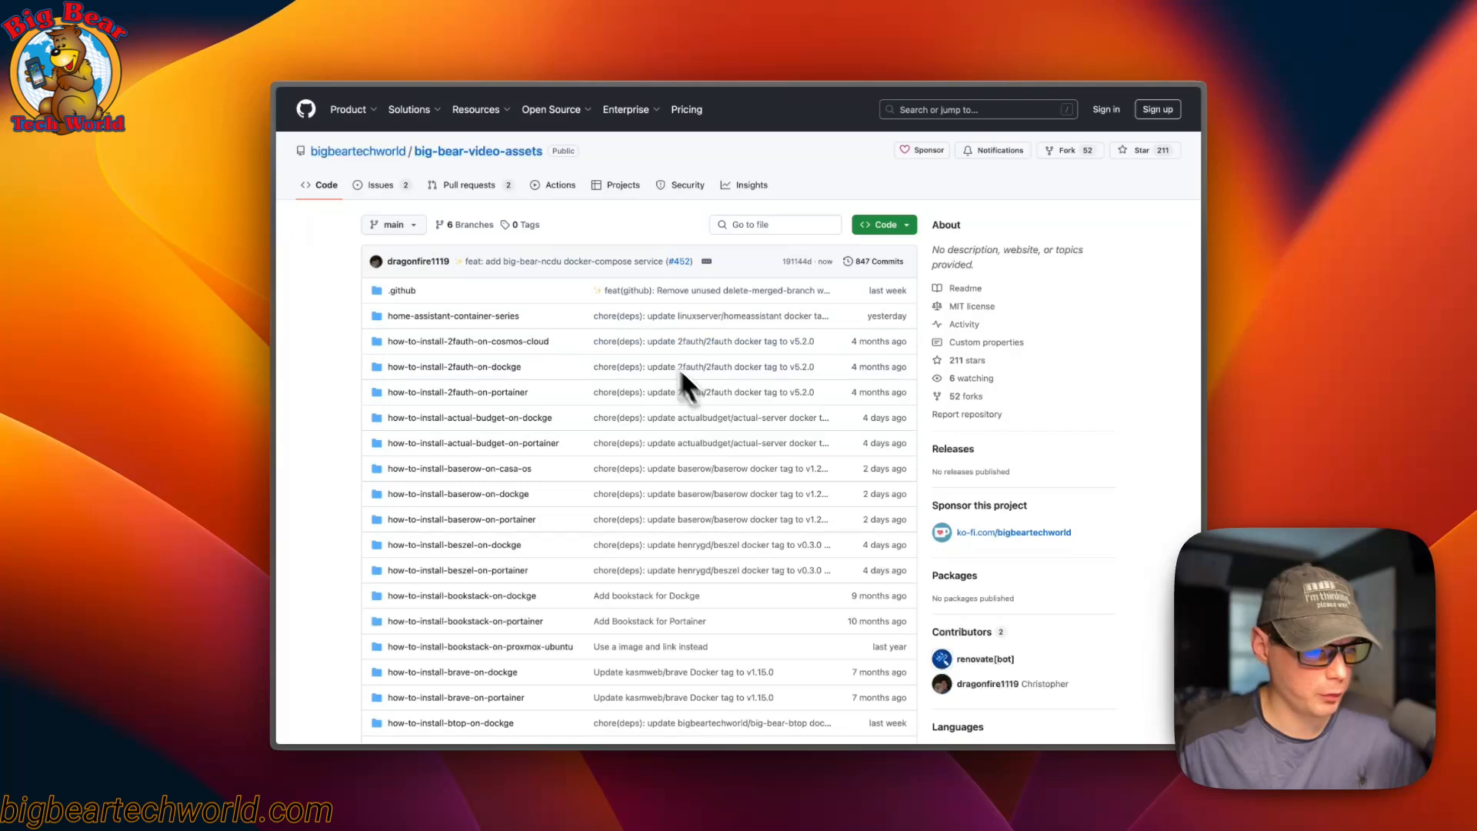
{"action": "mouse_move", "coordinate": [457, 340]}
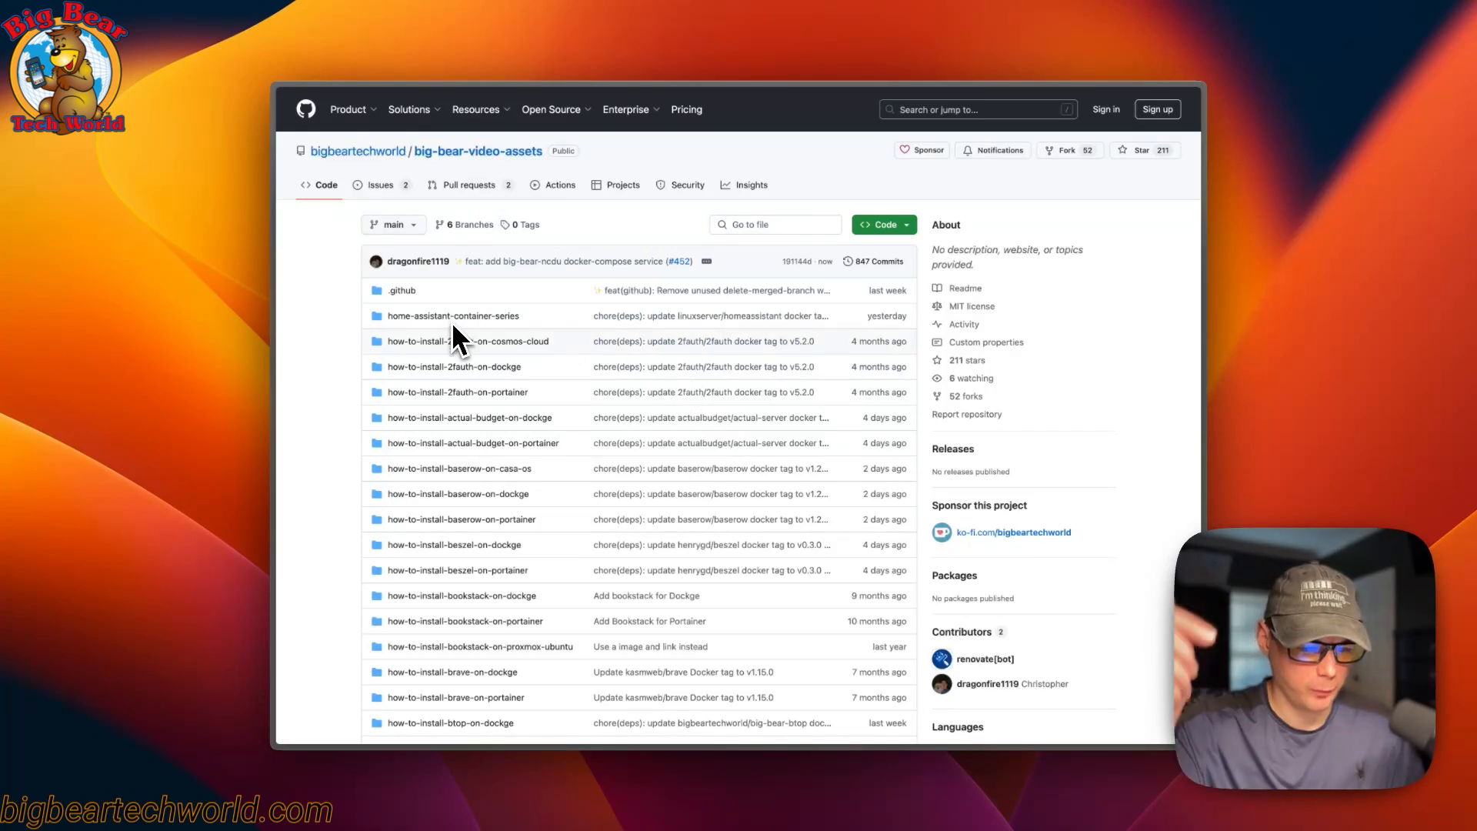
{"action": "key", "text": "ctrl+plus"}
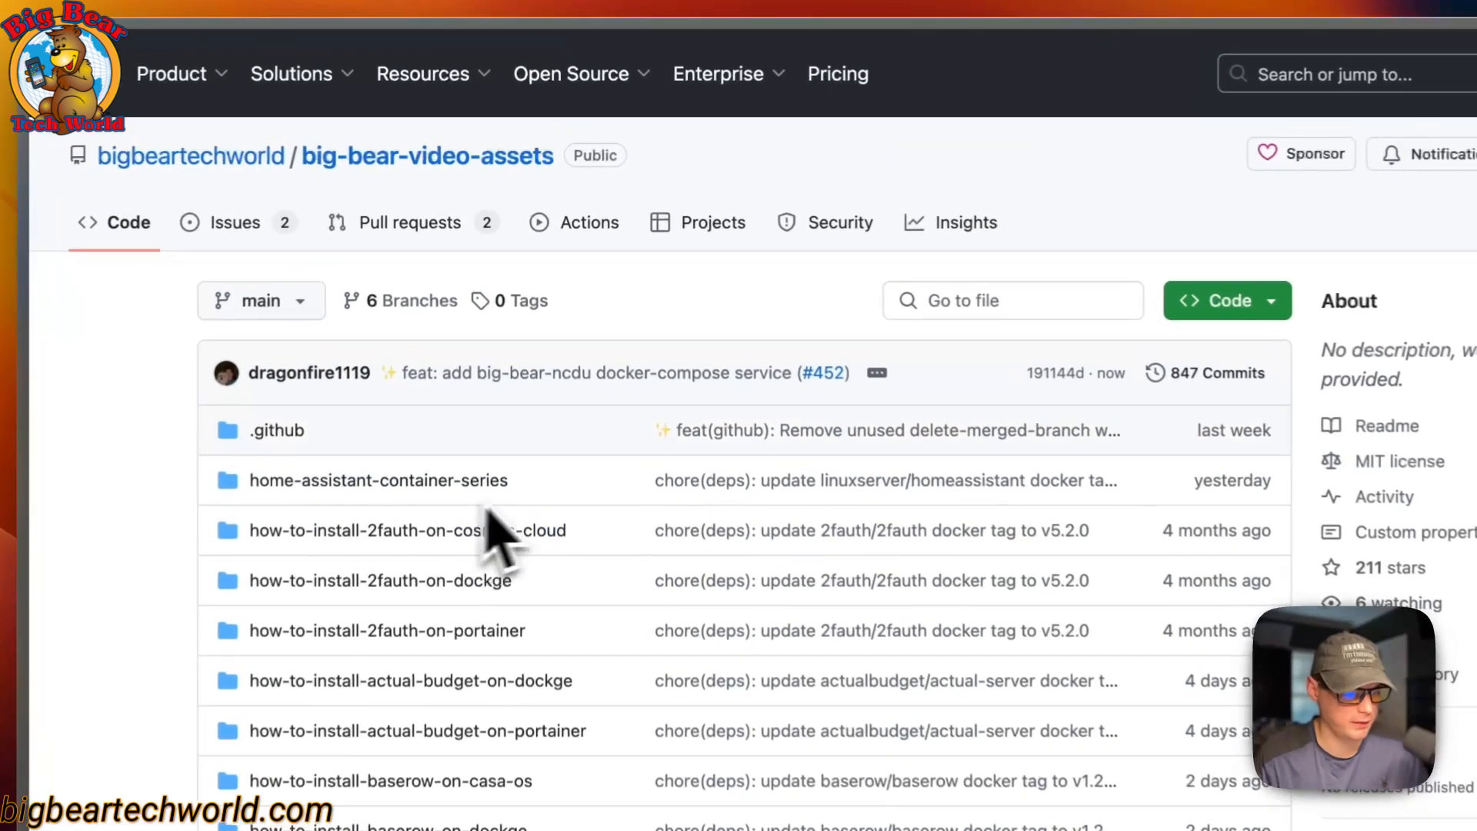
{"action": "scroll", "scroll_direction": "down", "scroll_amount": 3}
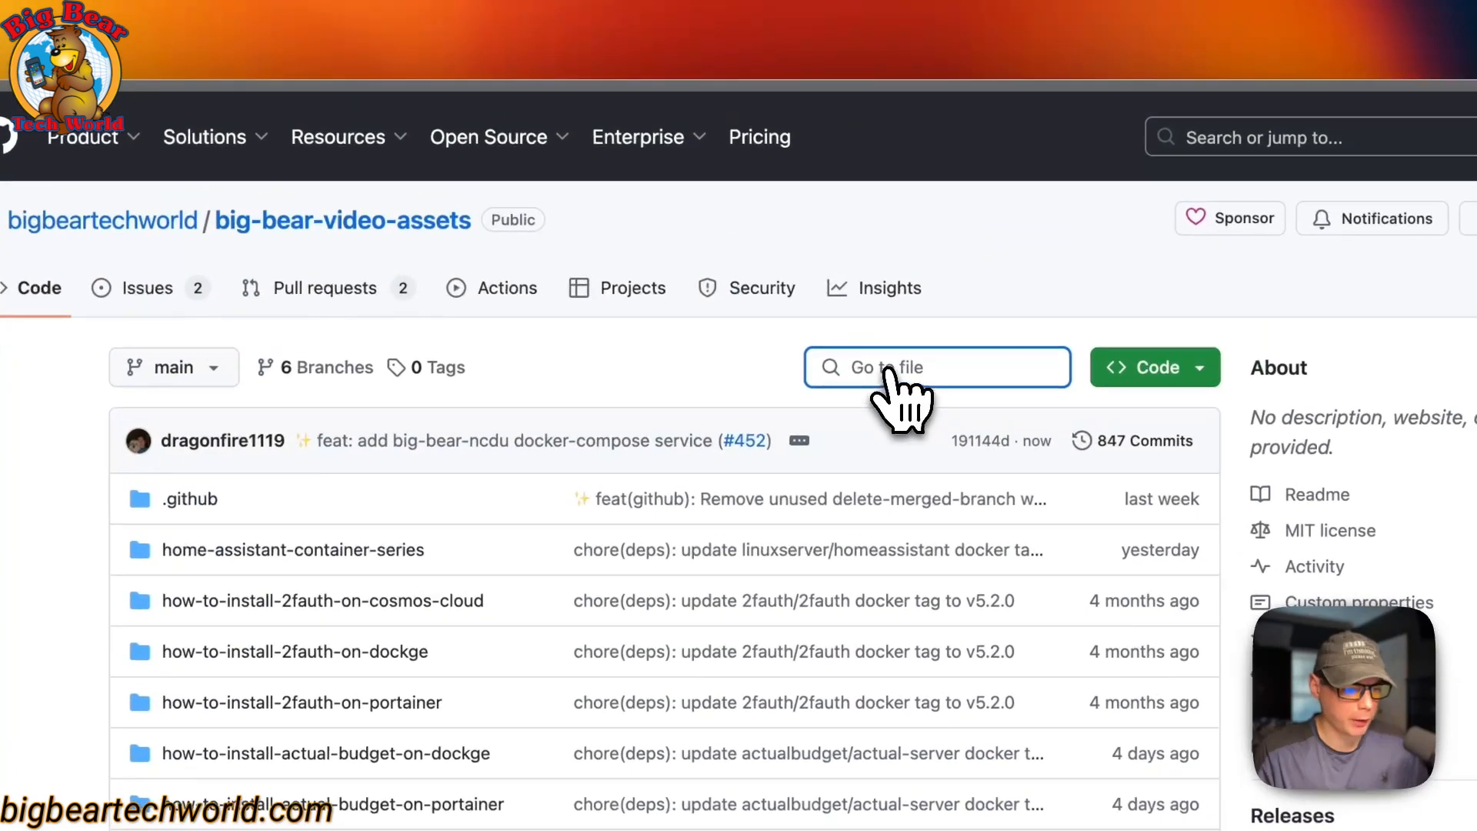
{"action": "type", "text": "ncdu"}
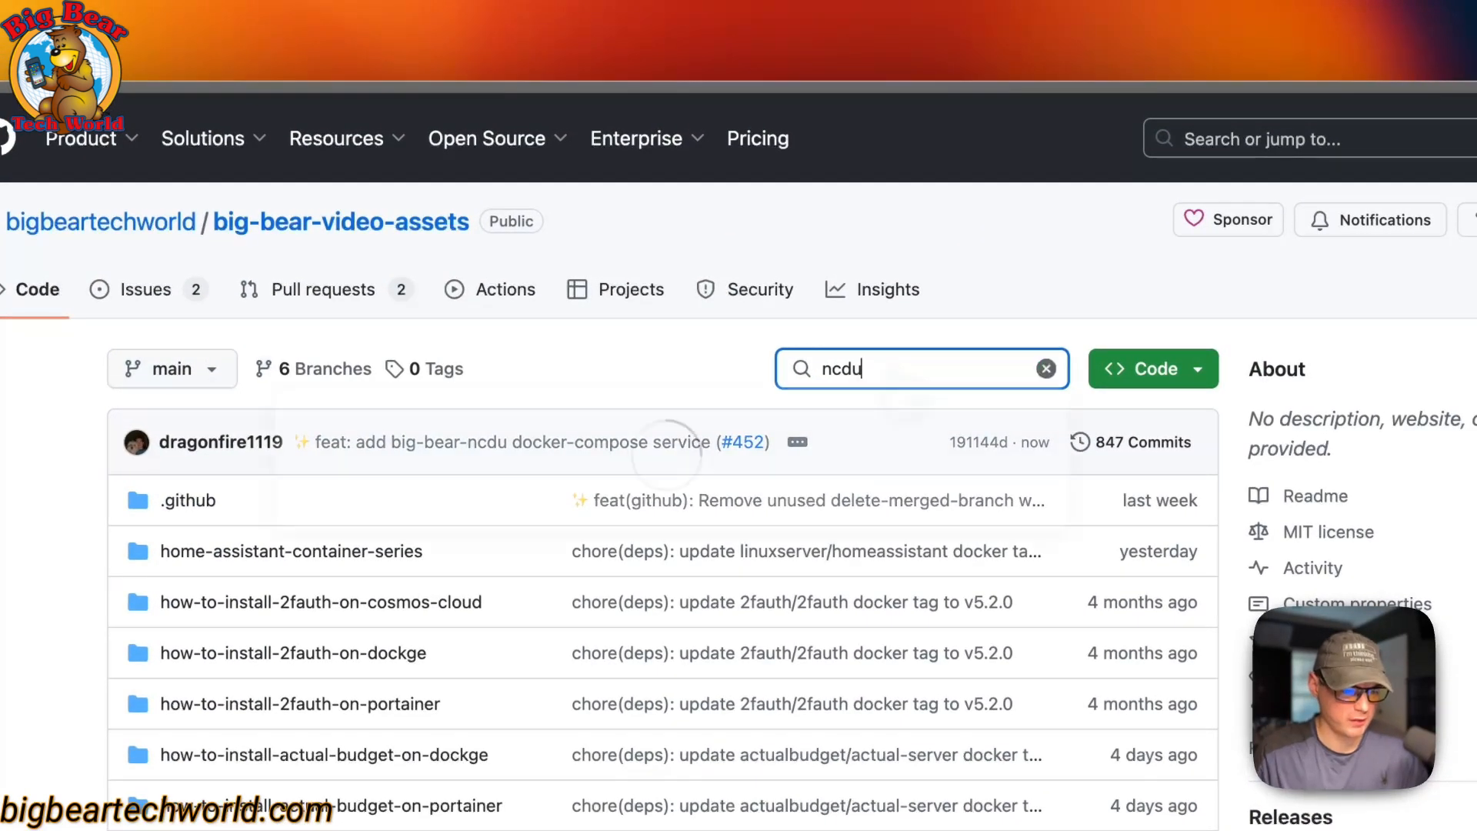
{"action": "left_click", "coordinate": [922, 369]}
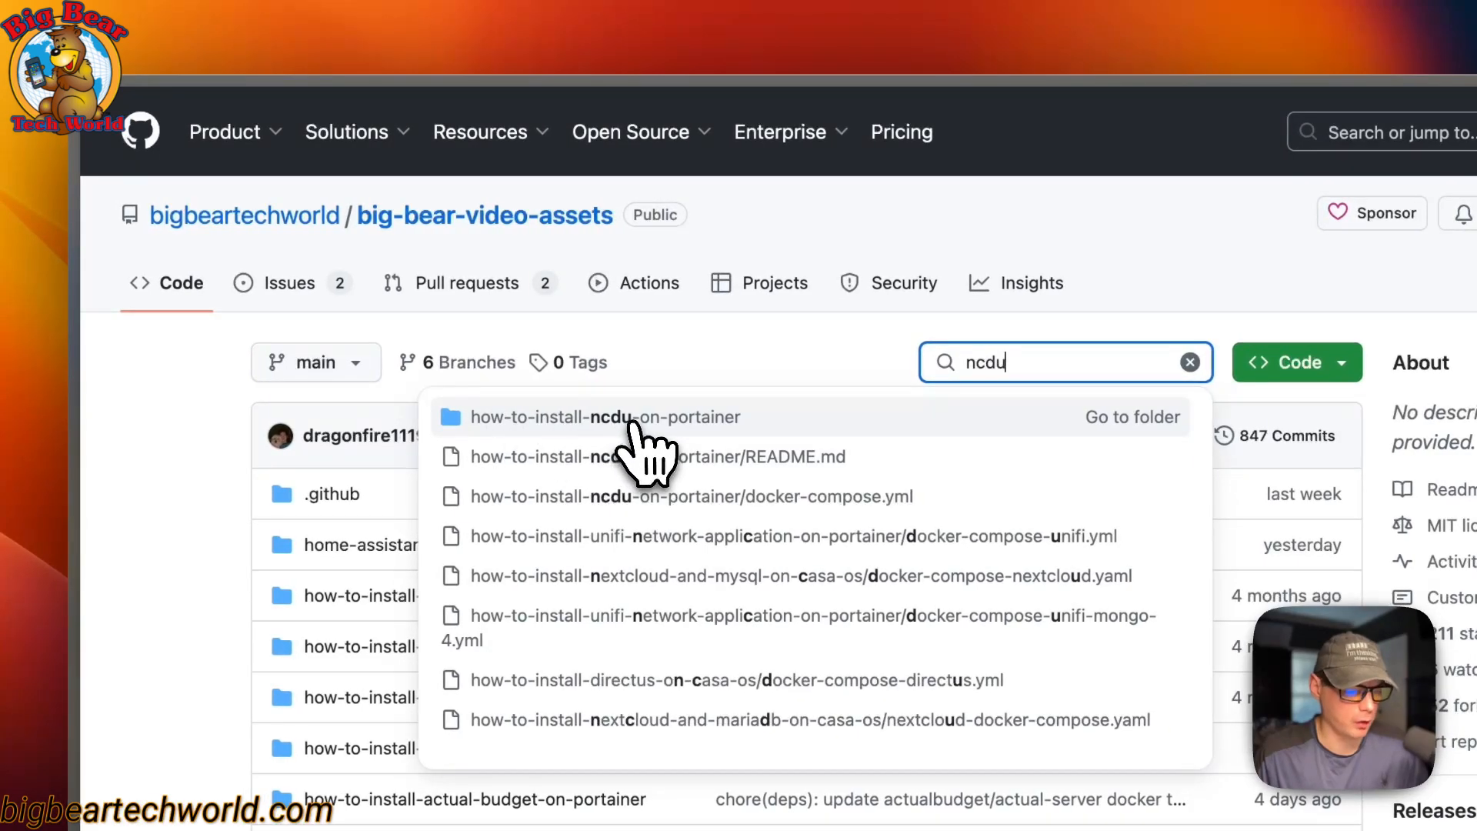
{"action": "left_click", "coordinate": [603, 416]}
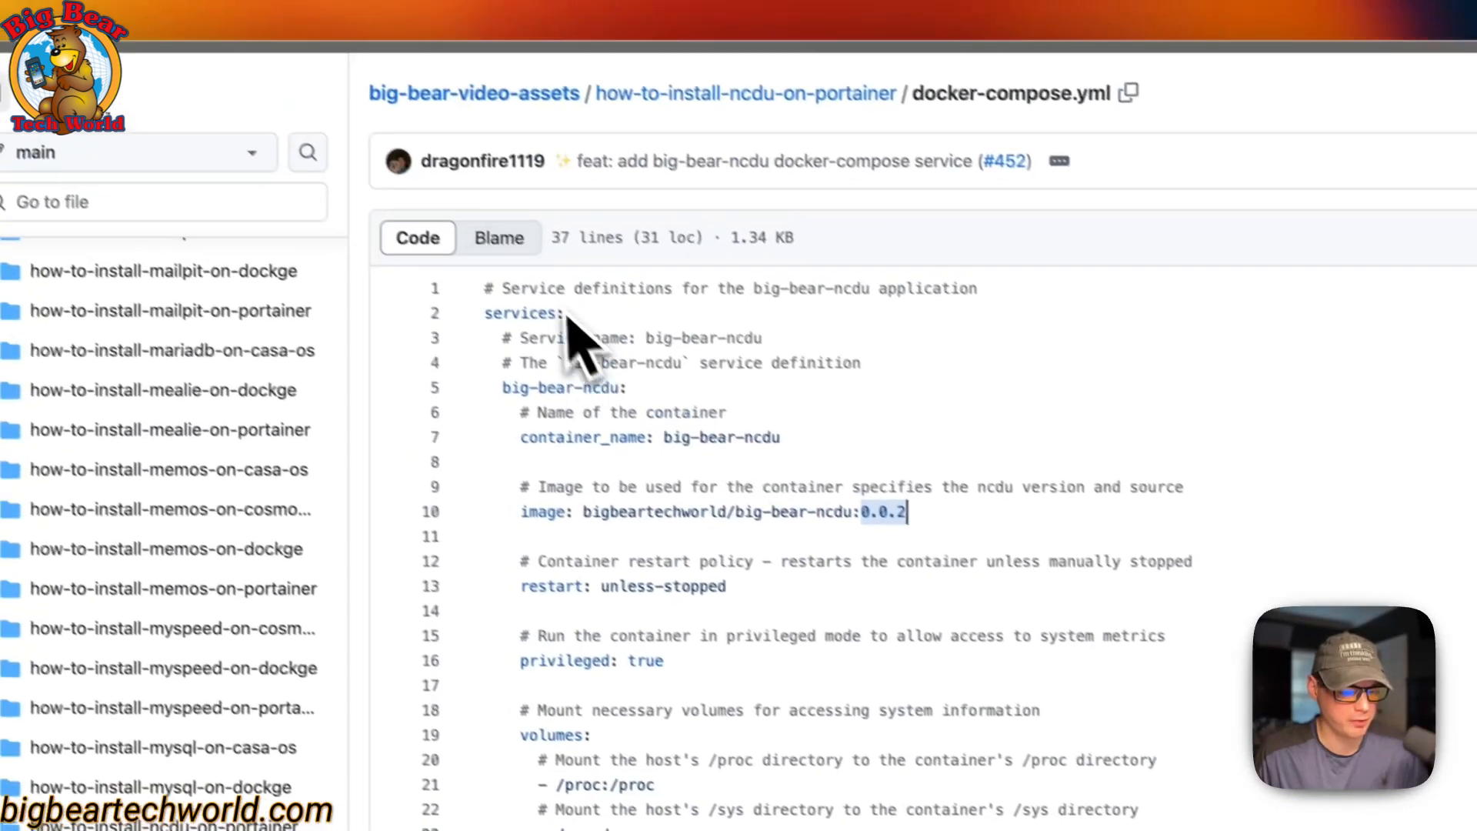
Step: Review docker-compose.yml, highlighting the /dev mount, port 7681 mapping and /:/portainer root mount
{"action": "scroll", "scroll_direction": "down", "scroll_amount": 3}
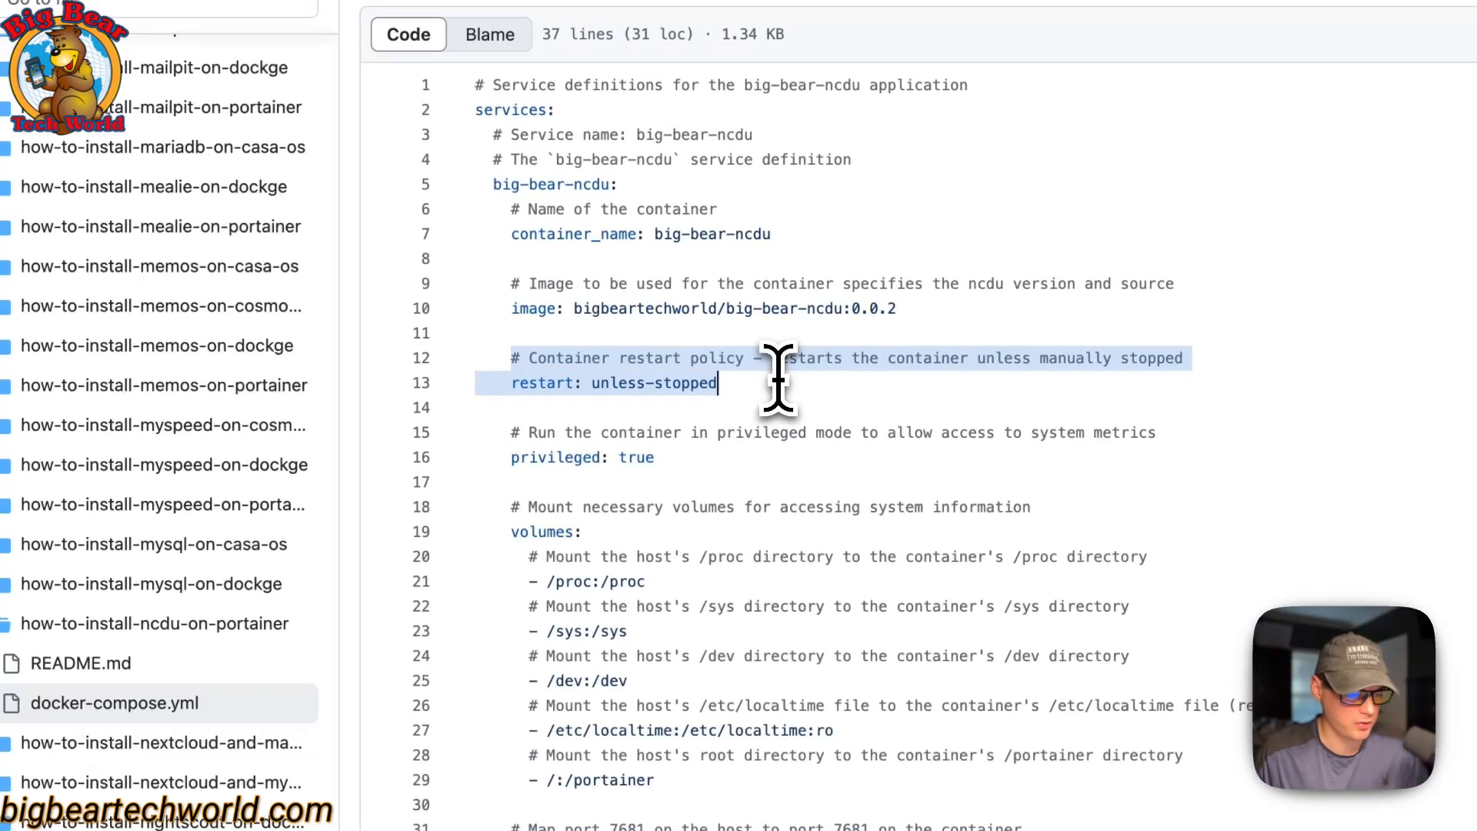
{"action": "mouse_move", "coordinate": [521, 448]}
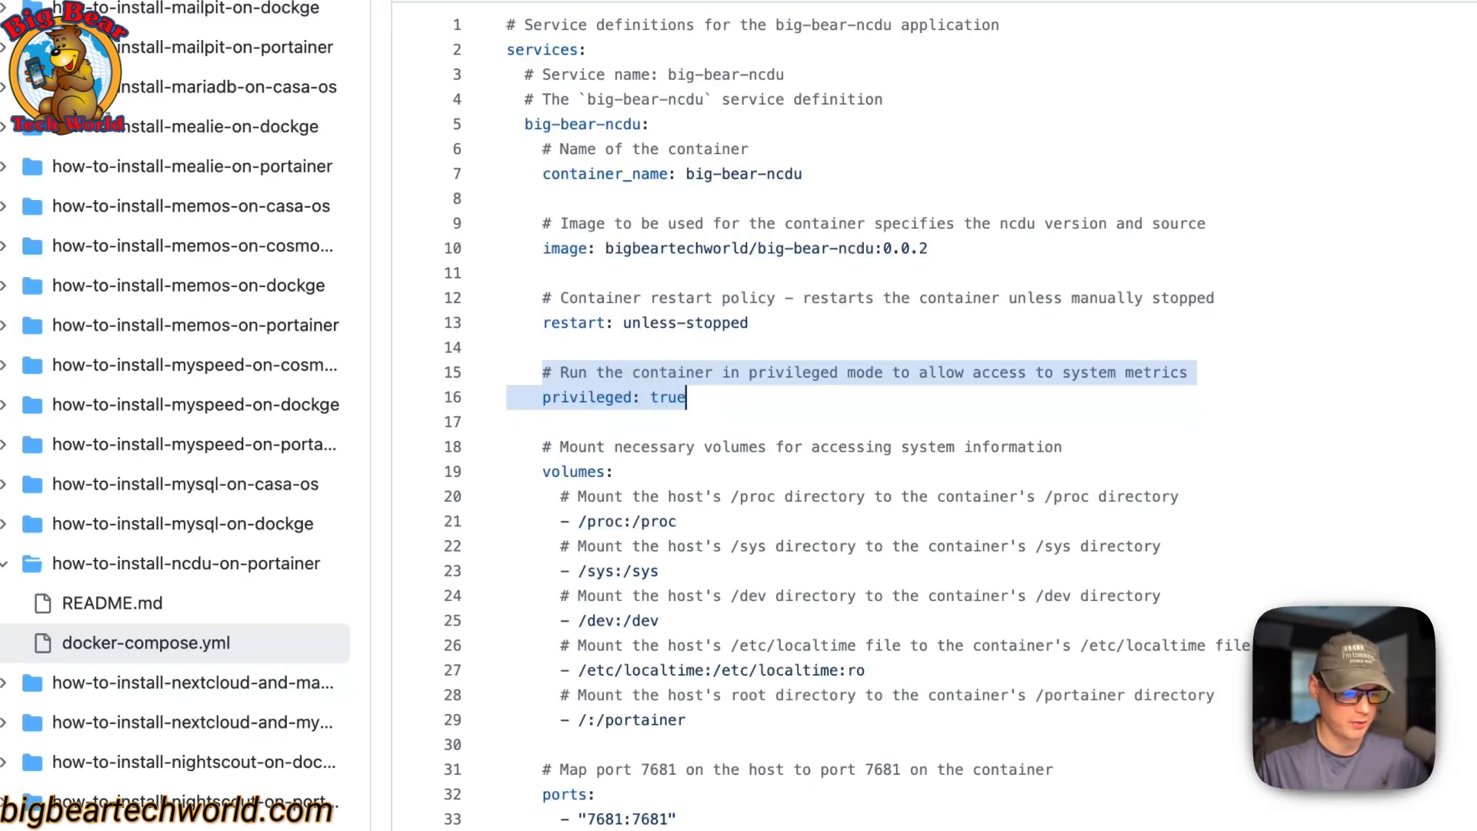
{"action": "mouse_move", "coordinate": [655, 397]}
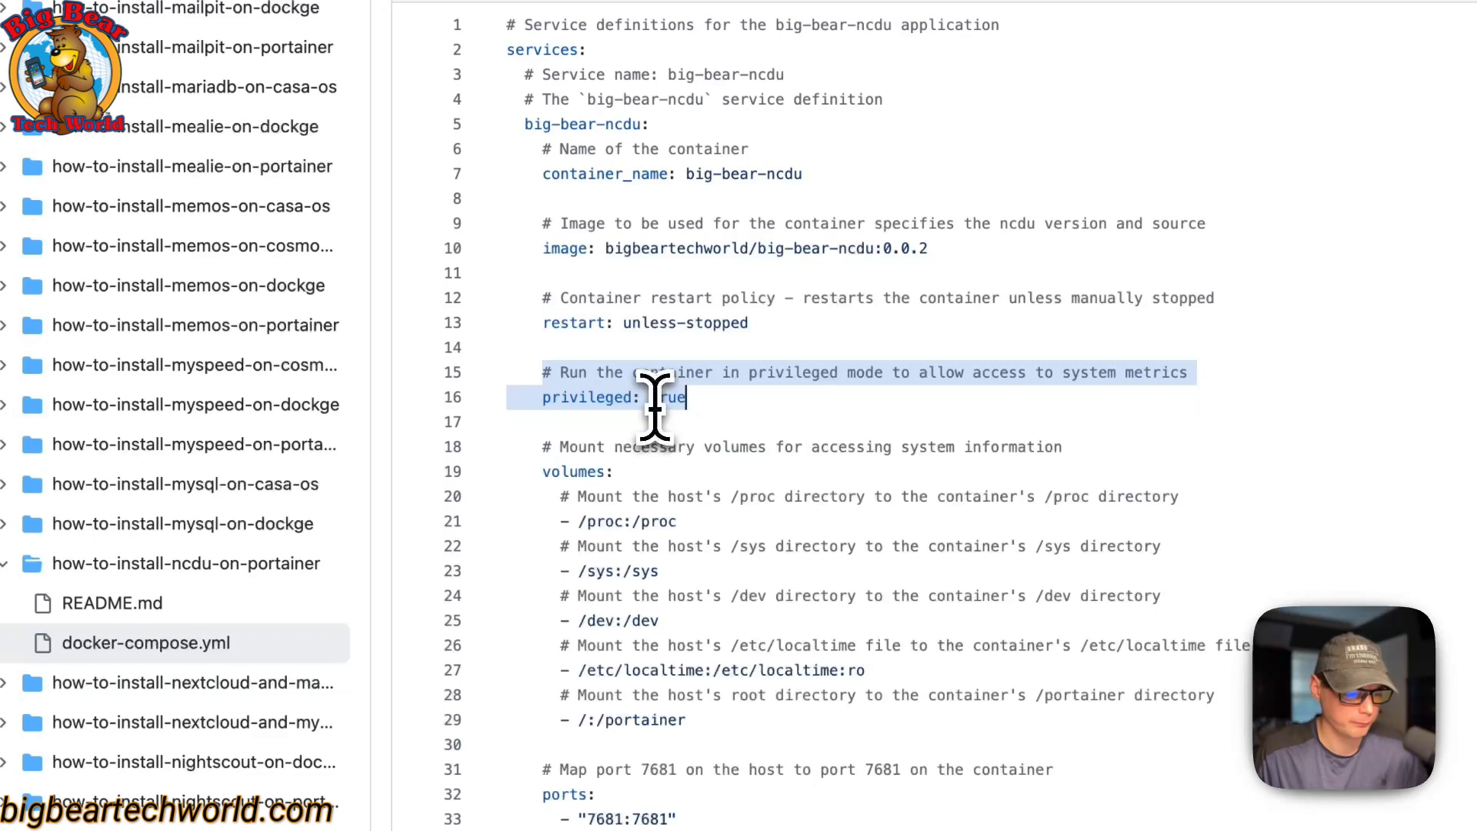
{"action": "scroll", "scroll_direction": "down", "scroll_amount": 3}
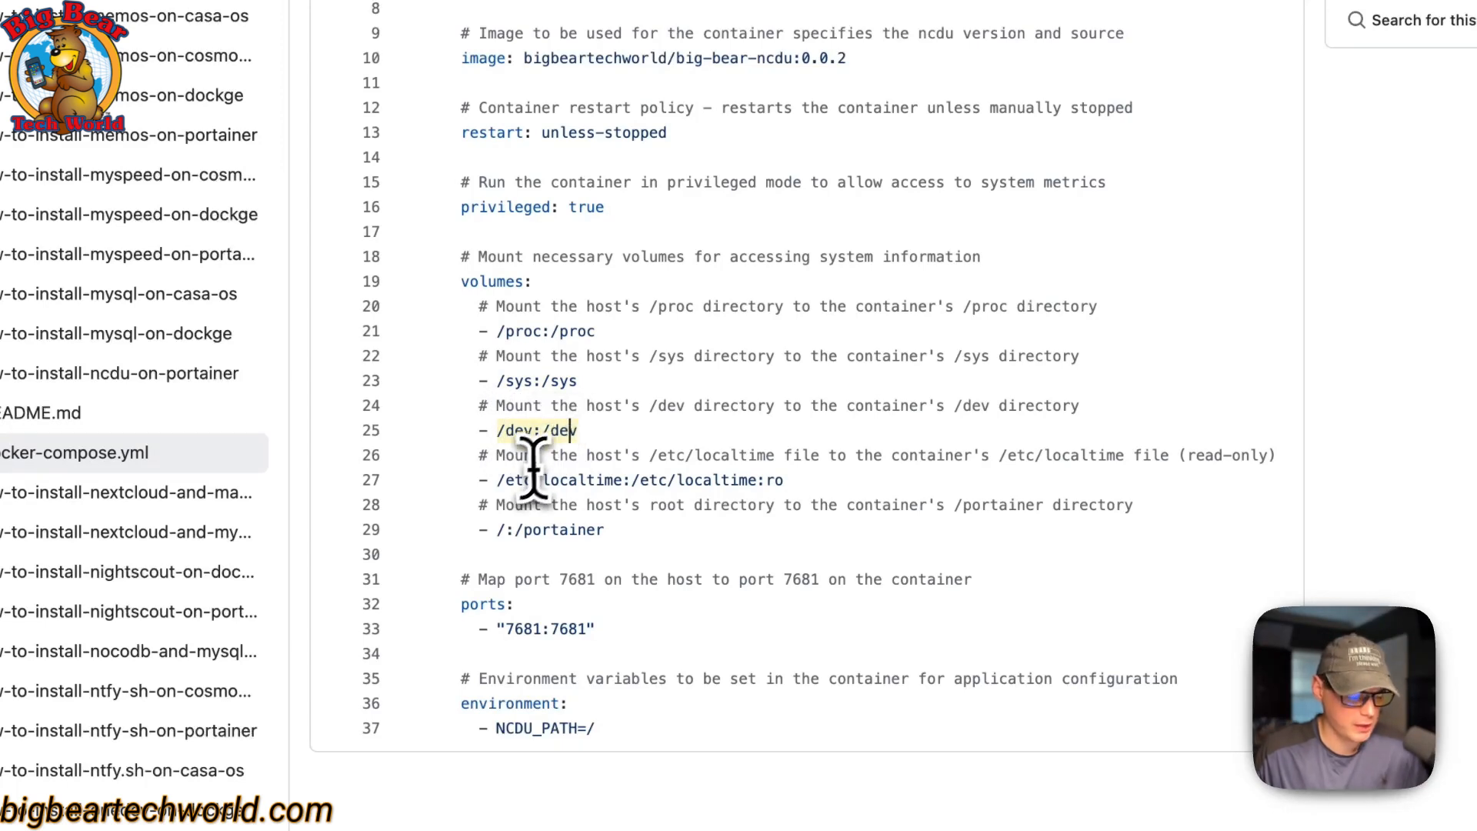
{"action": "left_click", "coordinate": [659, 479]}
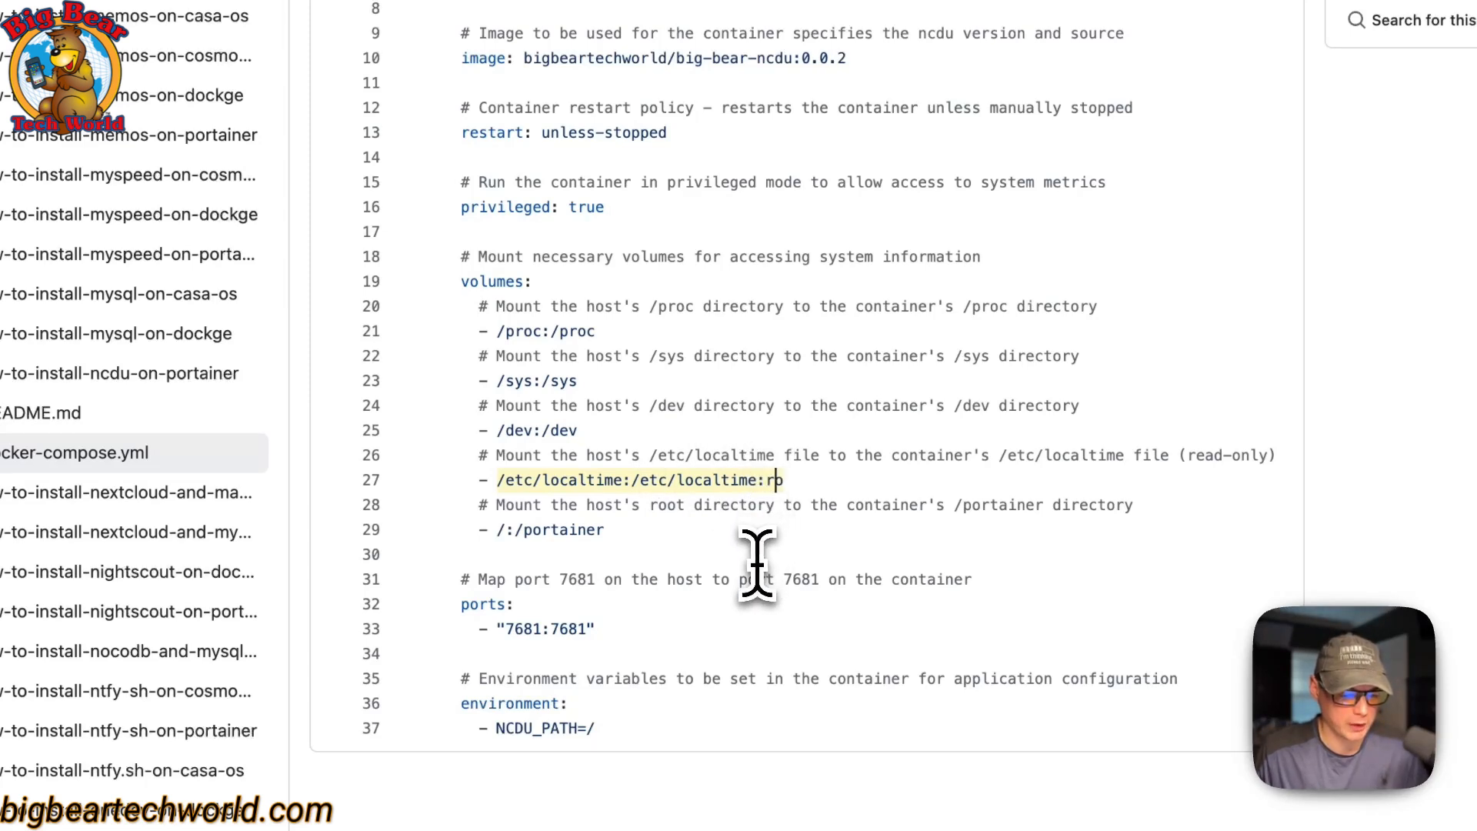
{"action": "mouse_move", "coordinate": [485, 532]}
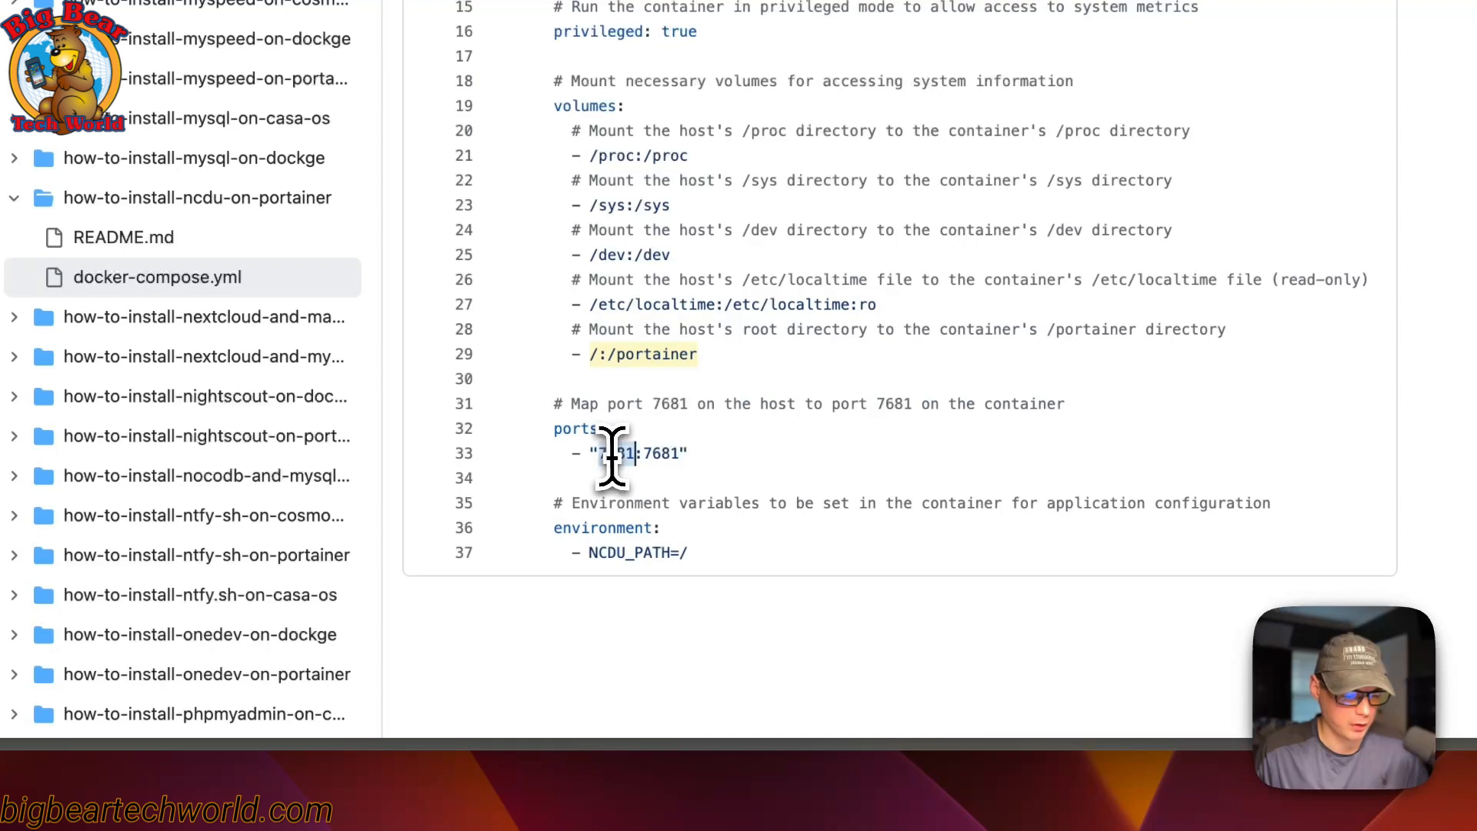
{"action": "double_click", "coordinate": [617, 453]}
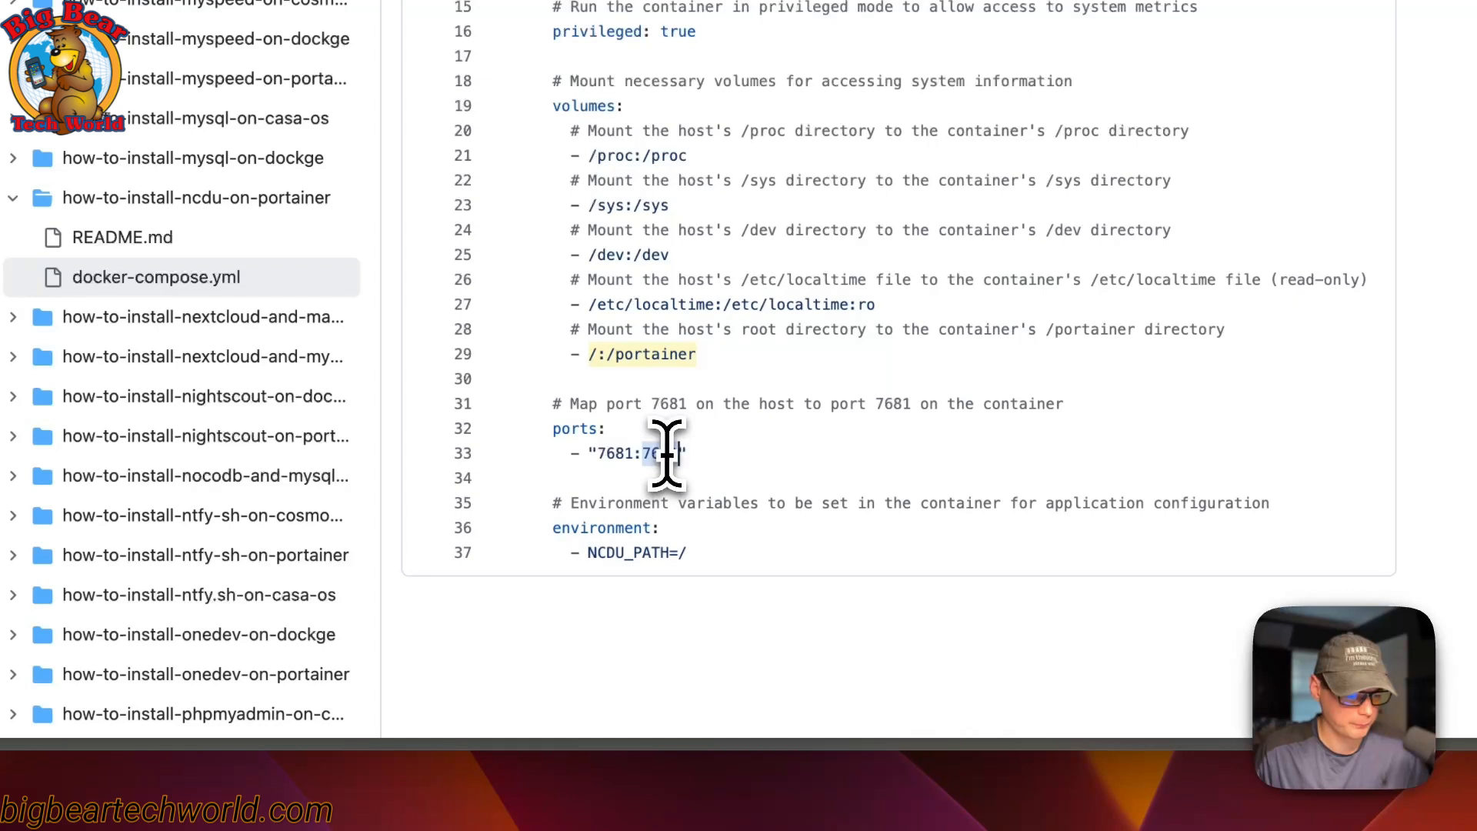
{"action": "double_click", "coordinate": [658, 453]}
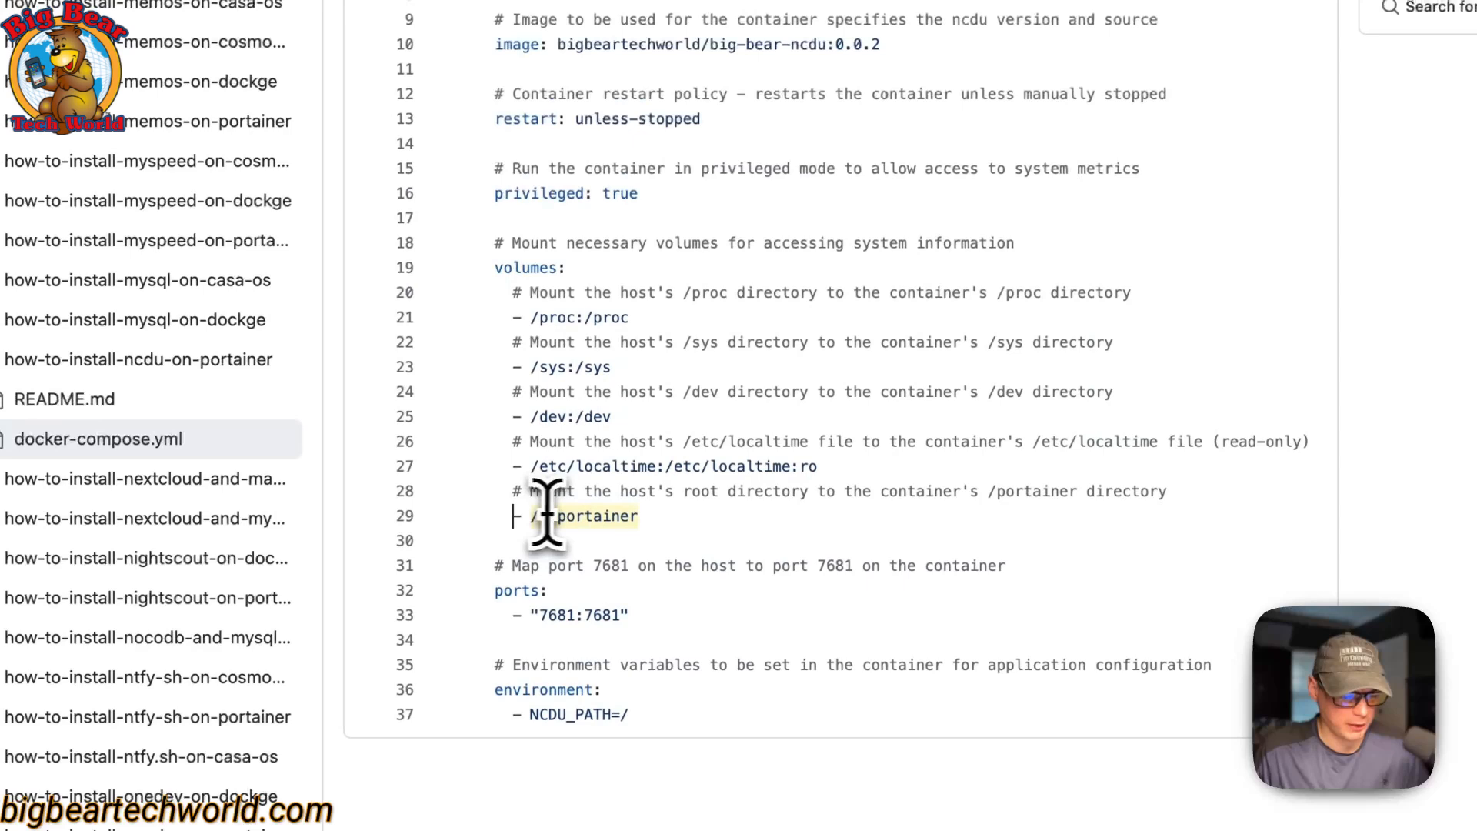
{"action": "type", "text": "/"}
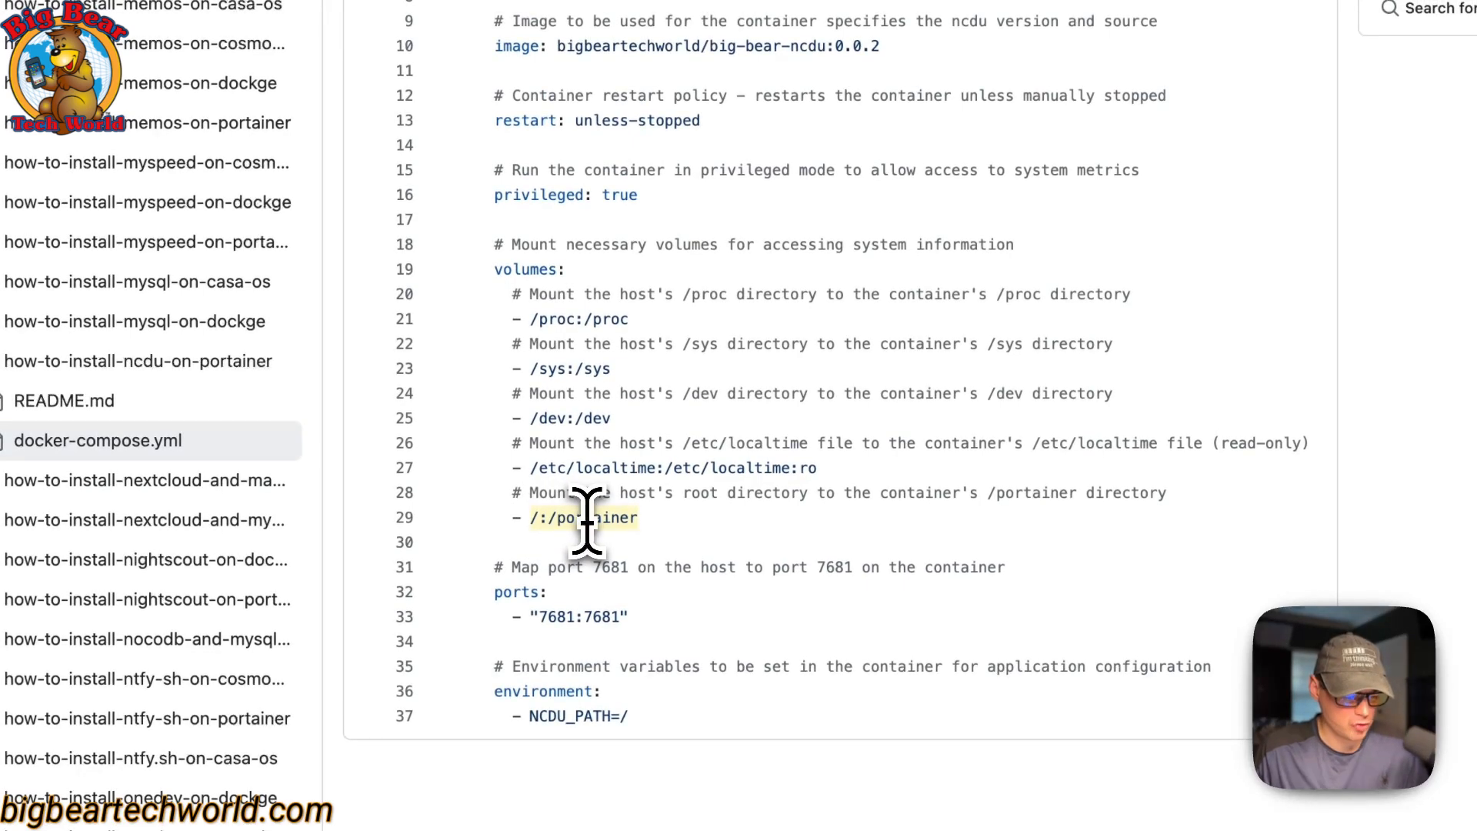
{"action": "double_click", "coordinate": [599, 517]}
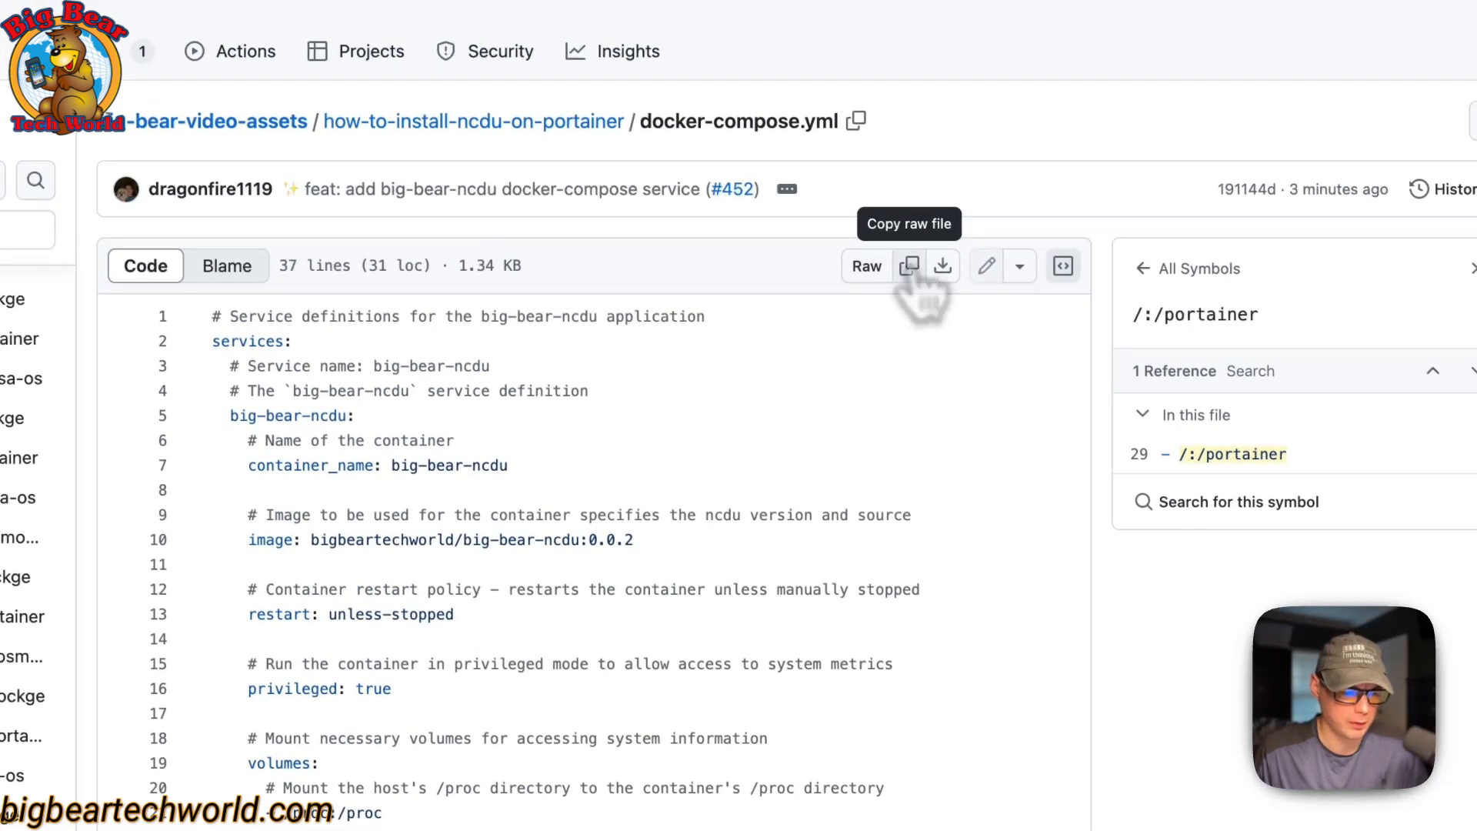
Step: Copy the raw docker-compose.yml contents to the clipboard
{"action": "left_click", "coordinate": [909, 265]}
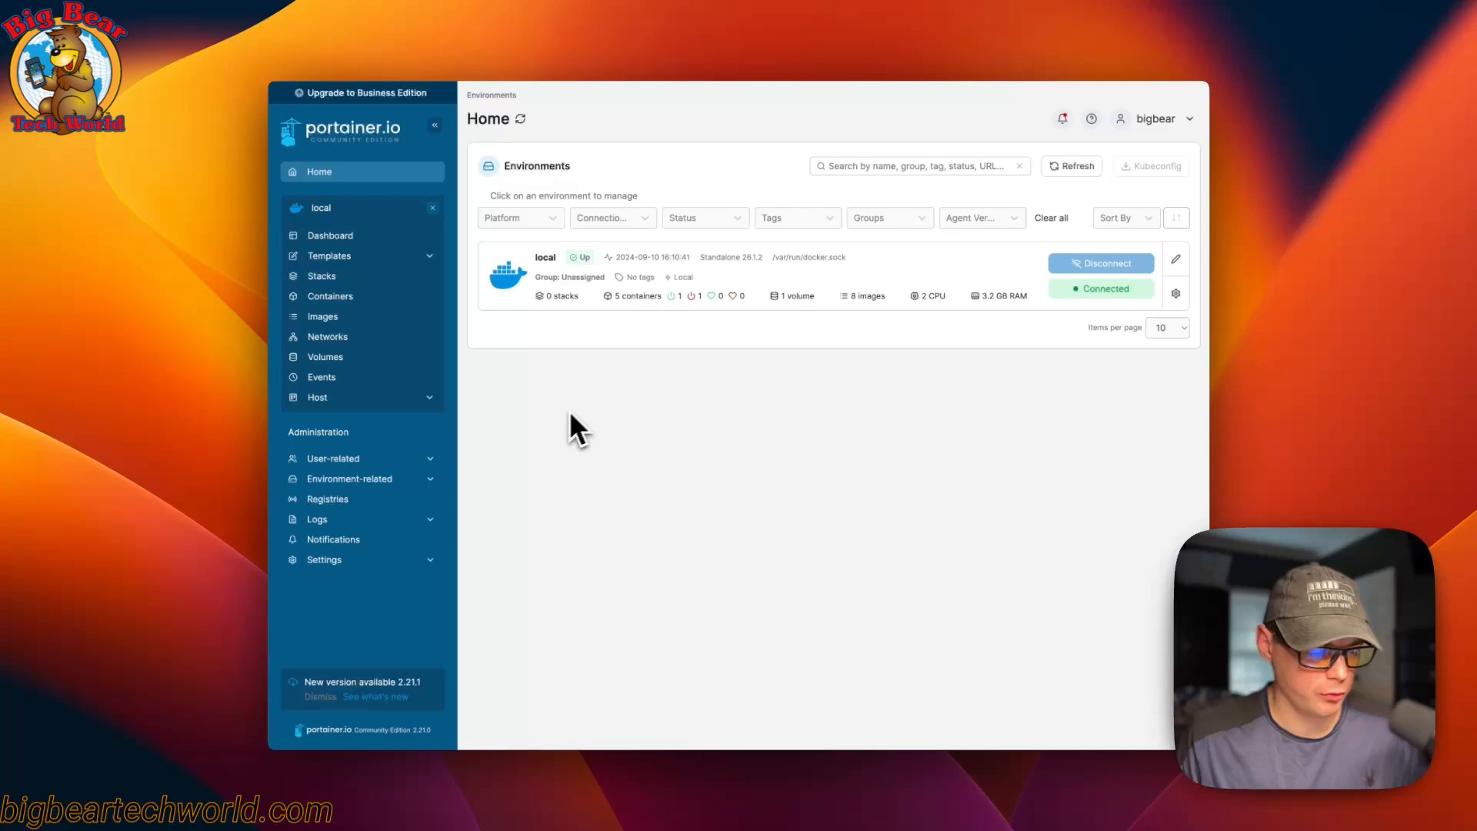
Step: In the local environment's Stacks list, add a new stack named ncdu
{"action": "left_click", "coordinate": [545, 273]}
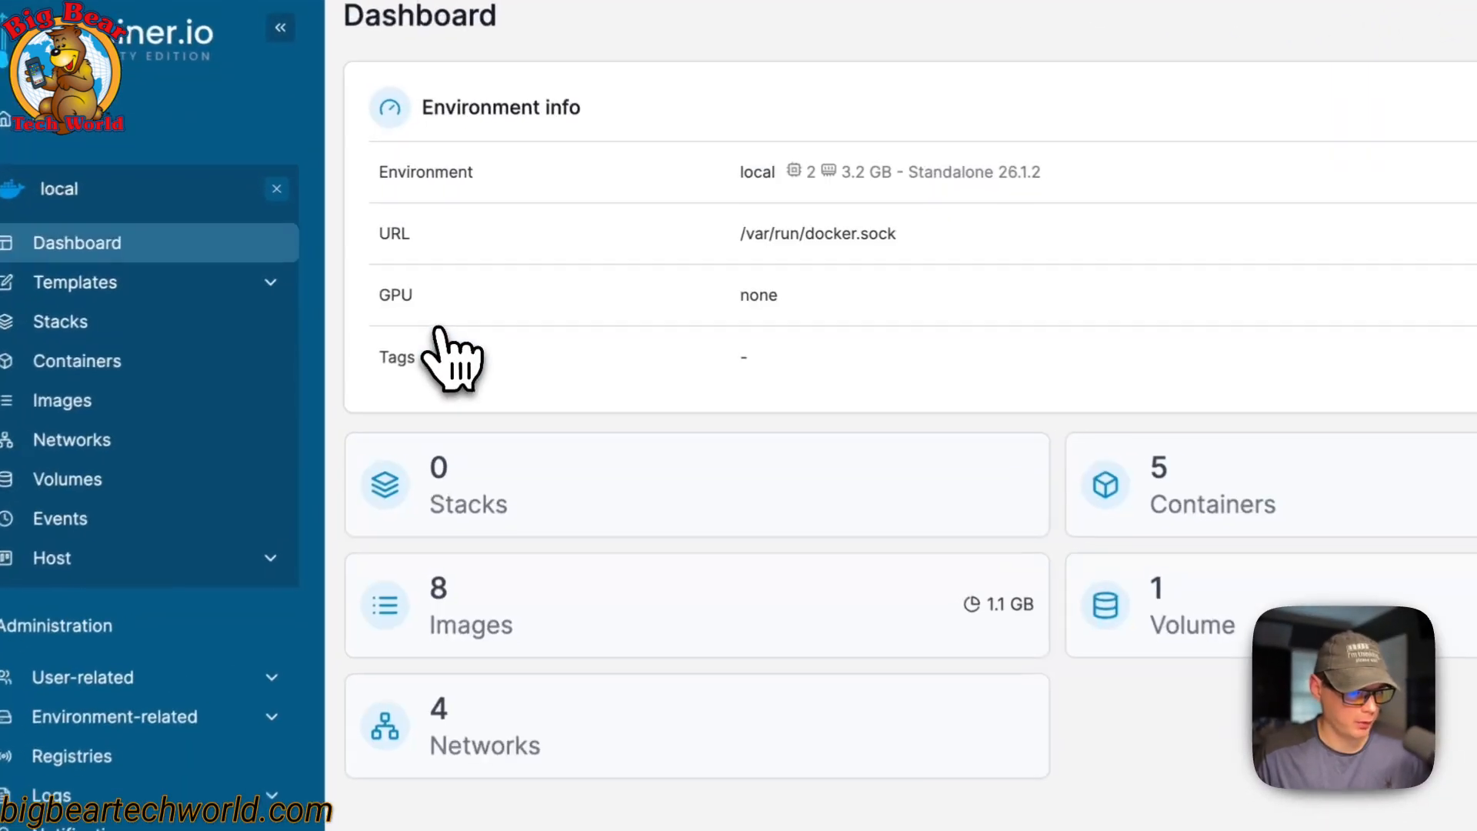
{"action": "left_click", "coordinate": [59, 322]}
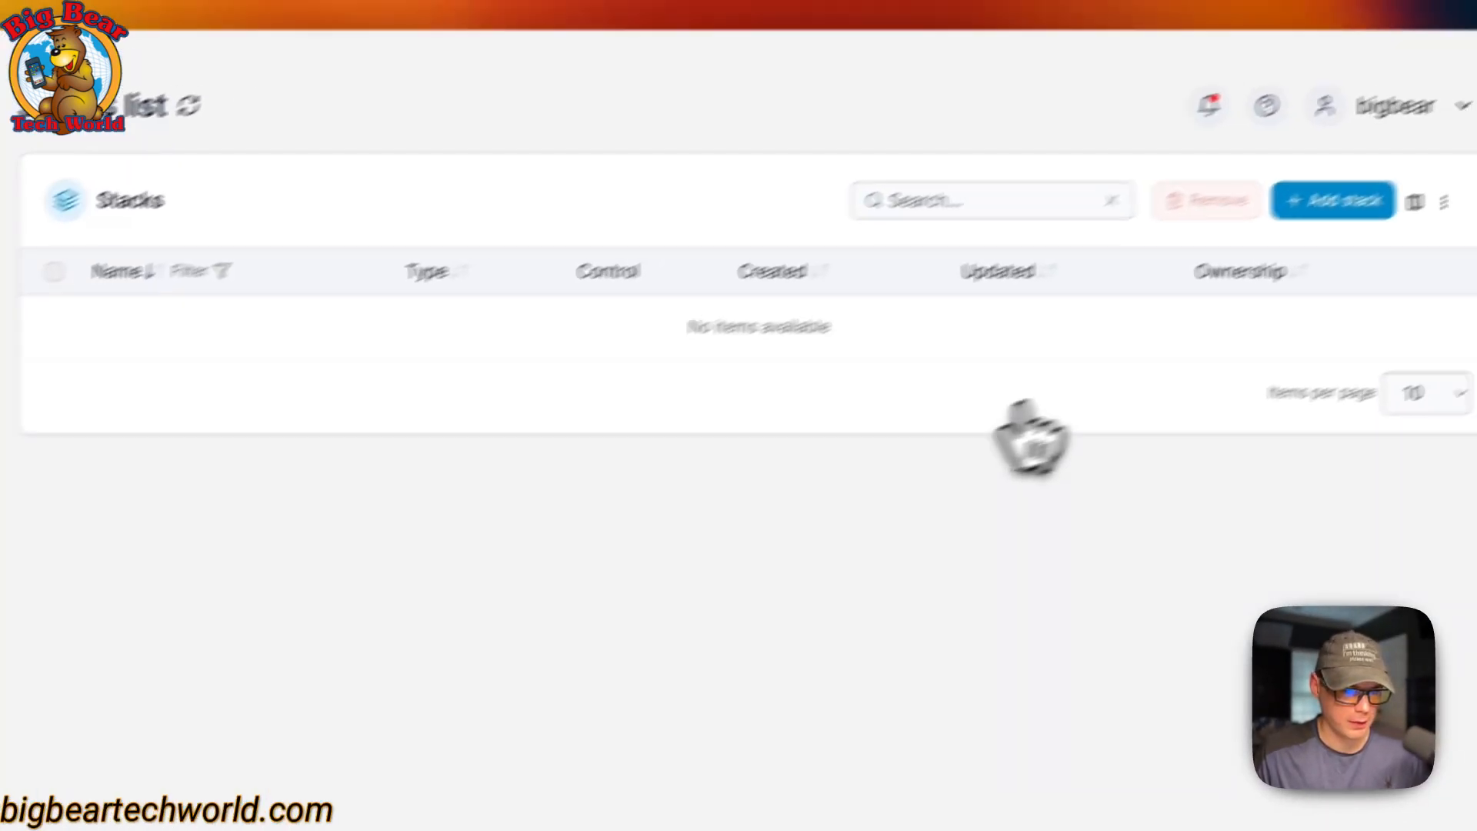
{"action": "left_click", "coordinate": [1332, 200]}
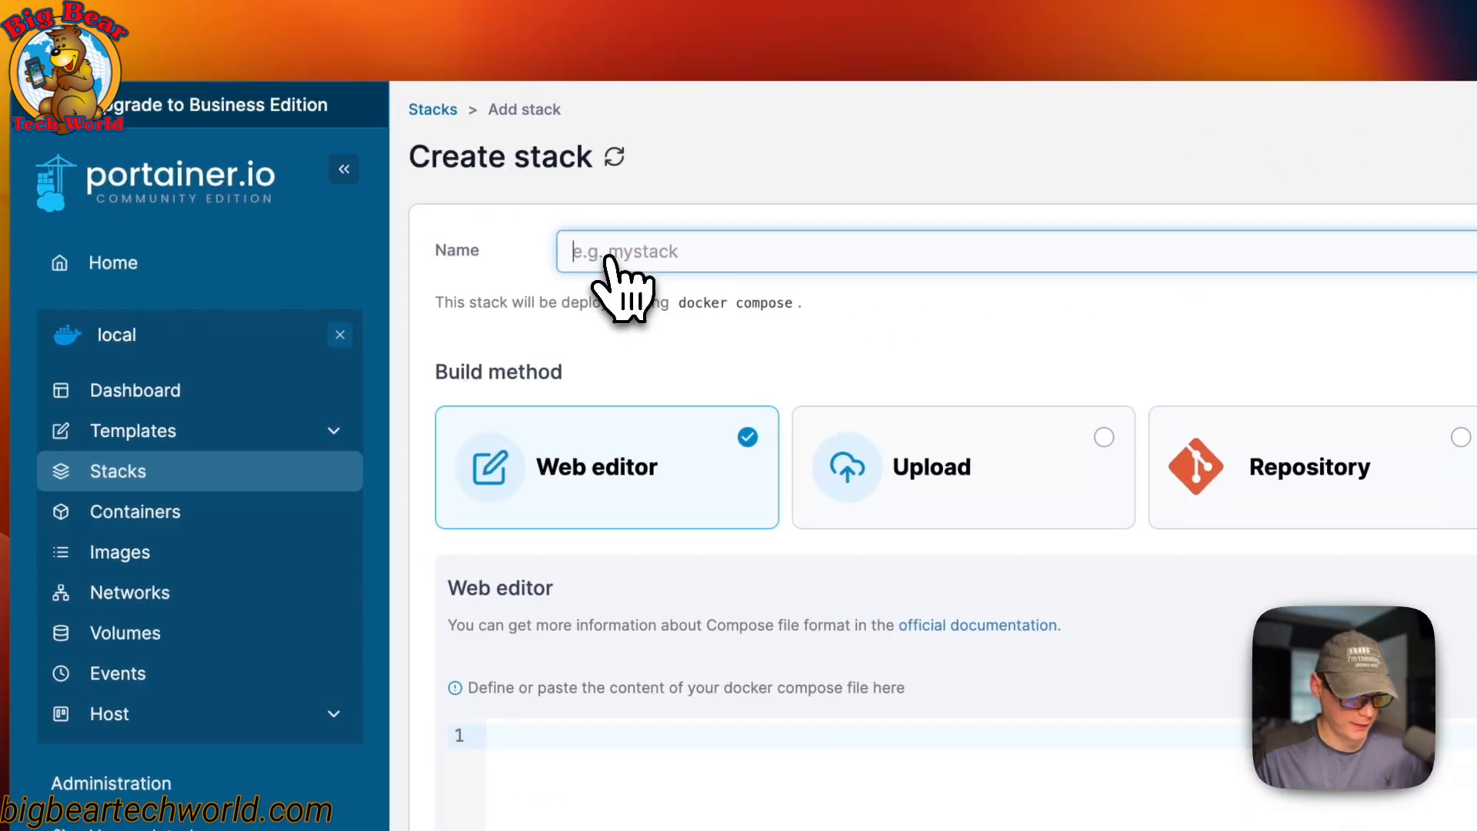
{"action": "type", "text": "ncdu"}
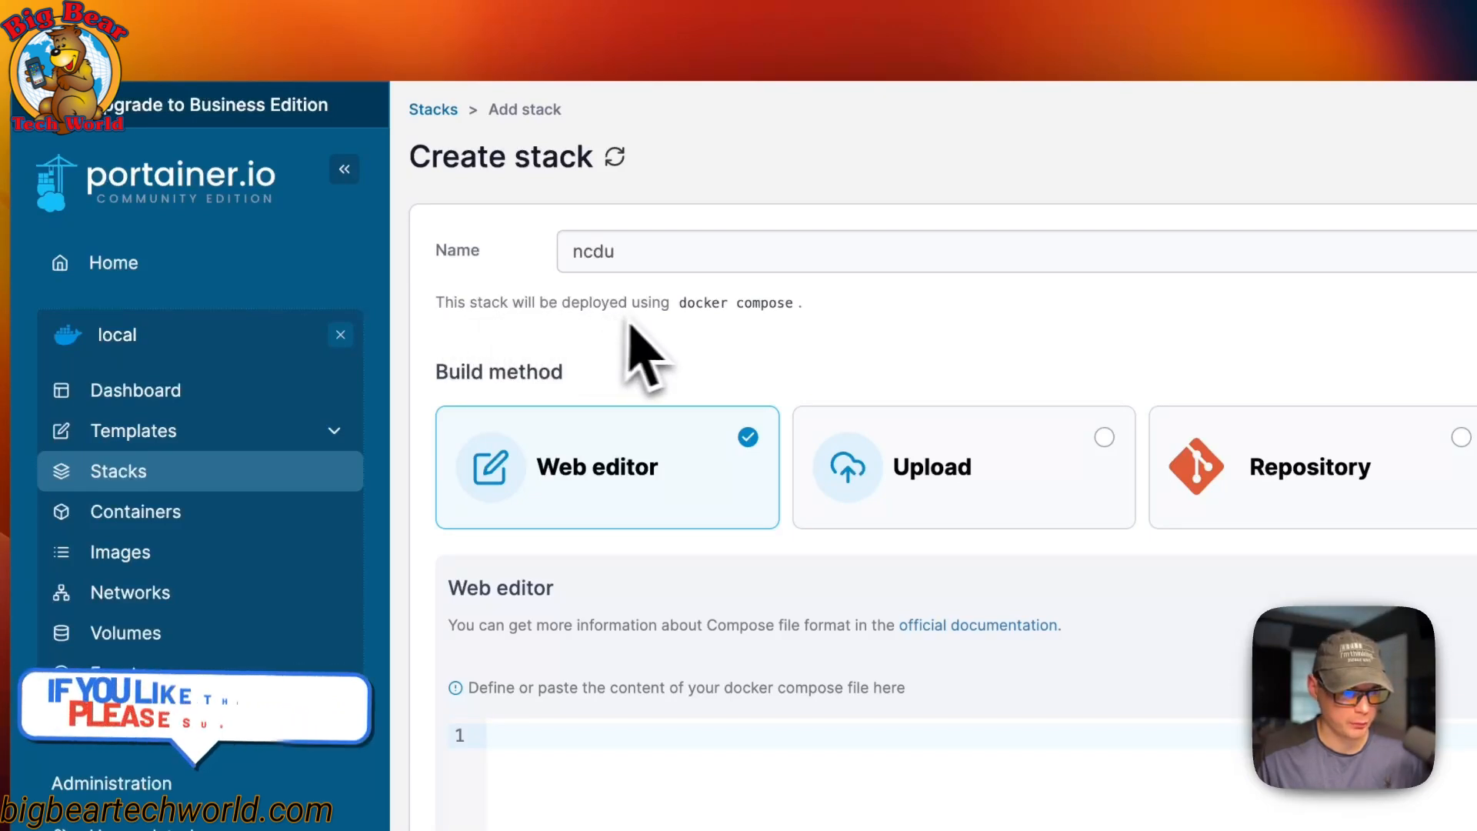
{"action": "scroll", "scroll_direction": "down", "scroll_amount": 3}
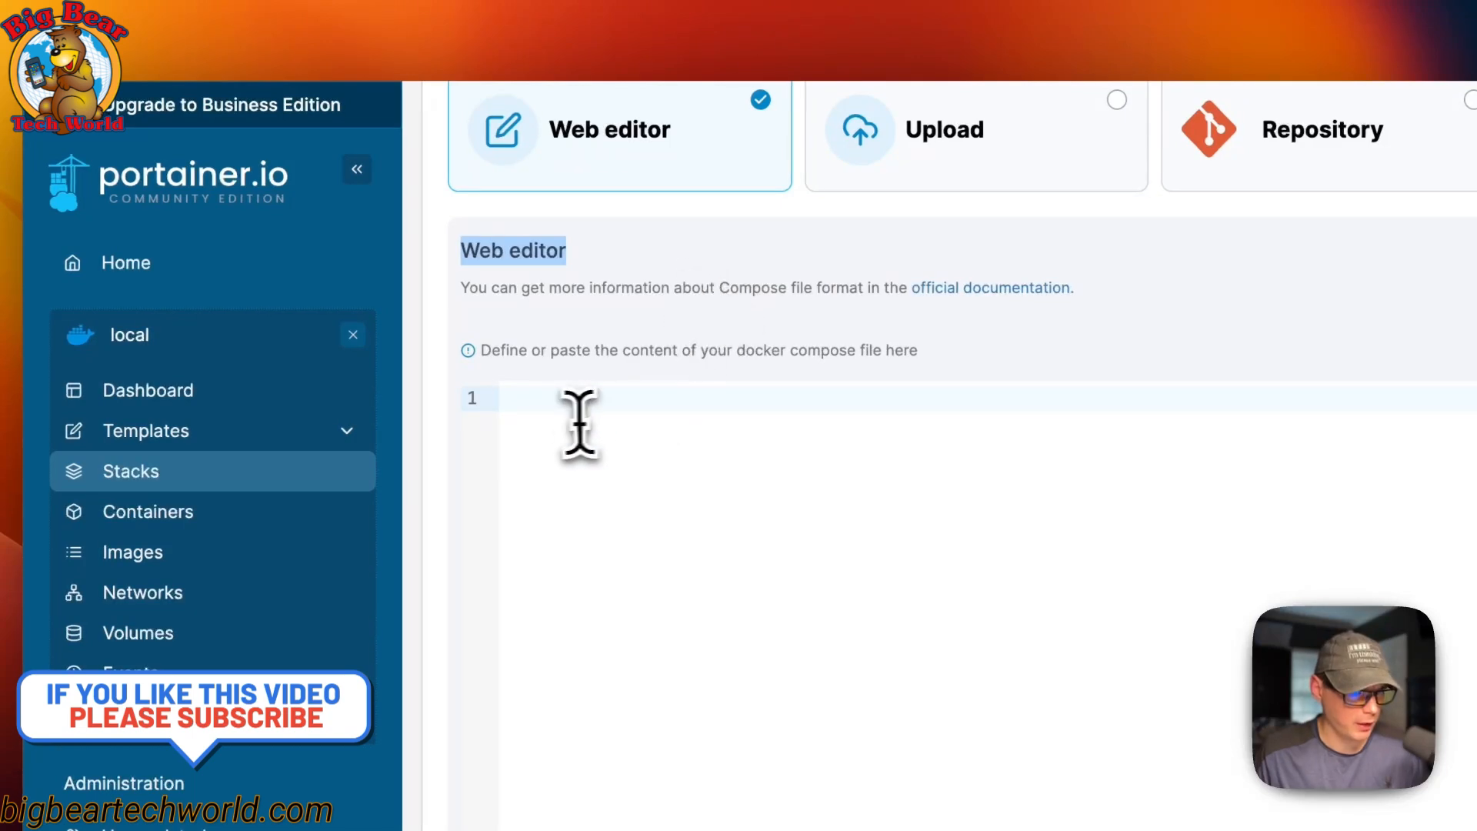
Step: Paste the big-bear-ncdu compose YAML into the web editor and deploy the stack
{"action": "key", "text": "cmd+v"}
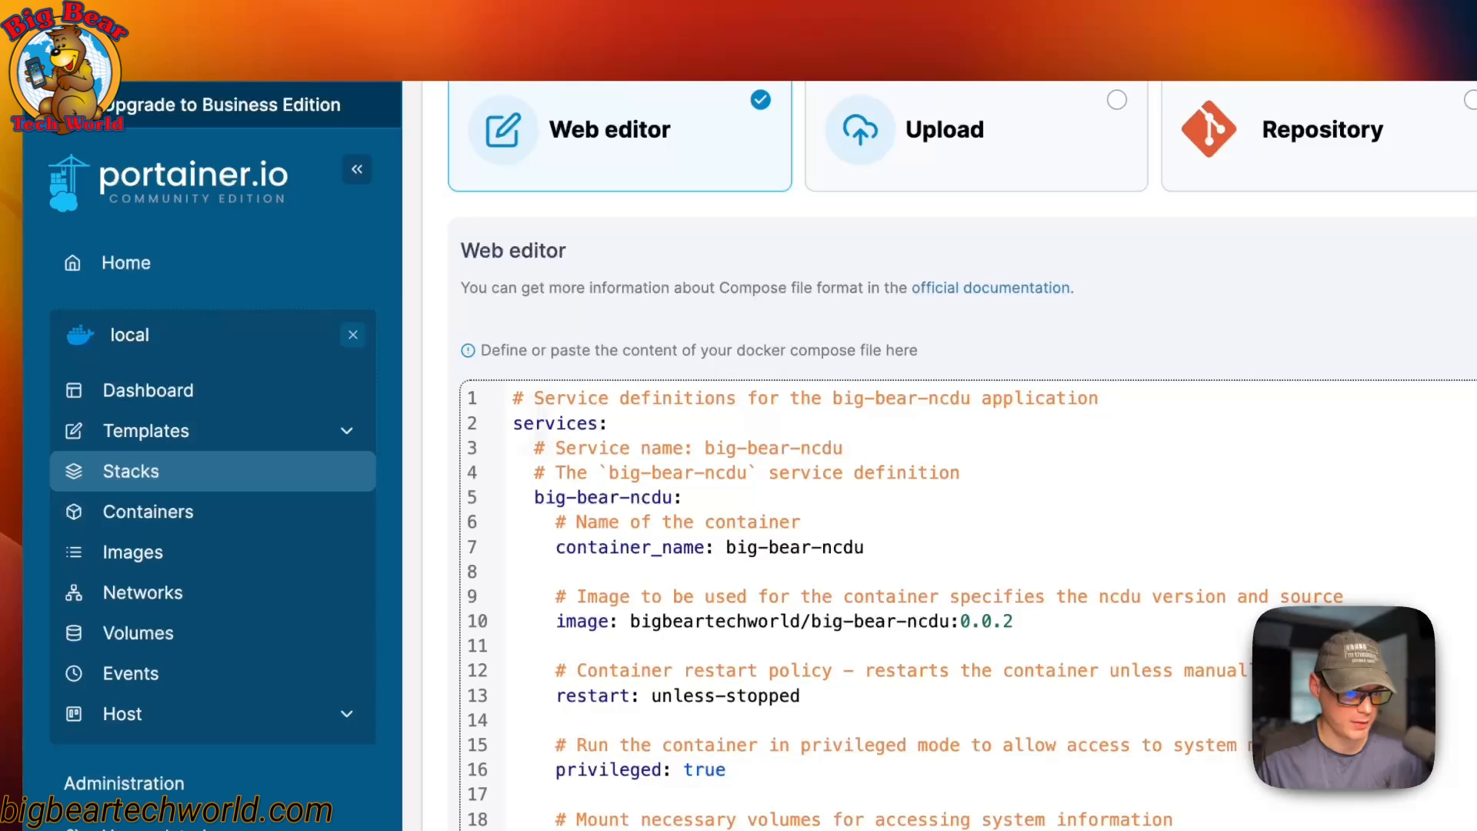
{"action": "scroll", "scroll_direction": "down", "scroll_amount": 3}
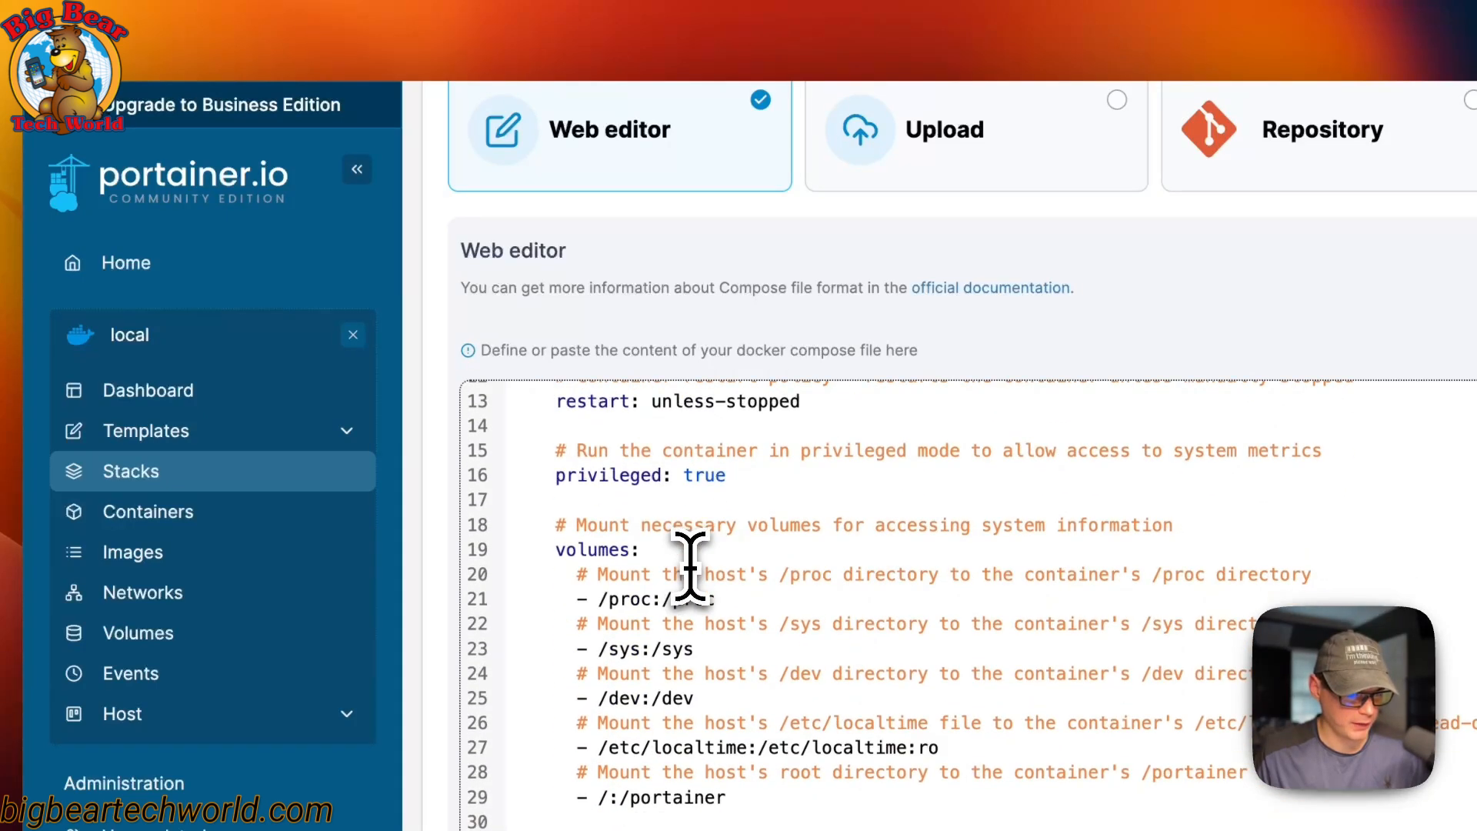
{"action": "scroll", "scroll_direction": "down", "scroll_amount": 3}
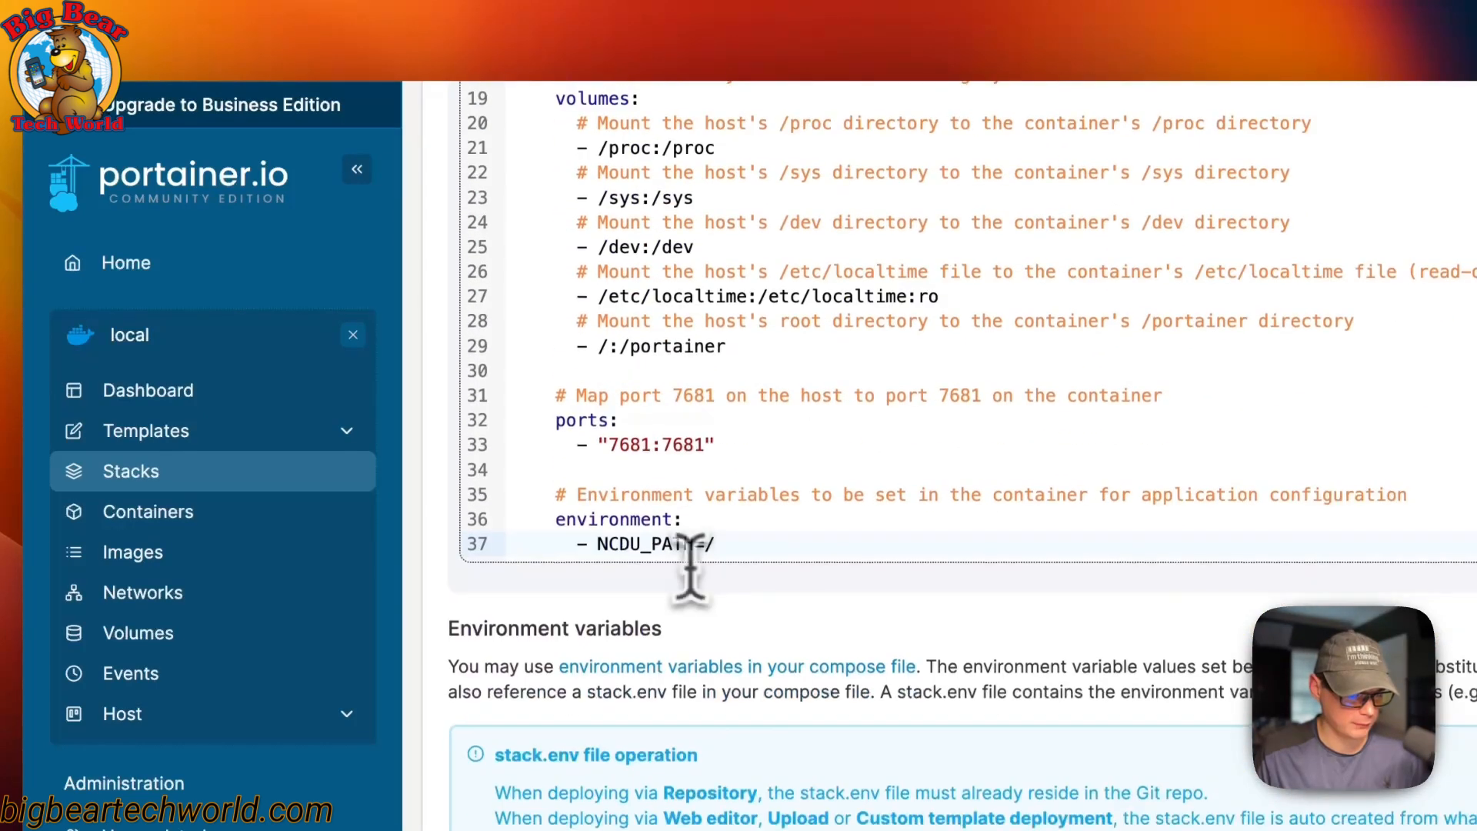
{"action": "scroll", "scroll_direction": "down", "scroll_amount": 3}
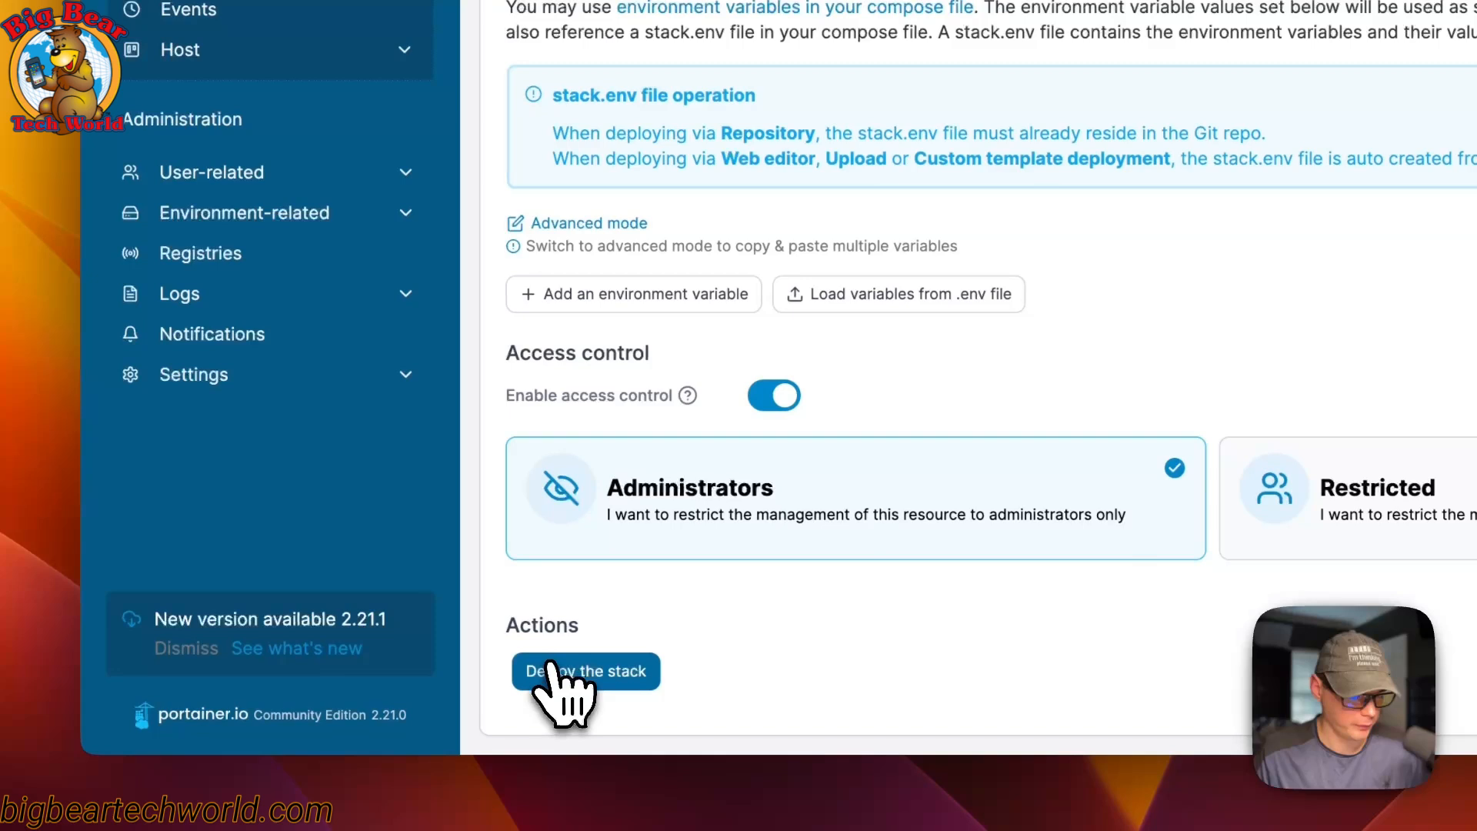
{"action": "left_click", "coordinate": [585, 671]}
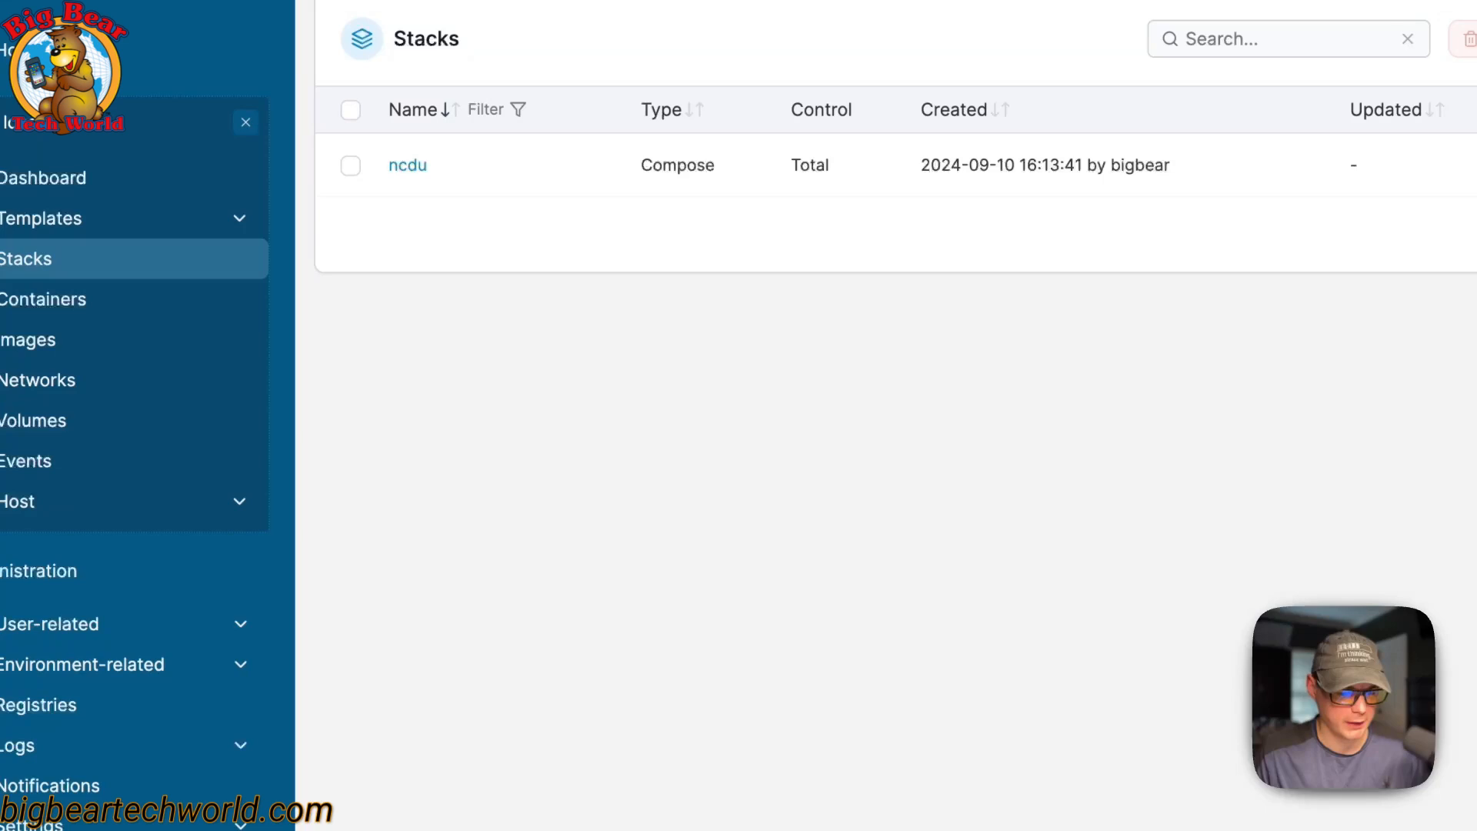
{"action": "mouse_move", "coordinate": [580, 537]}
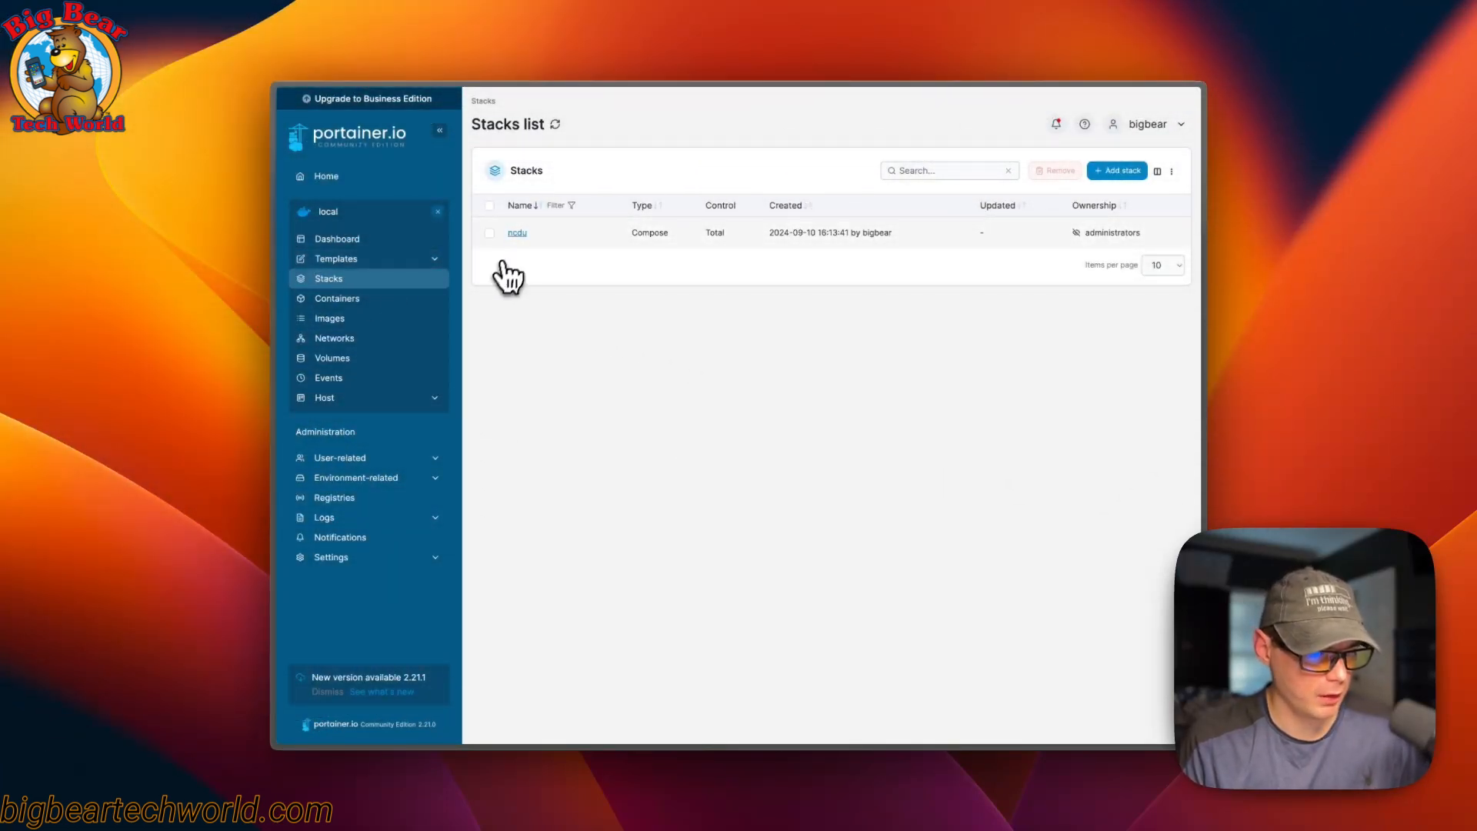
Step: Open the ncdu stack's details and view its compose definition in the Editor tab
{"action": "left_click", "coordinate": [516, 232]}
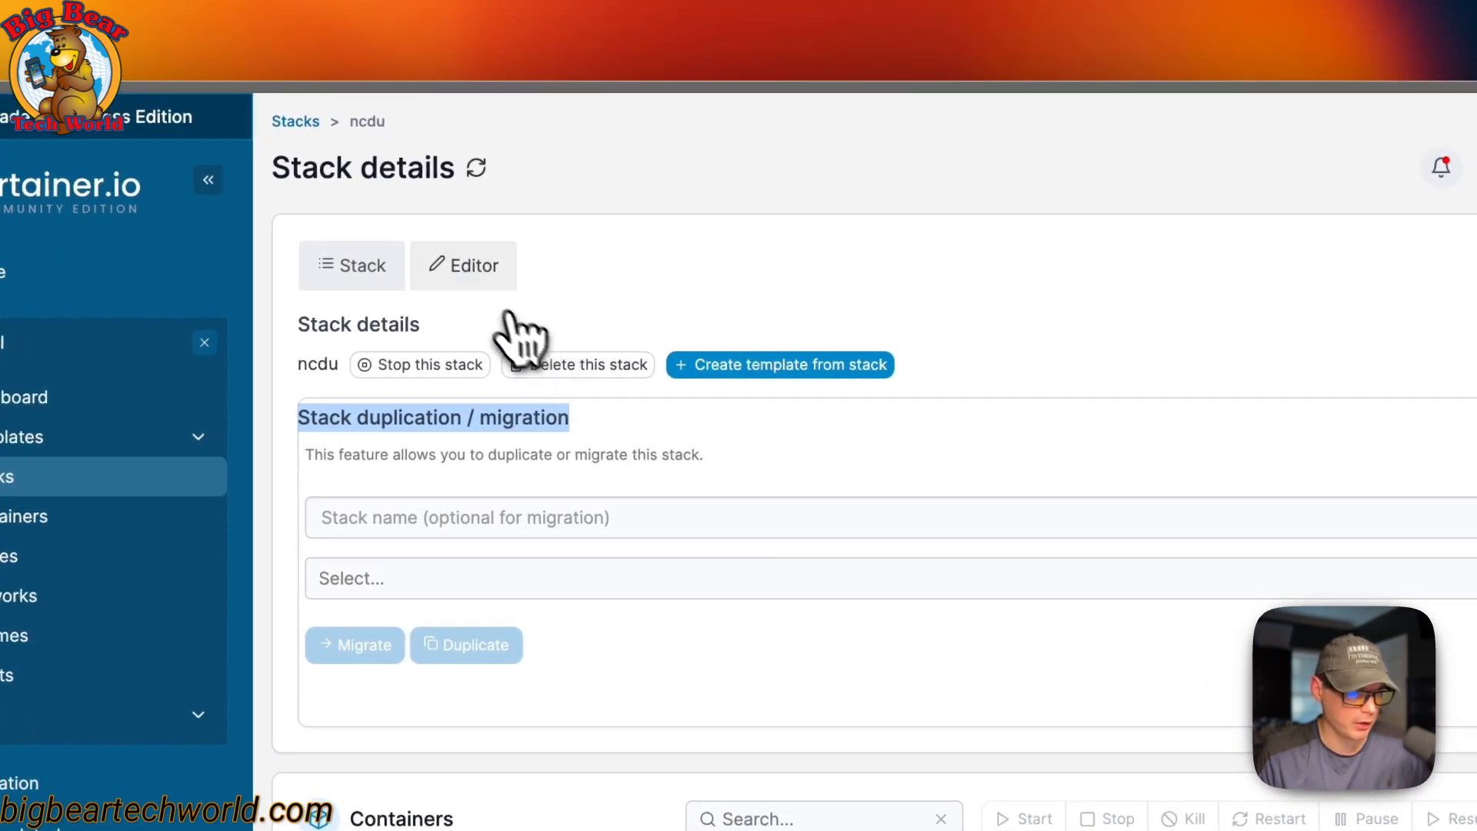
{"action": "left_click", "coordinate": [463, 265]}
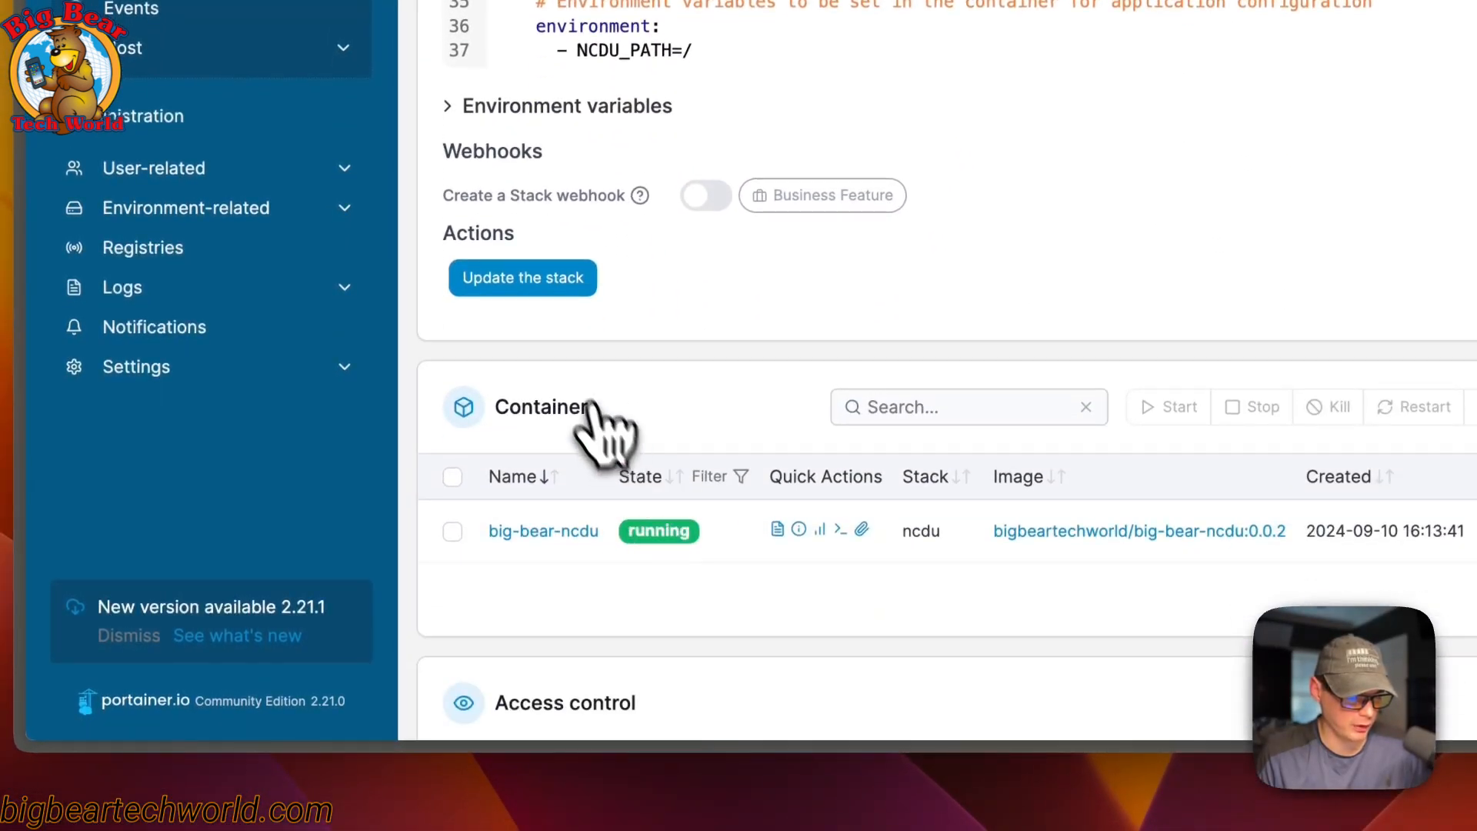
{"action": "left_click", "coordinate": [522, 278]}
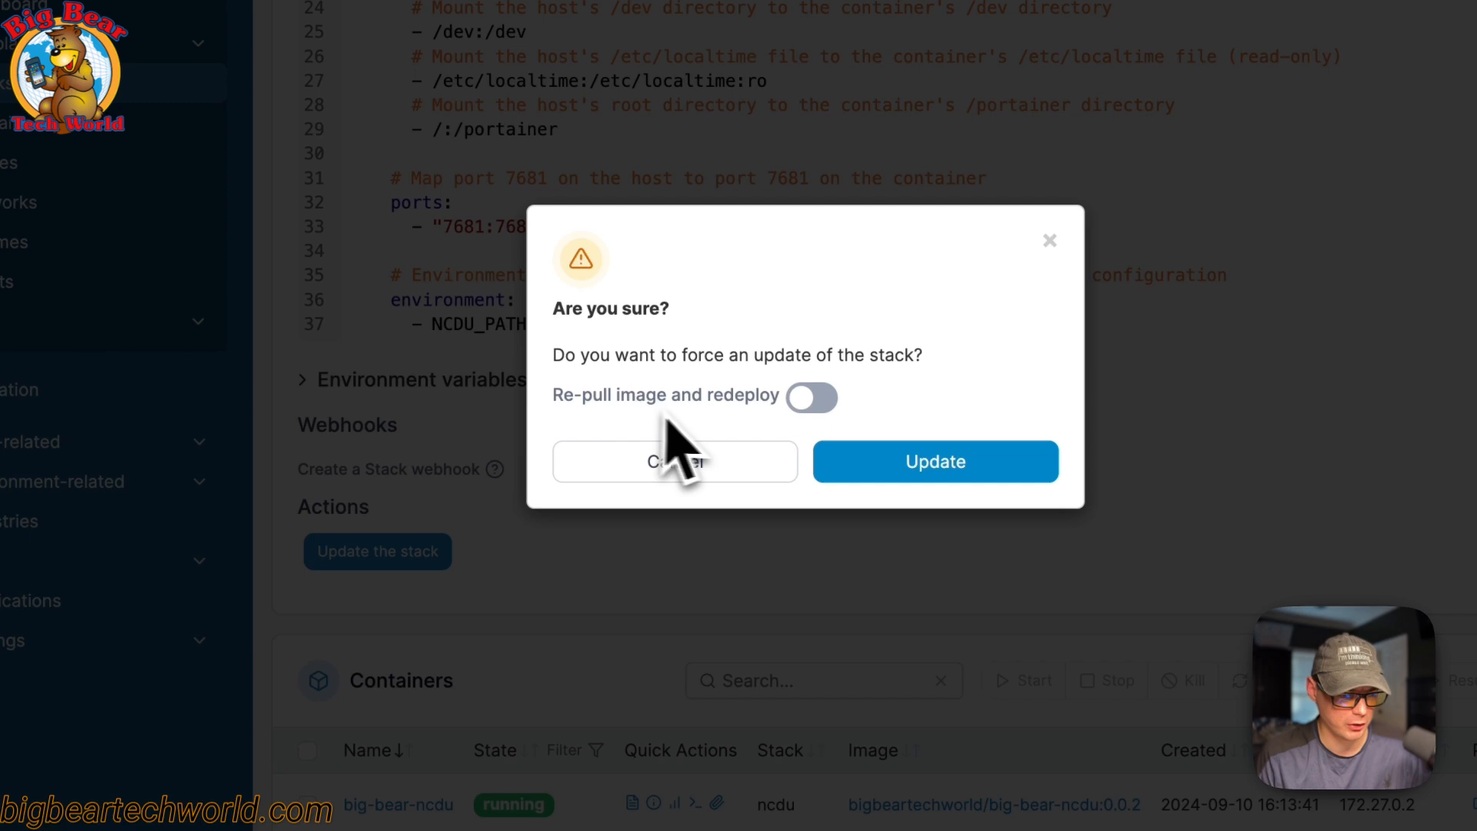
{"action": "left_click", "coordinate": [811, 397]}
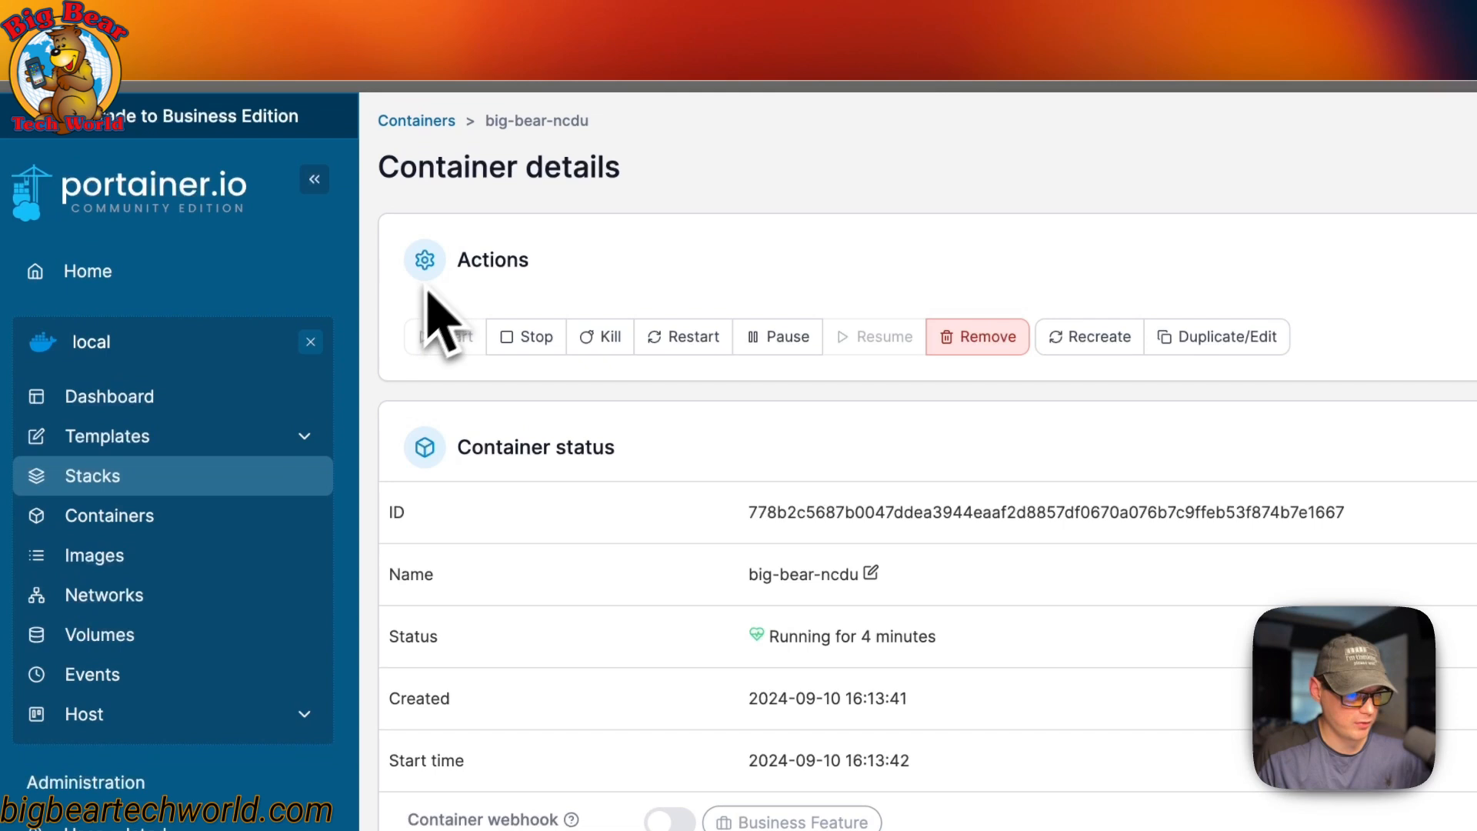
{"action": "mouse_move", "coordinate": [471, 368]}
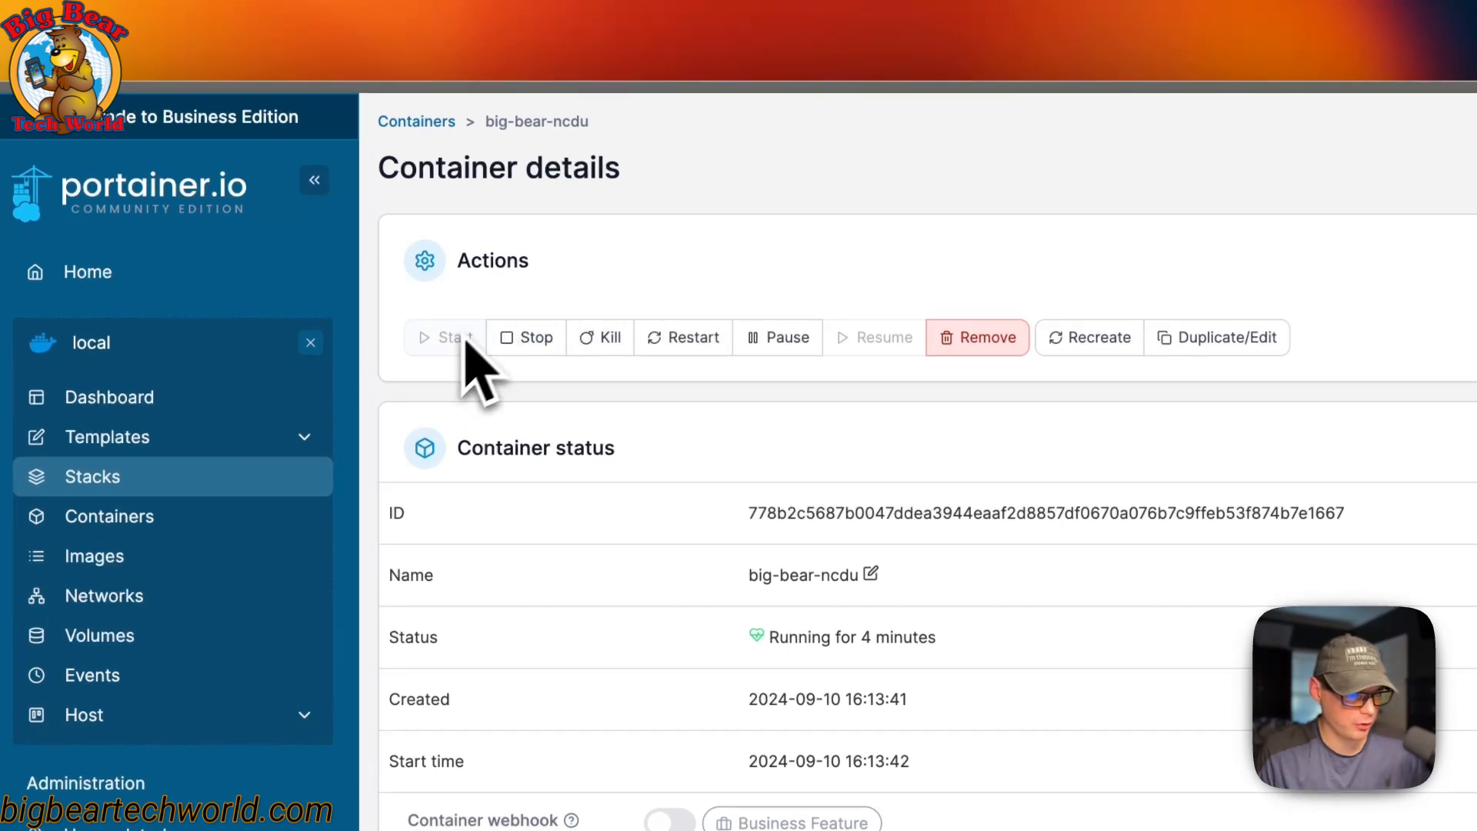
{"action": "mouse_move", "coordinate": [697, 415]}
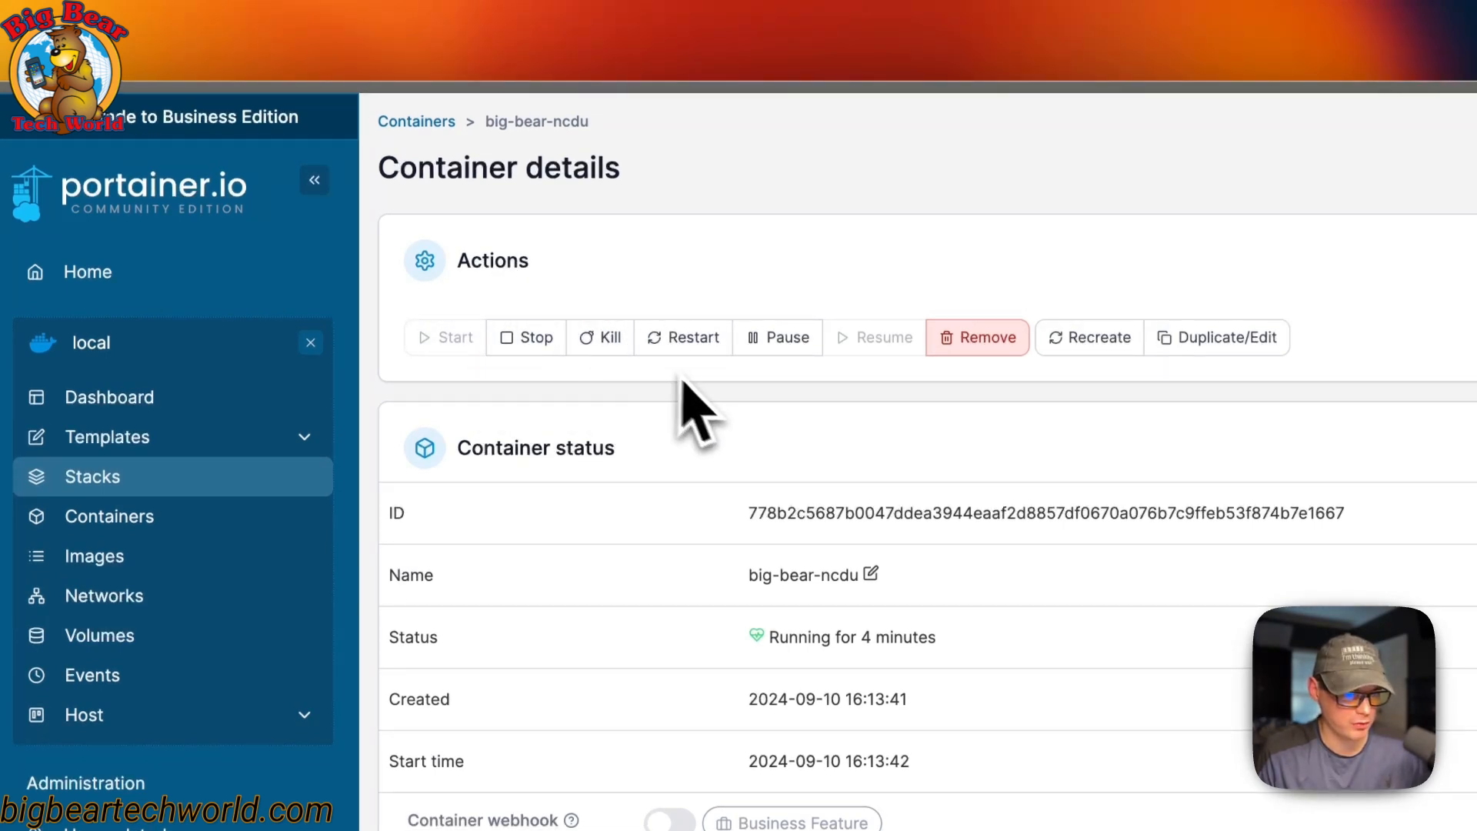
Step: Open the big-bear-ncdu container's details and scroll down its status panel
{"action": "left_click", "coordinate": [314, 179]}
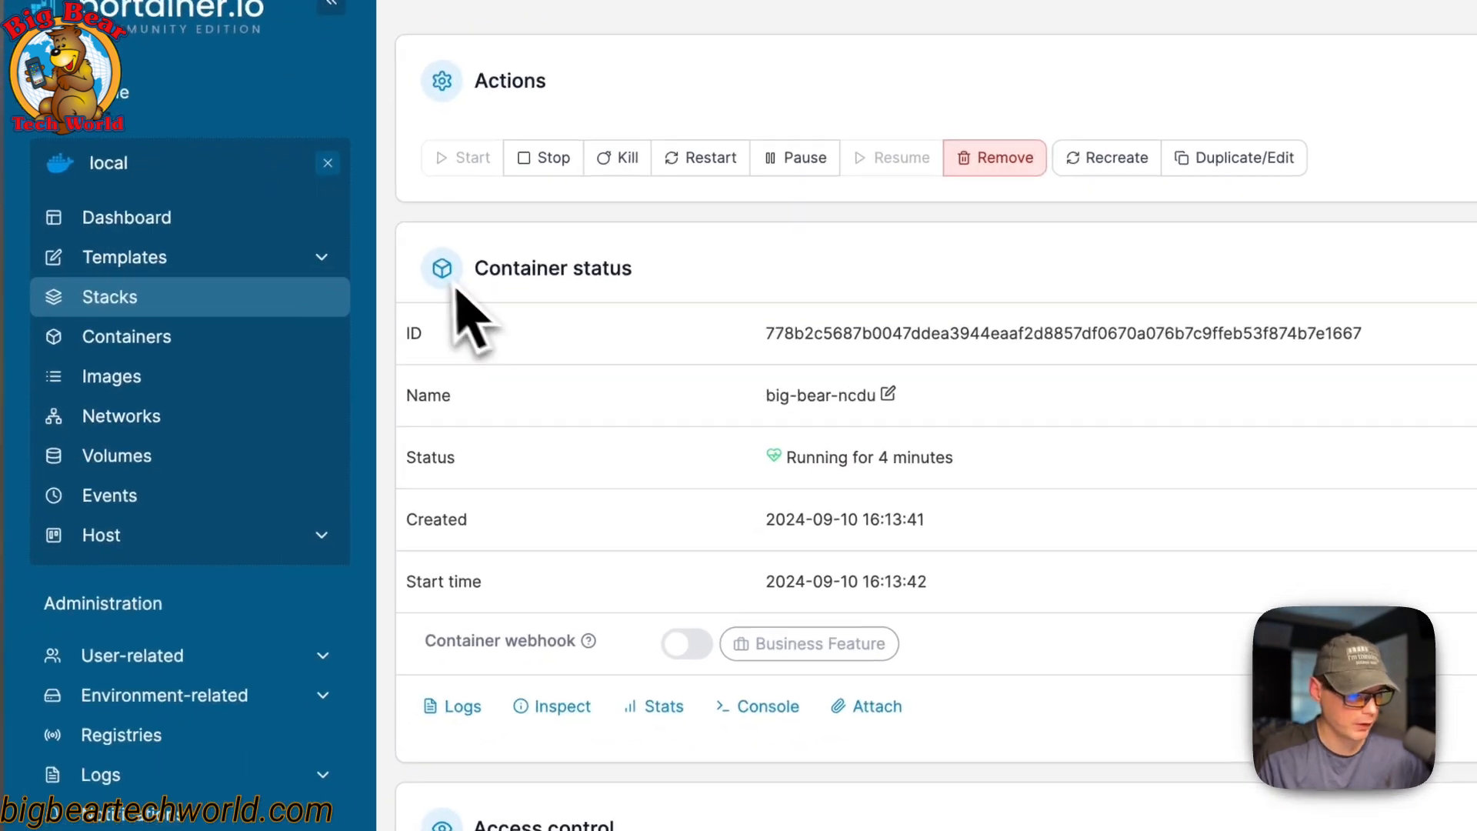
{"action": "mouse_move", "coordinate": [618, 325]}
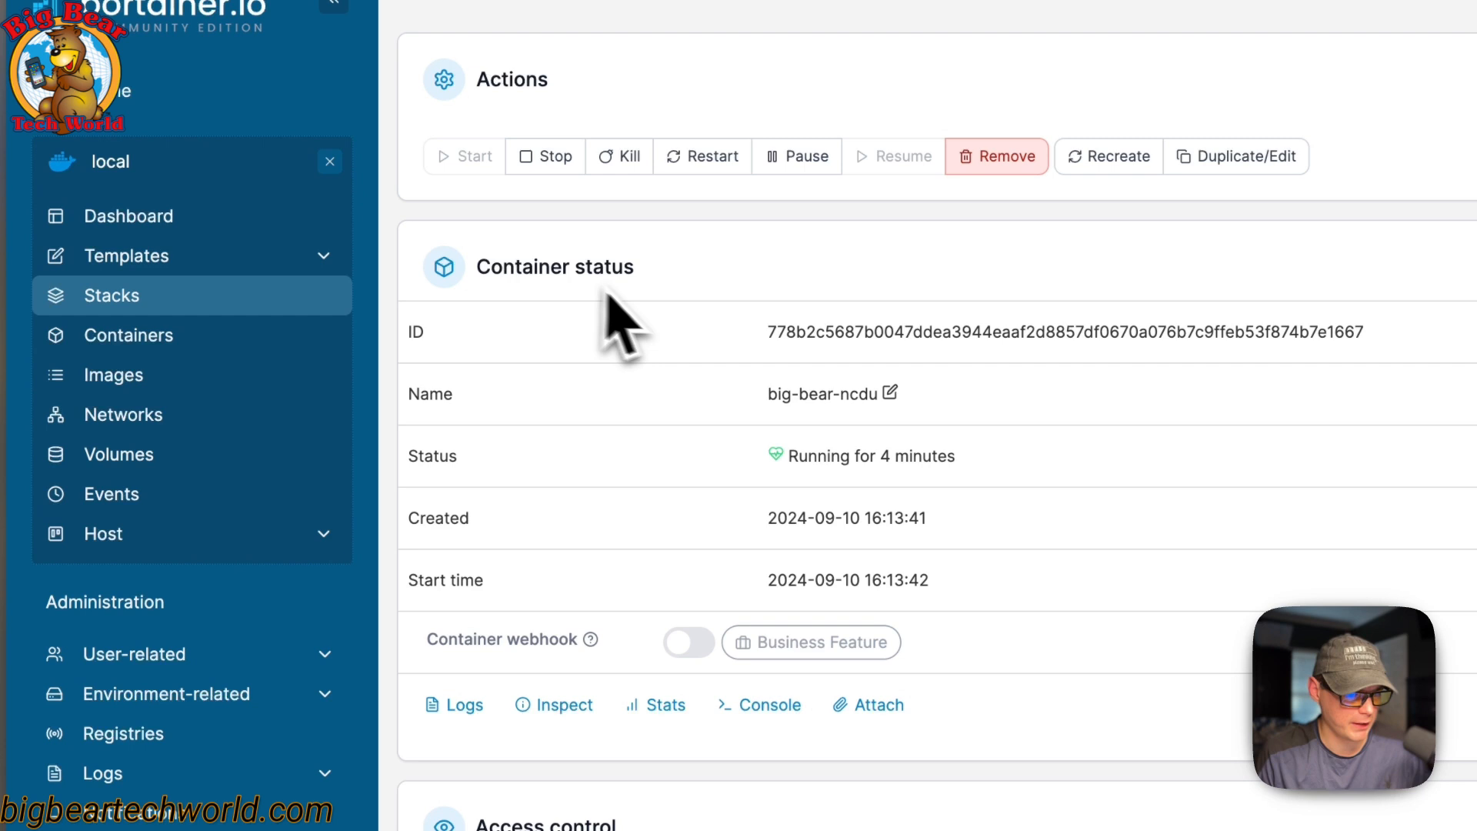
{"action": "mouse_move", "coordinate": [594, 436]}
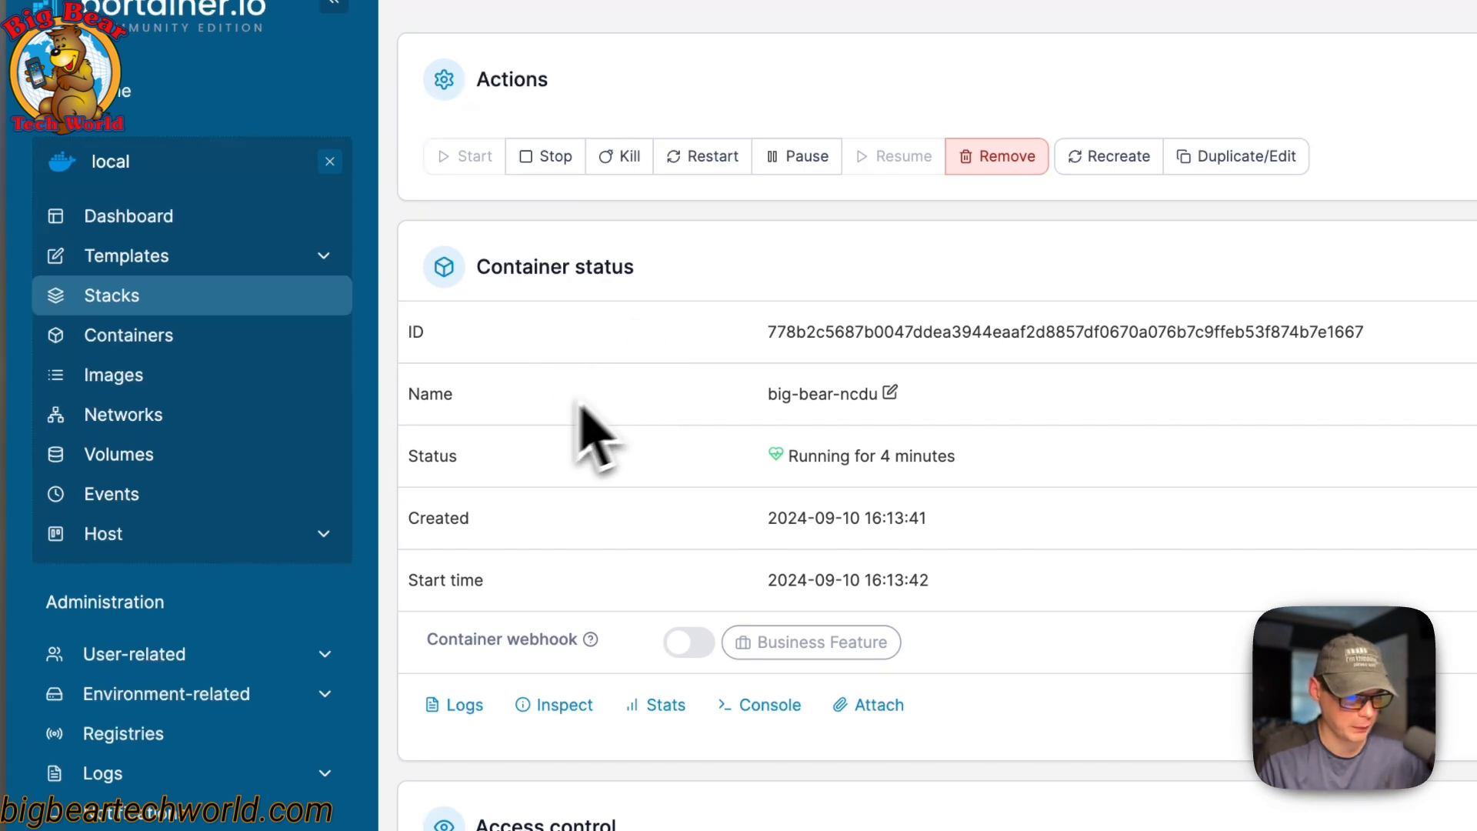
{"action": "mouse_move", "coordinate": [518, 589]}
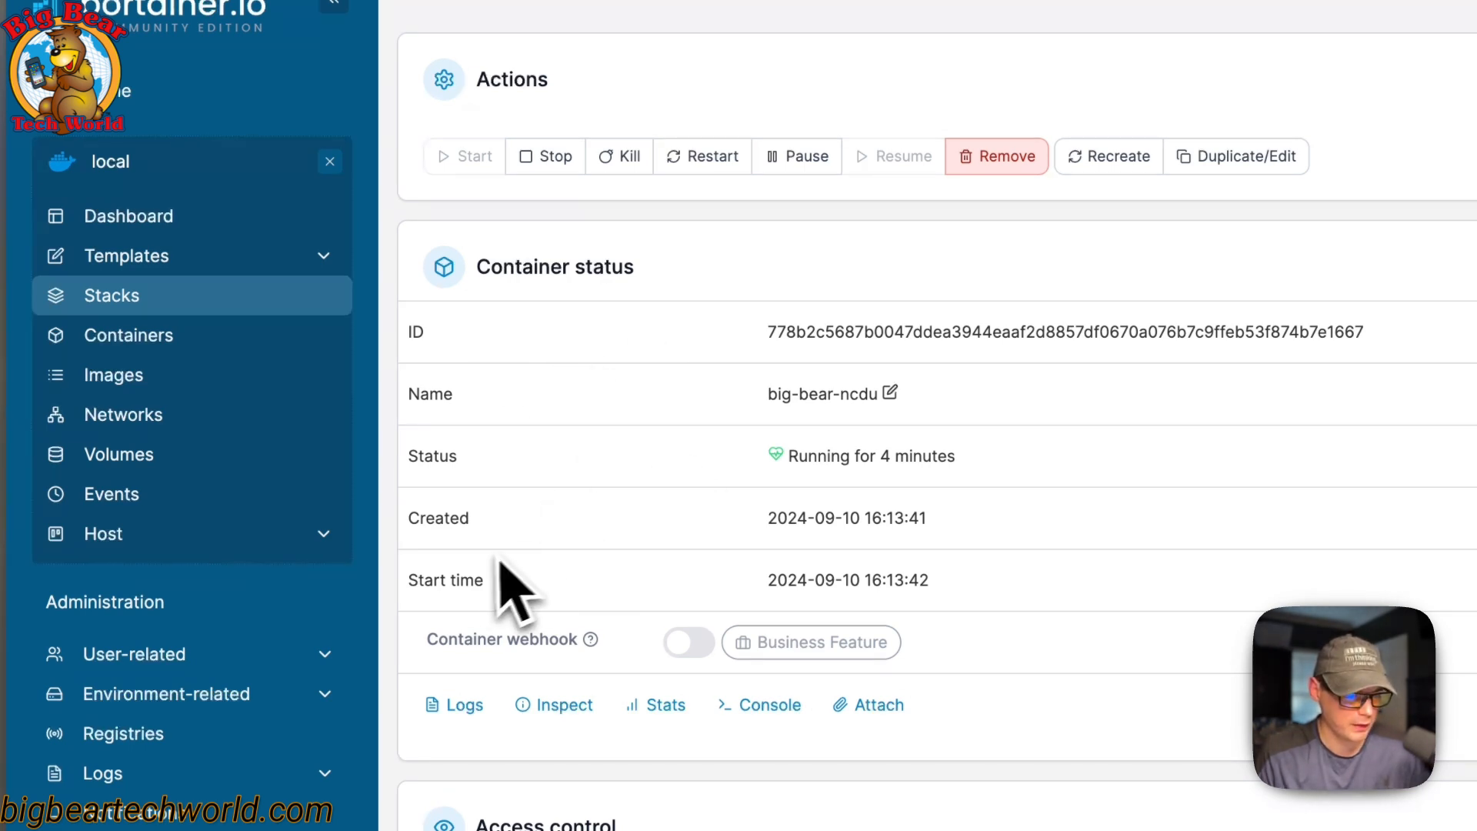
{"action": "scroll", "scroll_direction": "down", "scroll_amount": 3}
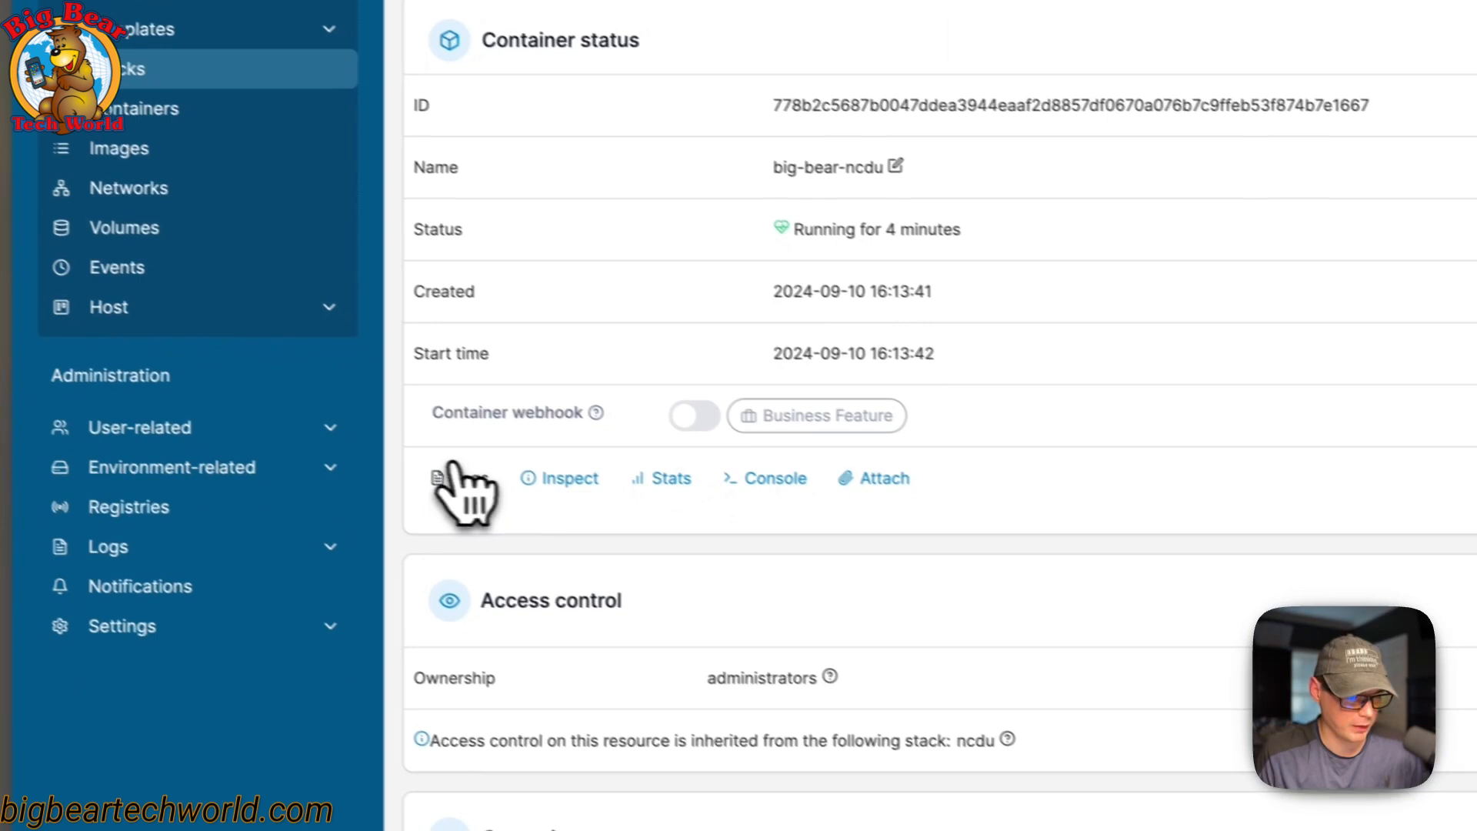
{"action": "left_click", "coordinate": [440, 478]}
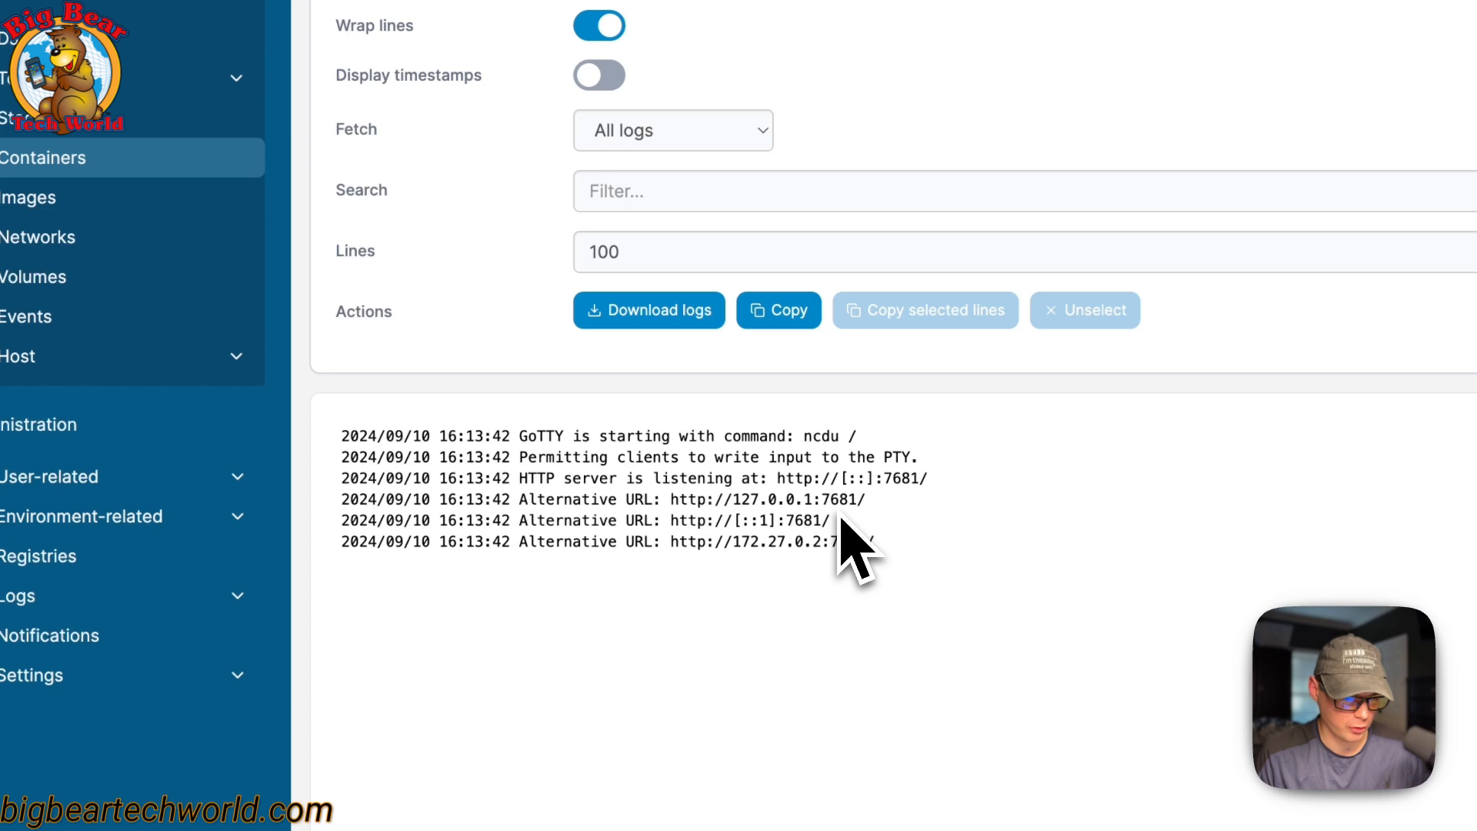
{"action": "mouse_move", "coordinate": [651, 443]}
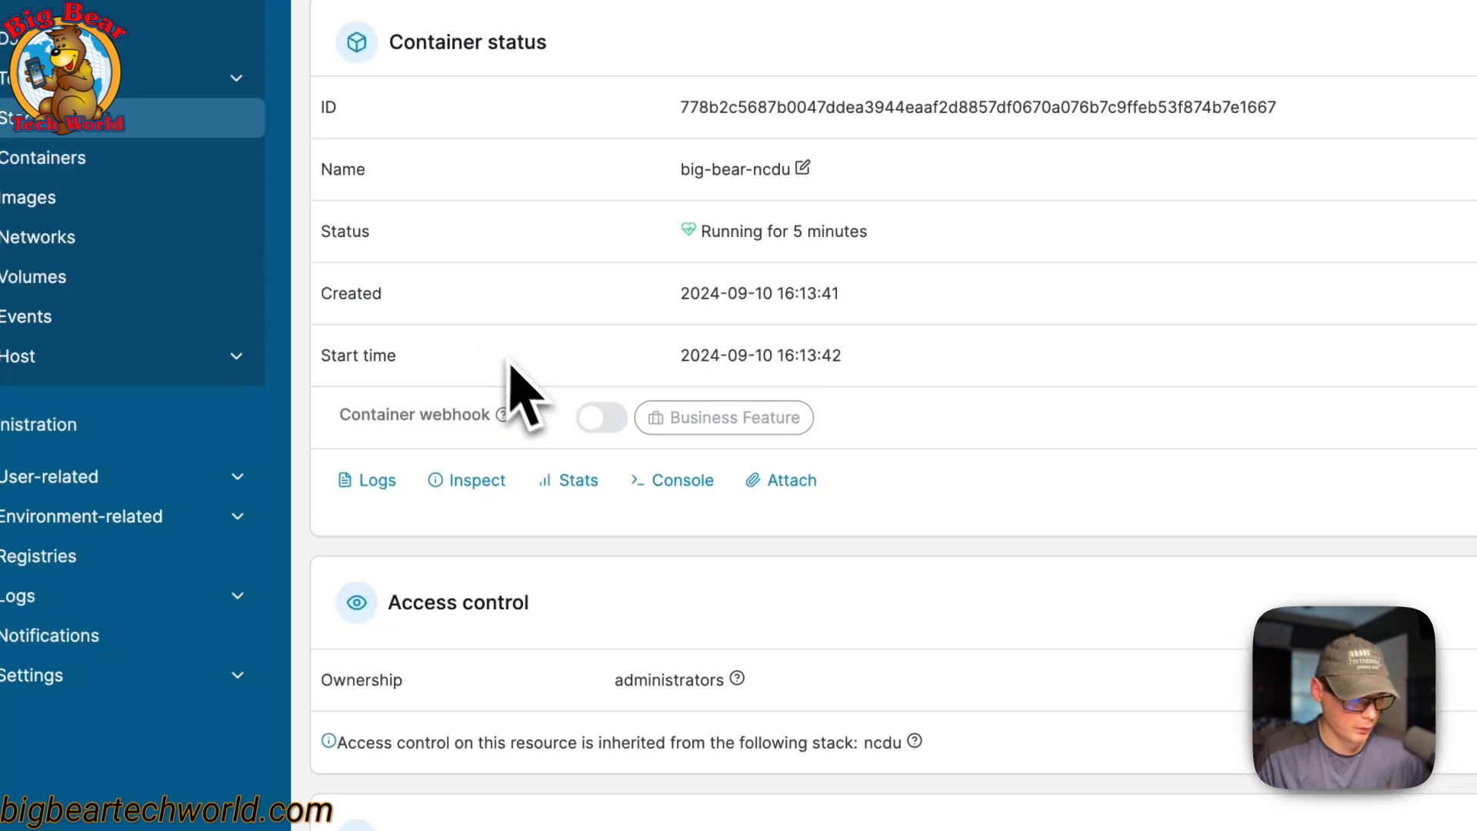
Step: Scroll through the container's volume mounts down to the ncdu_default connected network
{"action": "scroll", "scroll_direction": "down", "scroll_amount": 3}
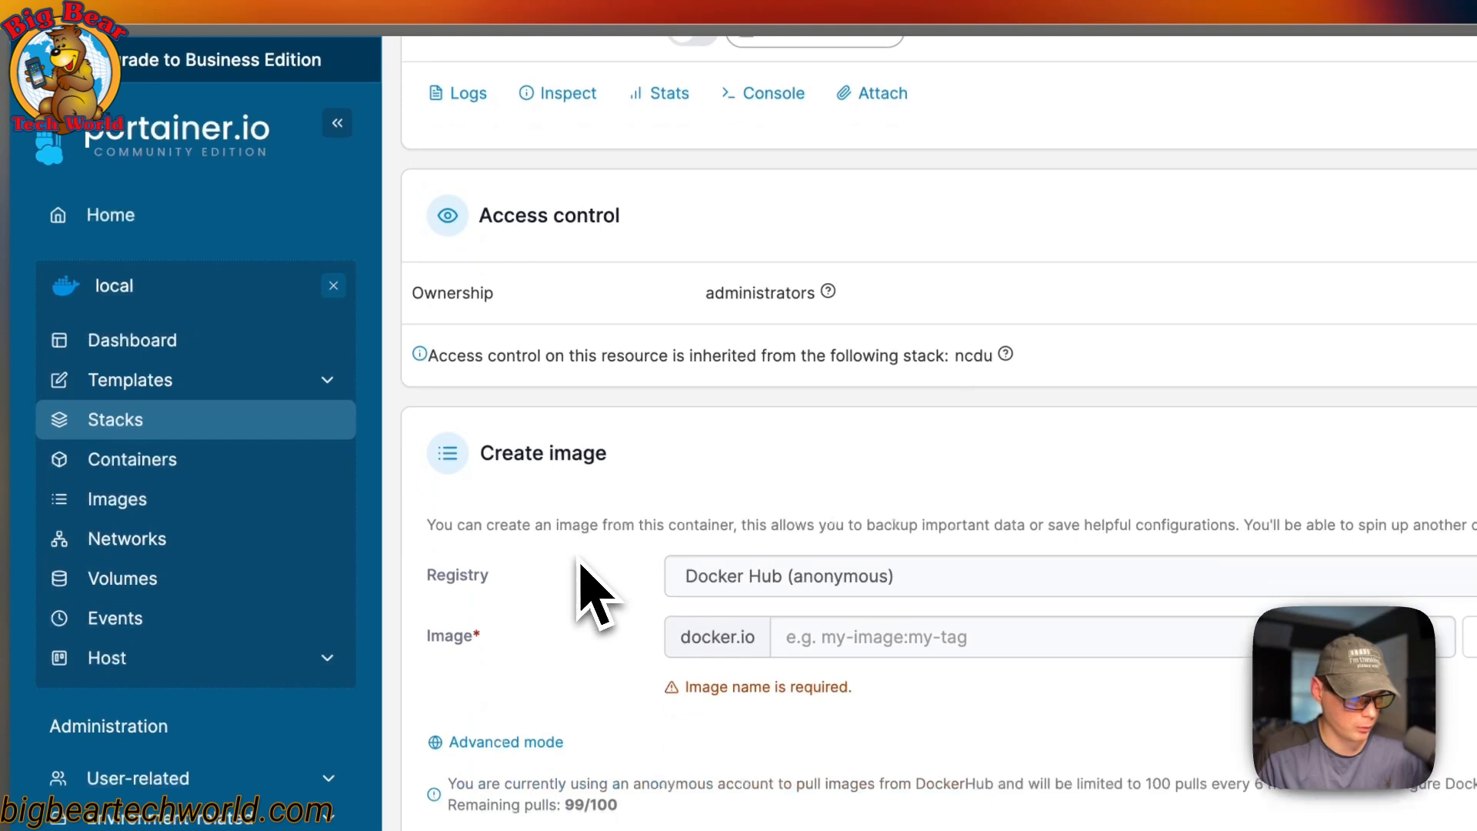
{"action": "scroll", "scroll_direction": "down", "scroll_amount": 3}
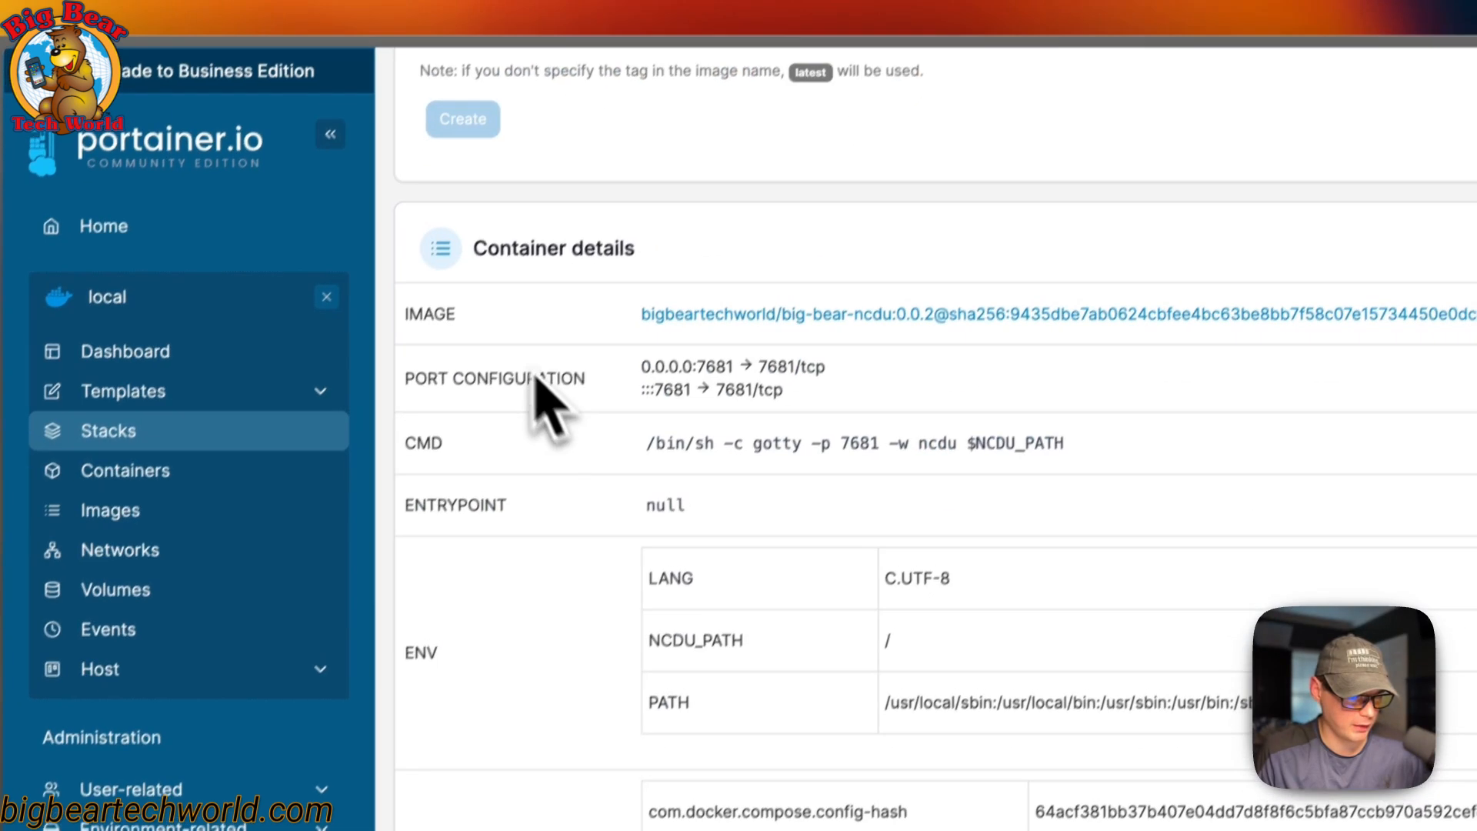
{"action": "scroll", "scroll_direction": "down", "scroll_amount": 3}
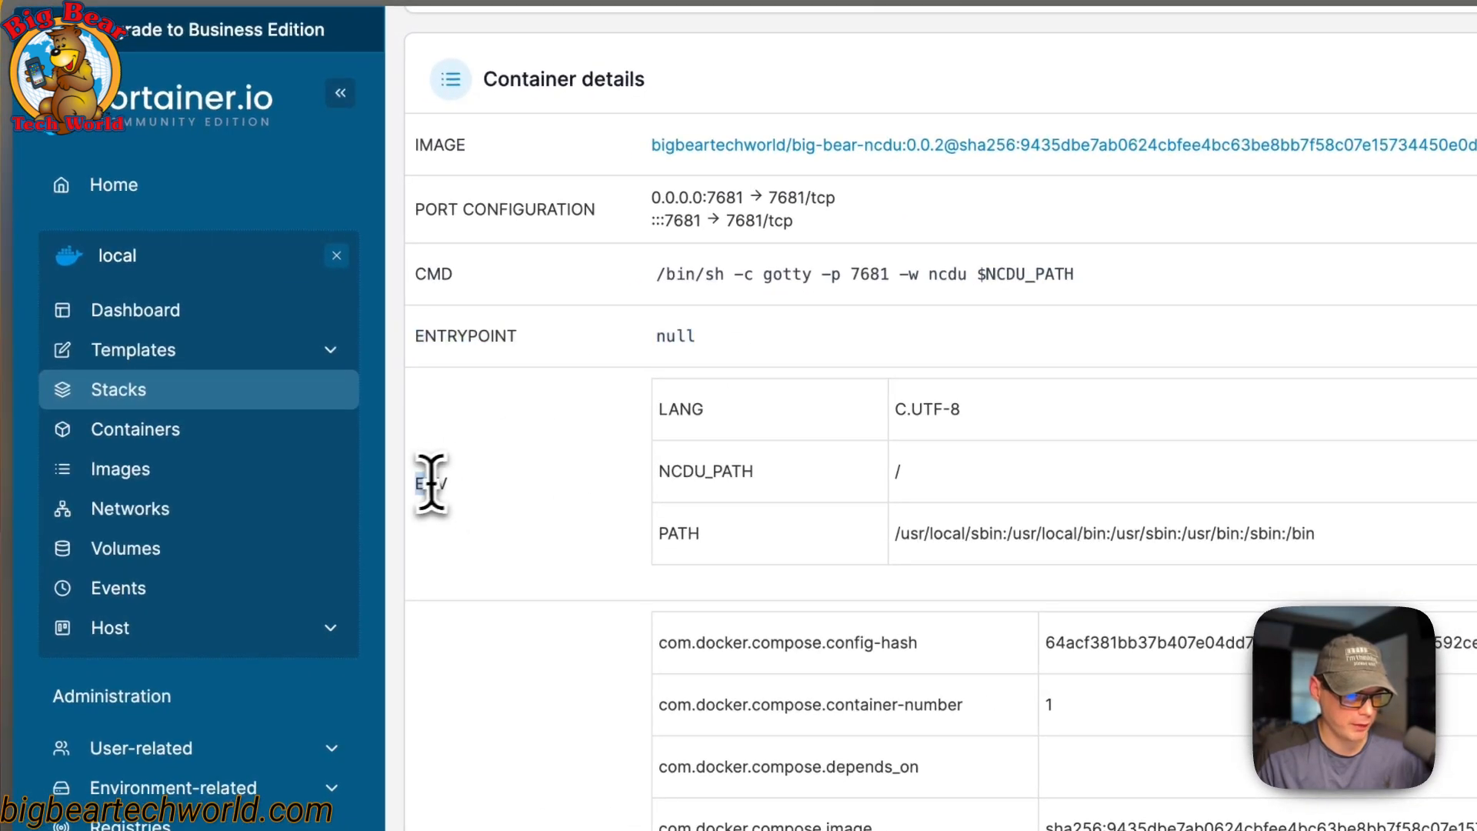
{"action": "scroll", "scroll_direction": "down", "scroll_amount": 3}
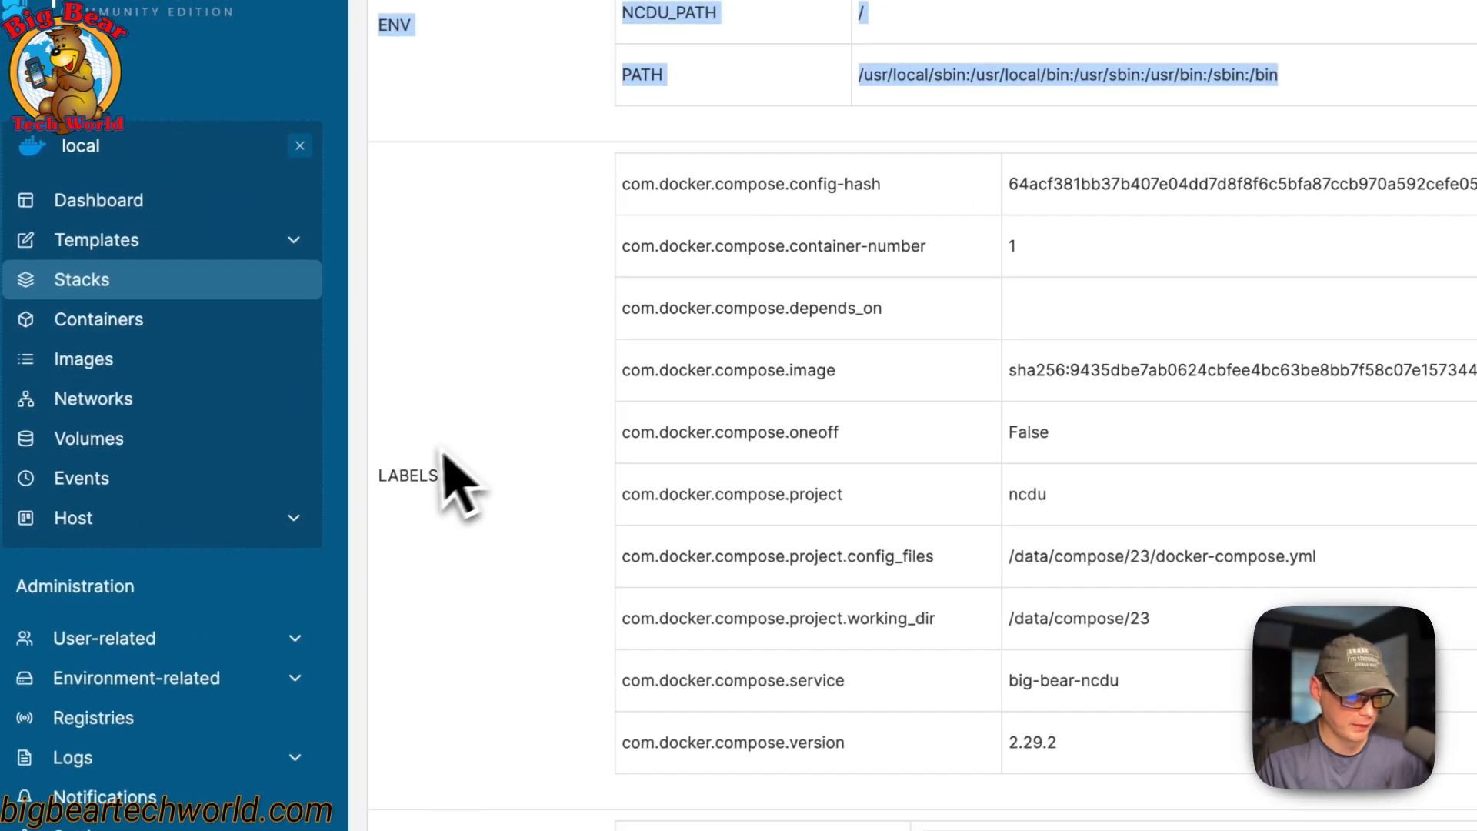
{"action": "scroll", "scroll_direction": "down", "scroll_amount": 3}
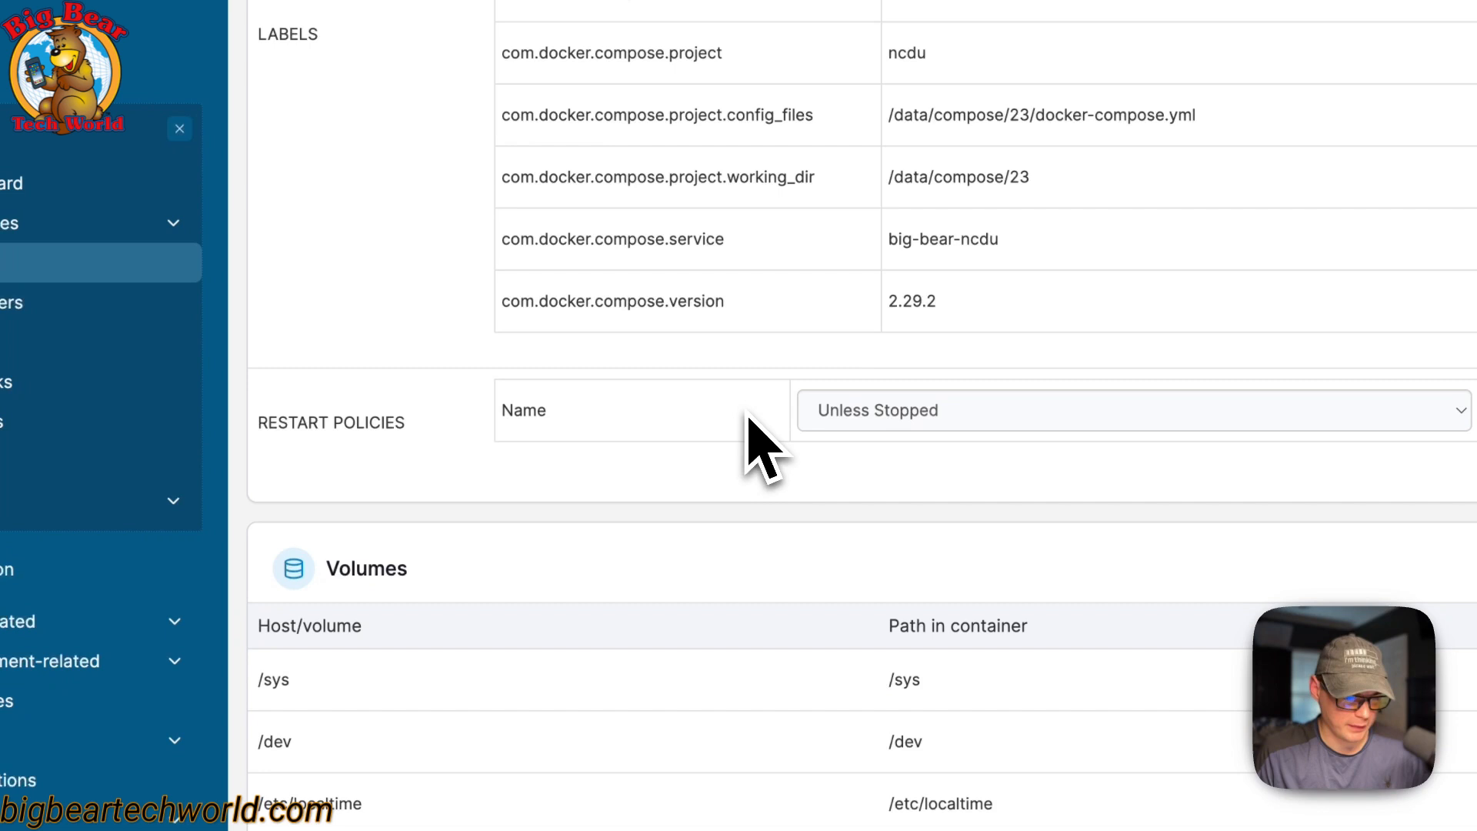
{"action": "left_click", "coordinate": [1130, 410]}
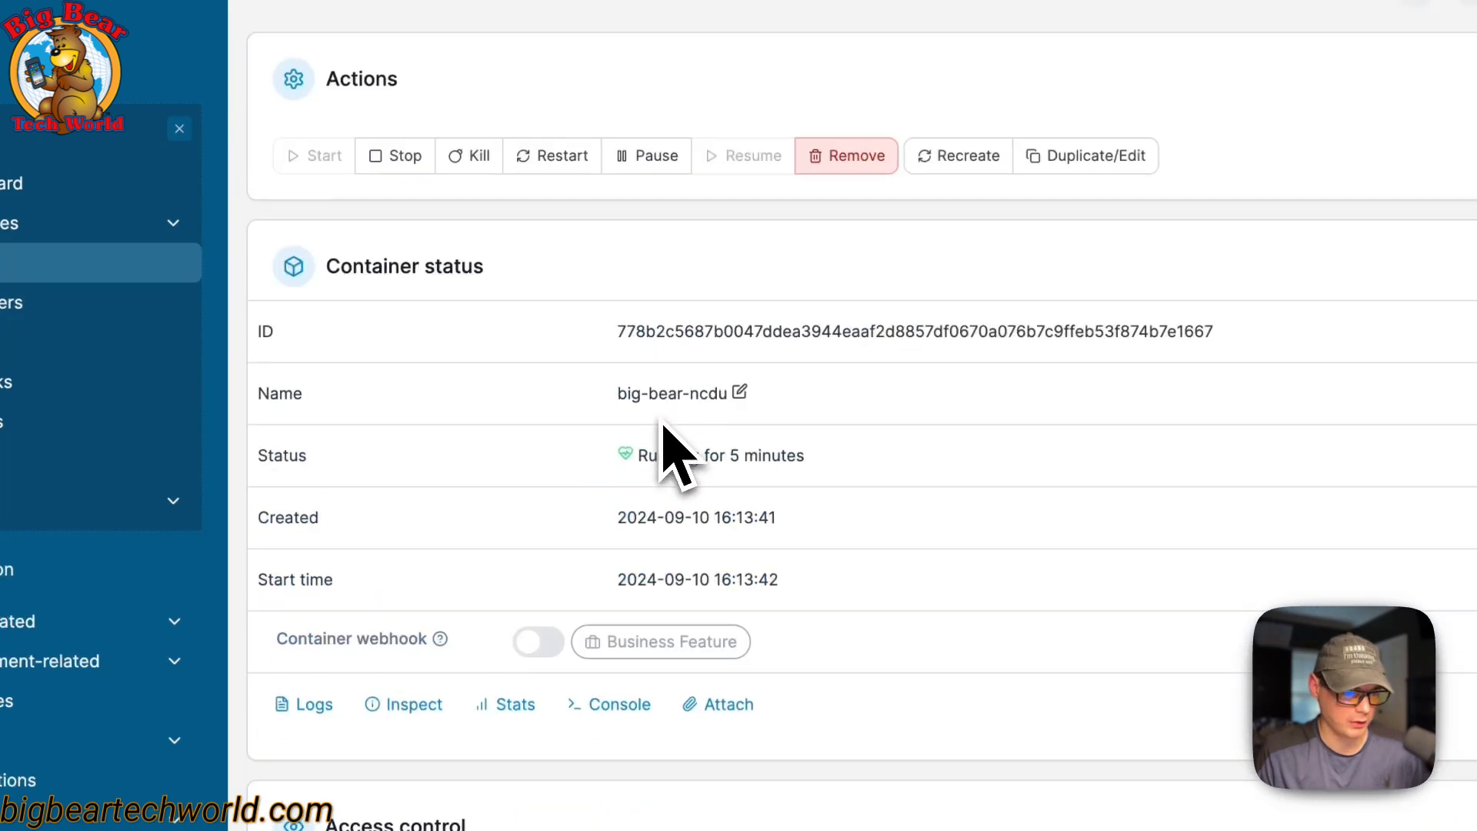
{"action": "scroll", "scroll_direction": "down", "scroll_amount": 3}
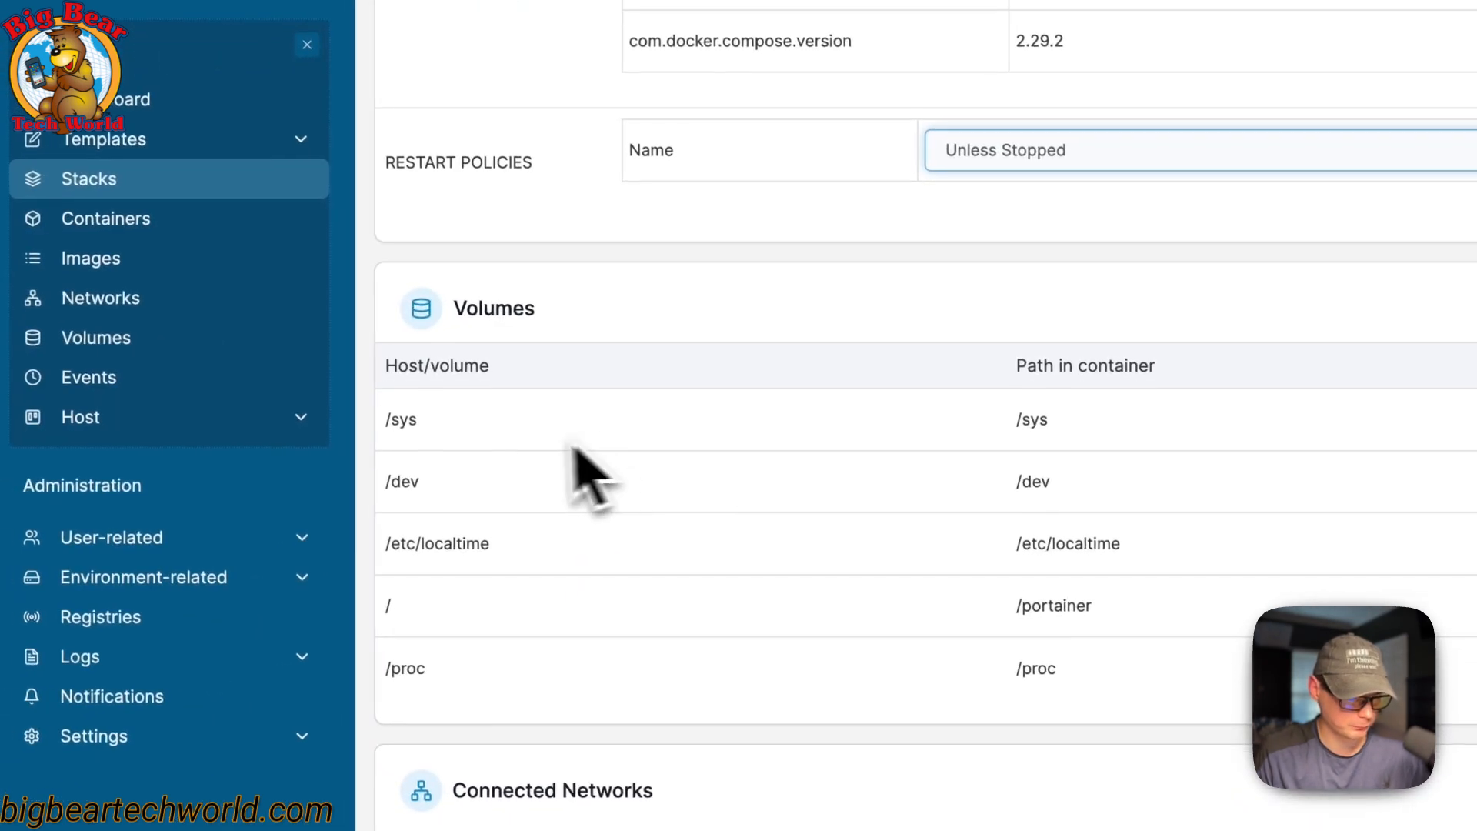
{"action": "scroll", "scroll_direction": "down", "scroll_amount": 3}
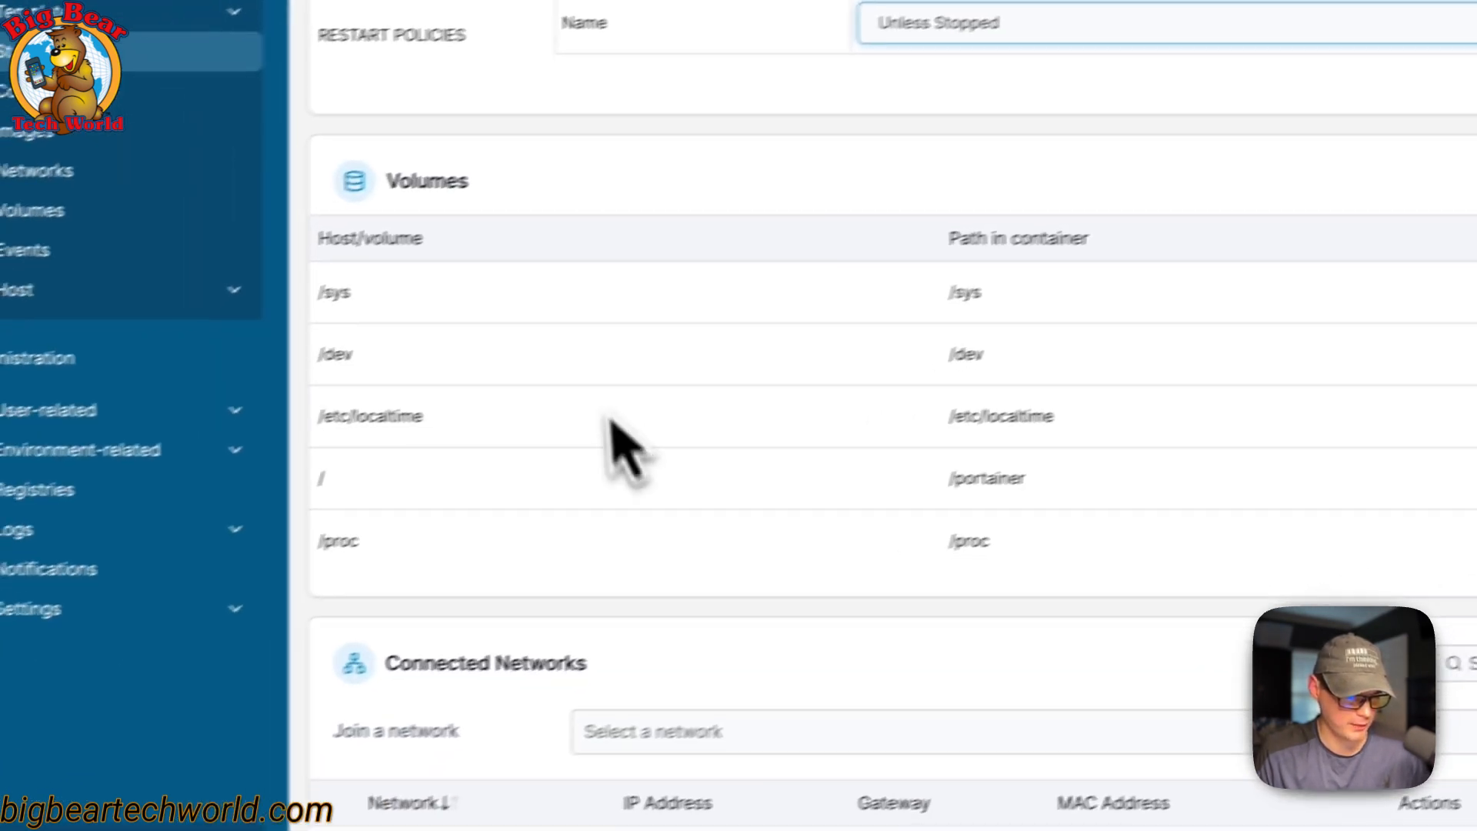
{"action": "scroll", "scroll_direction": "down", "scroll_amount": 3}
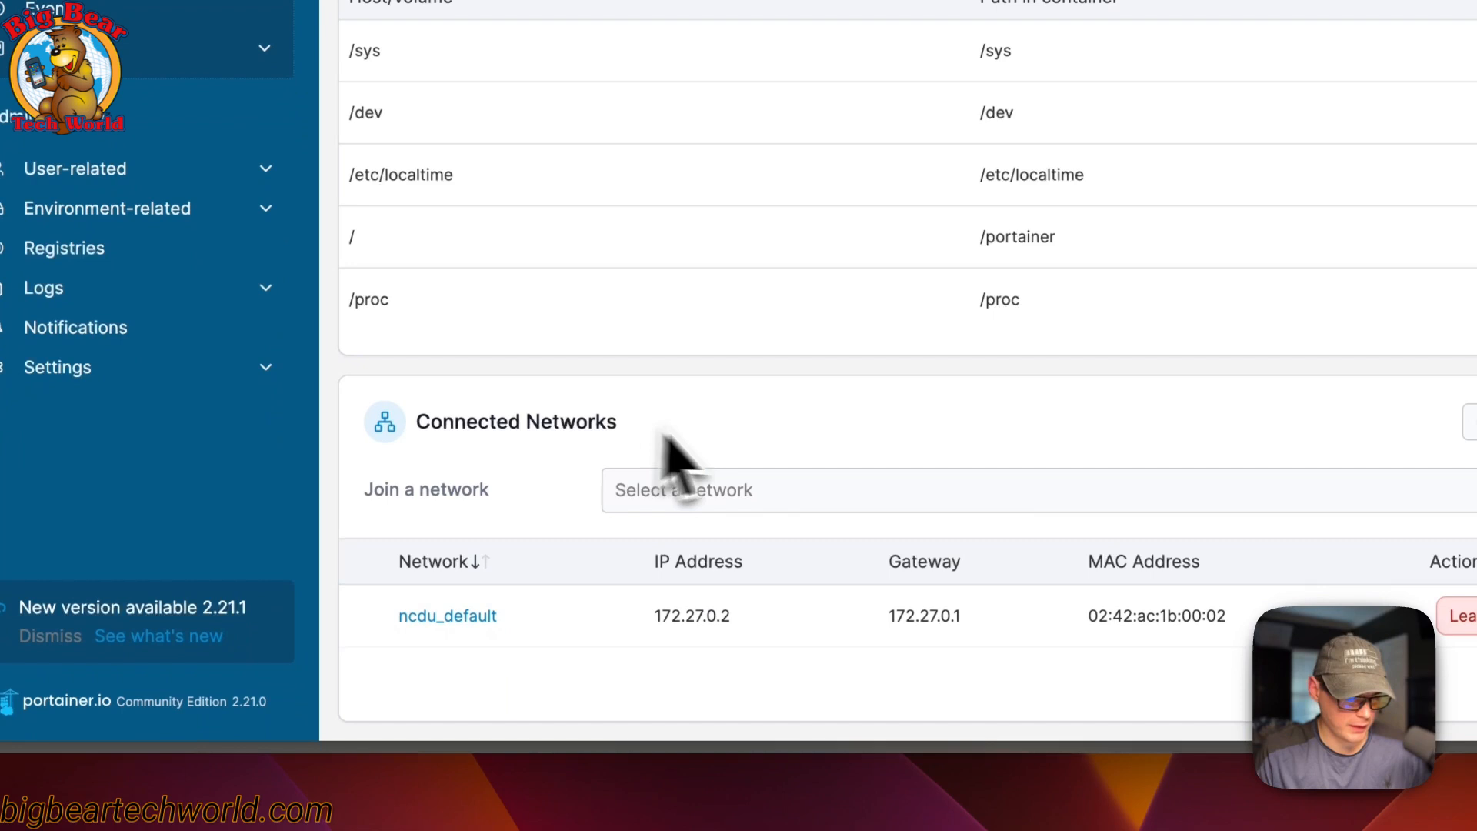
{"action": "scroll", "scroll_direction": "down", "scroll_amount": 3}
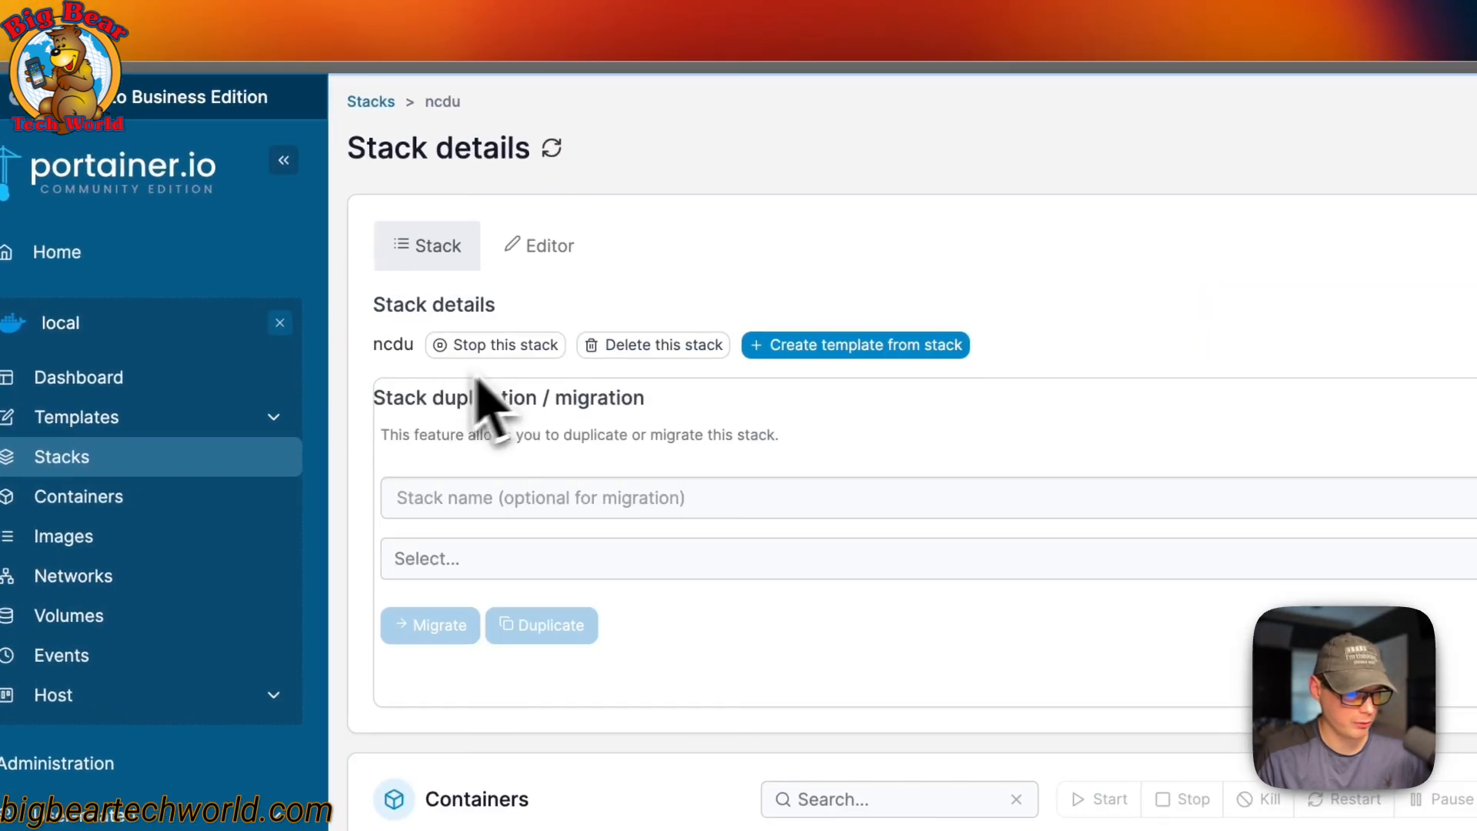
Step: Check the compose restart policy, force-update the ncdu stack, and return to Home
{"action": "left_click", "coordinate": [540, 244]}
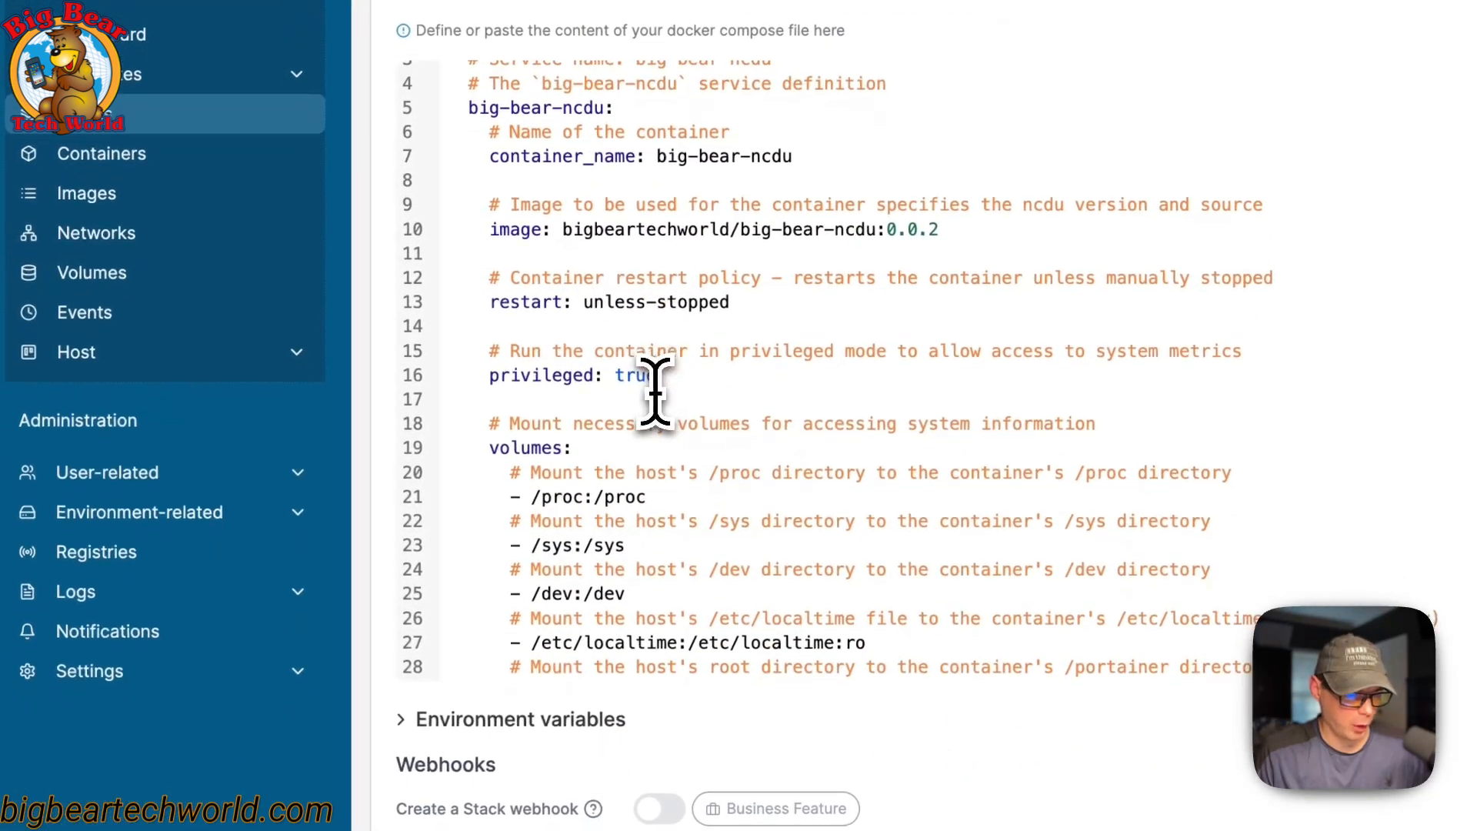
{"action": "left_click", "coordinate": [660, 303]}
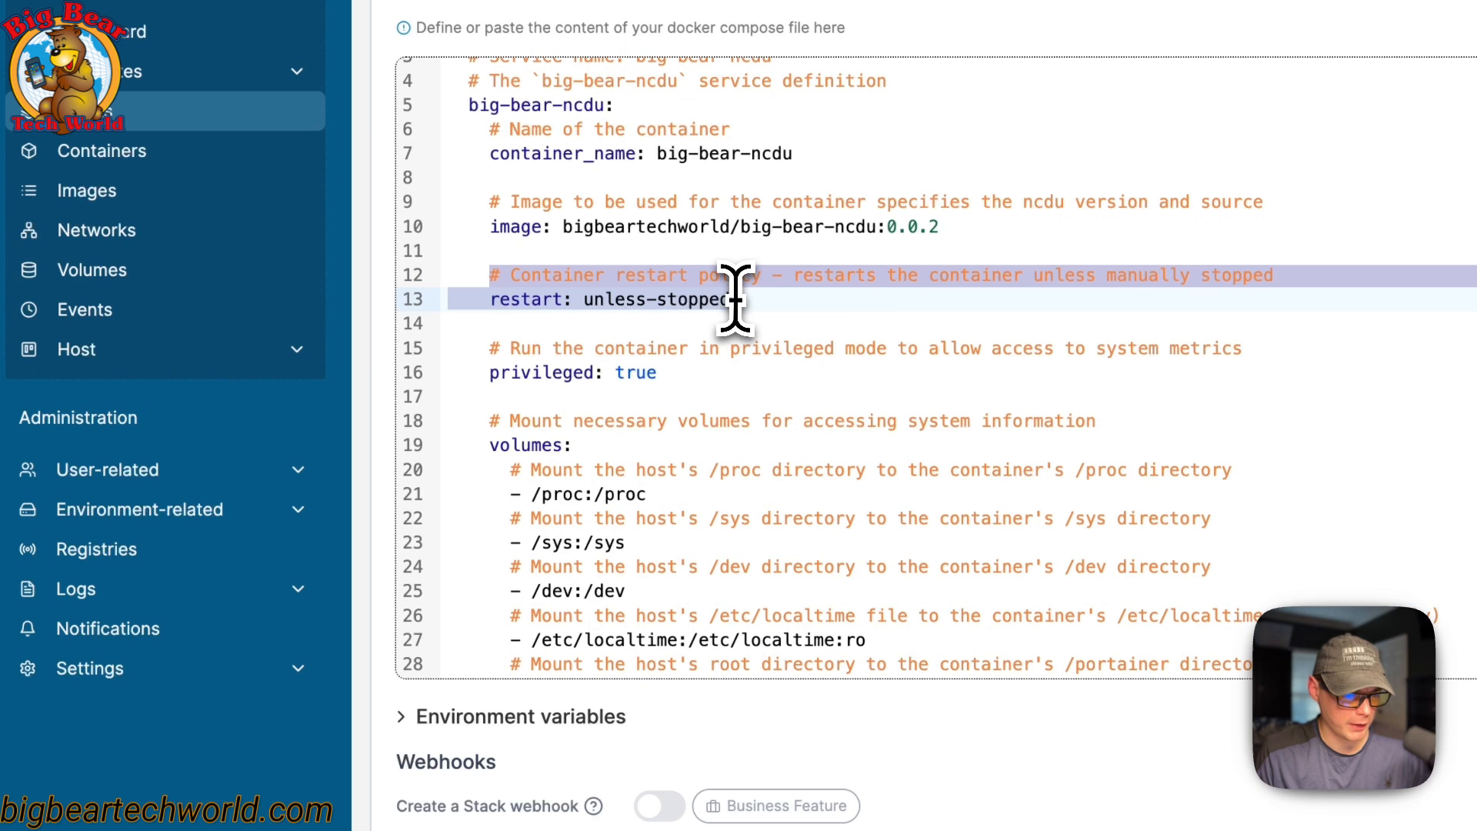
{"action": "scroll", "scroll_direction": "down", "scroll_amount": 3}
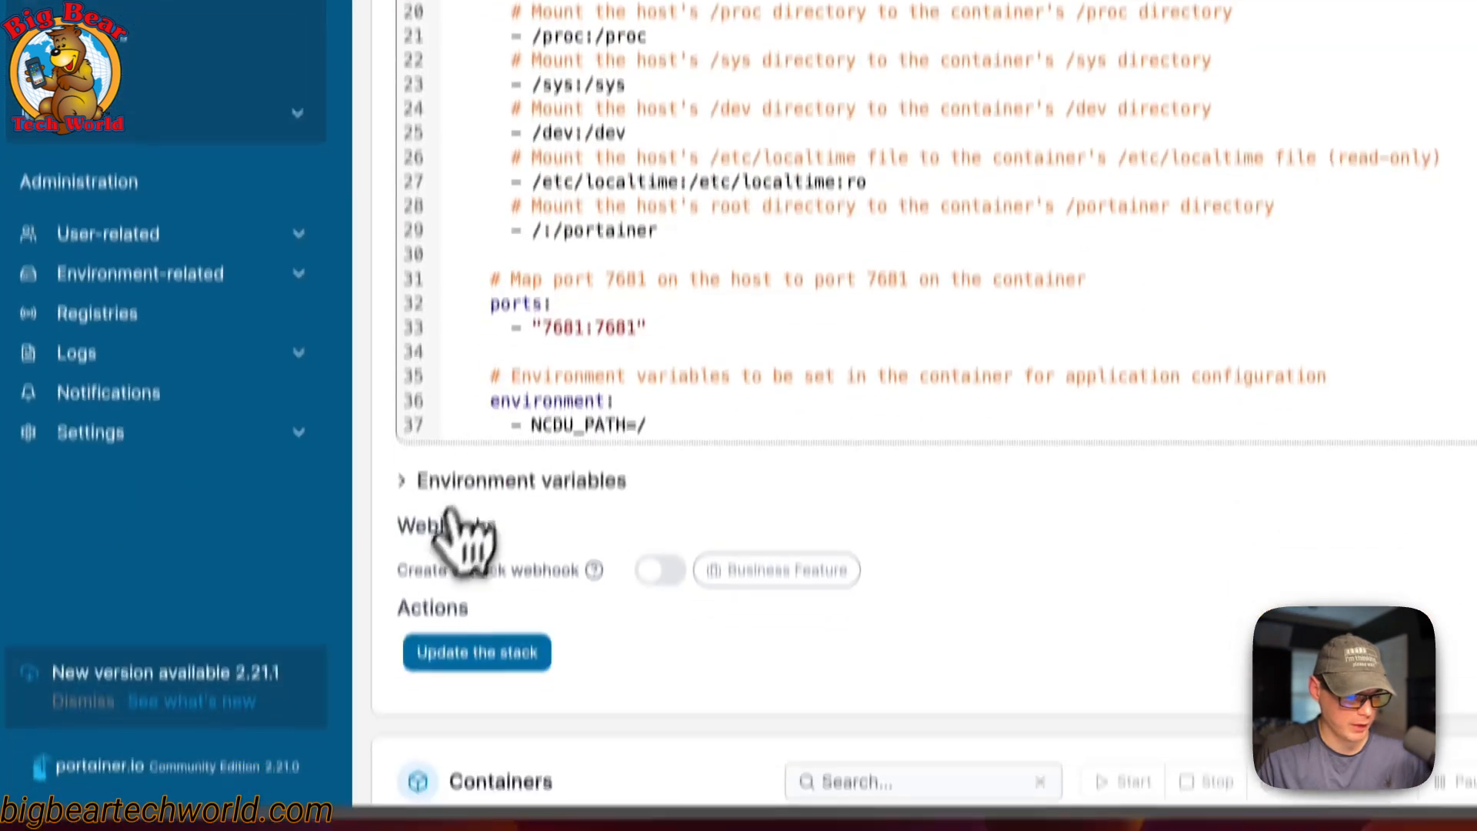
{"action": "left_click", "coordinate": [477, 651]}
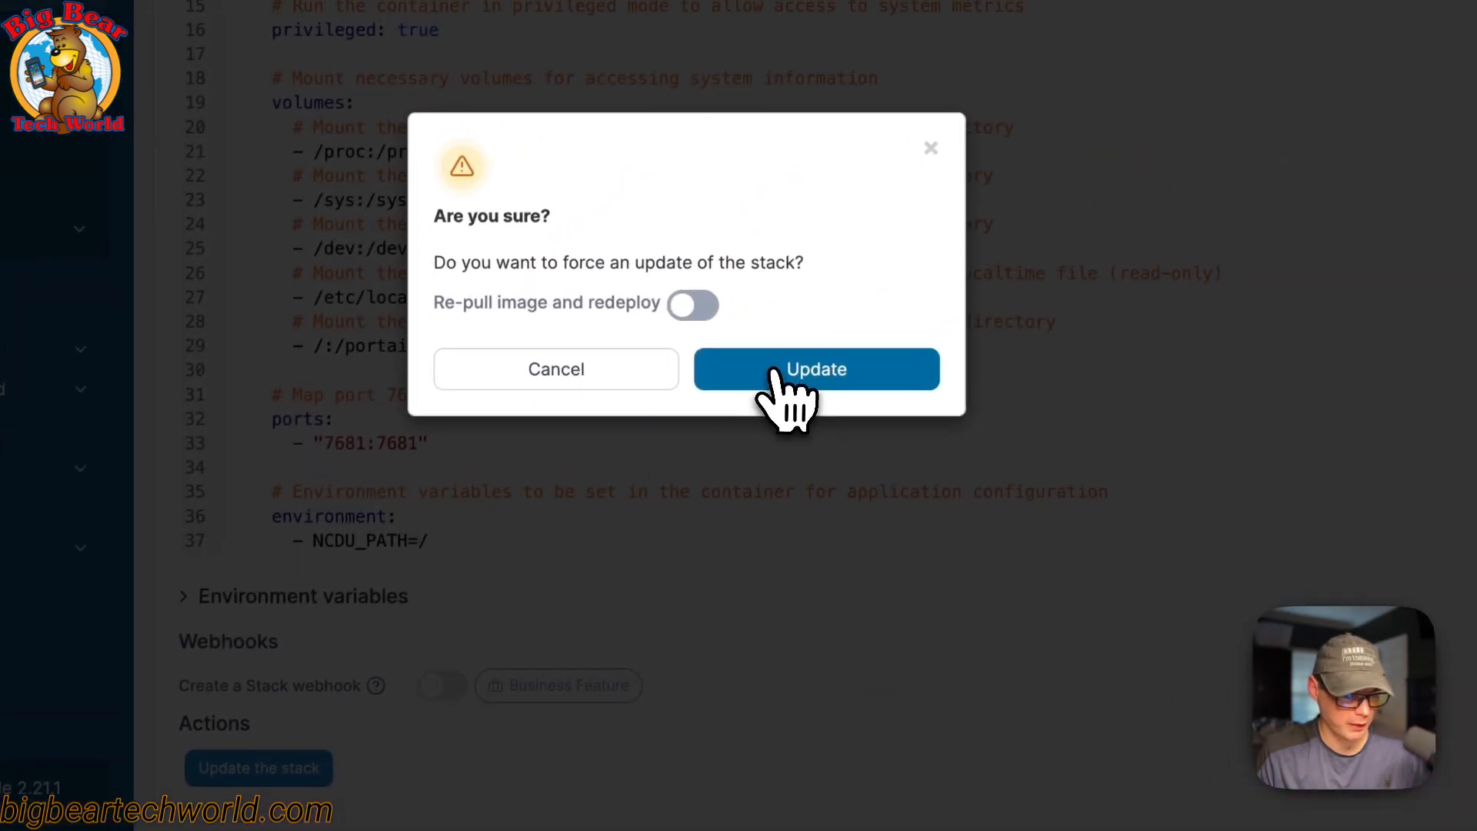
{"action": "left_click", "coordinate": [815, 368]}
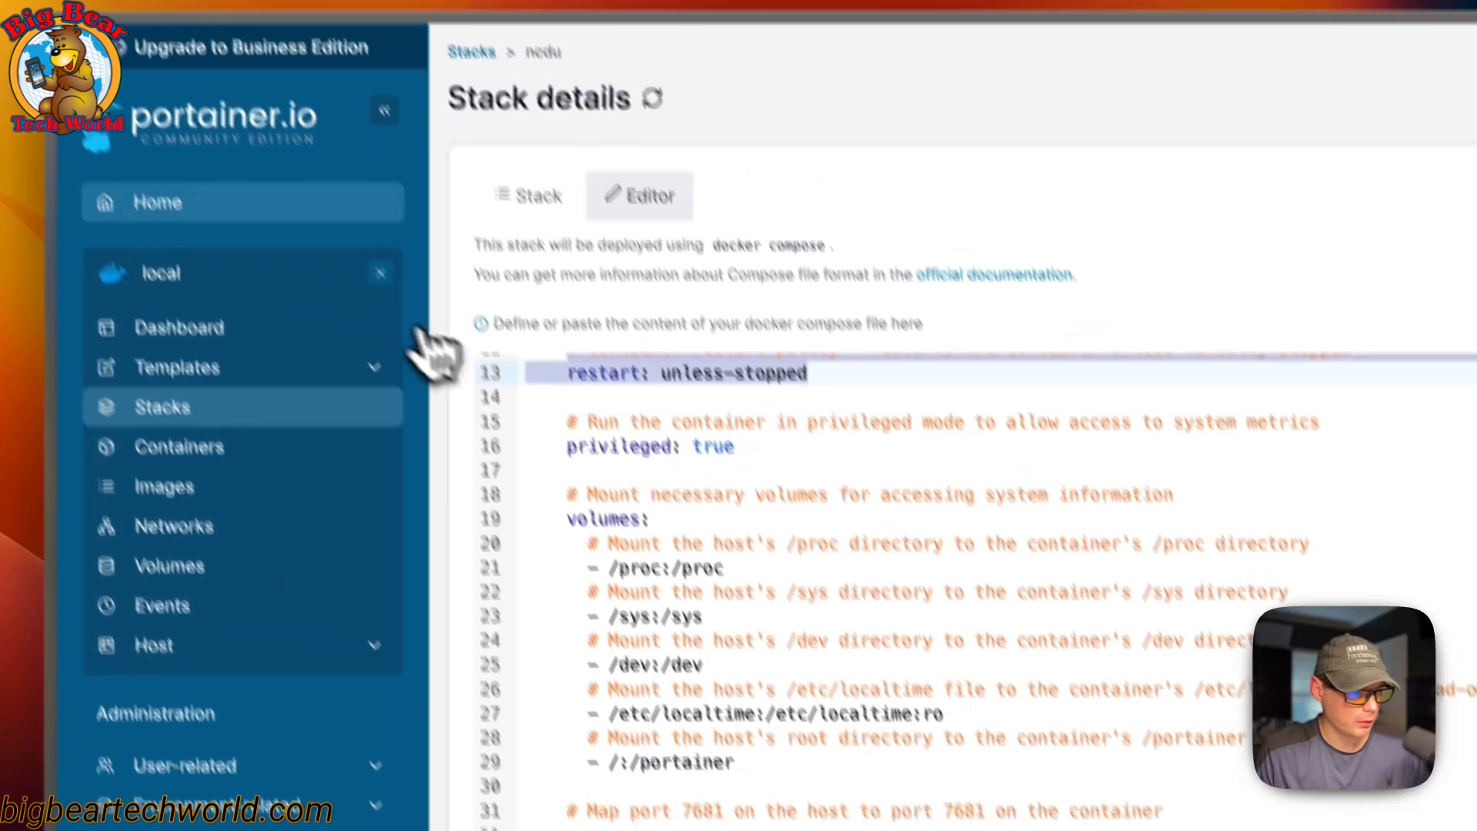
{"action": "left_click", "coordinate": [156, 202]}
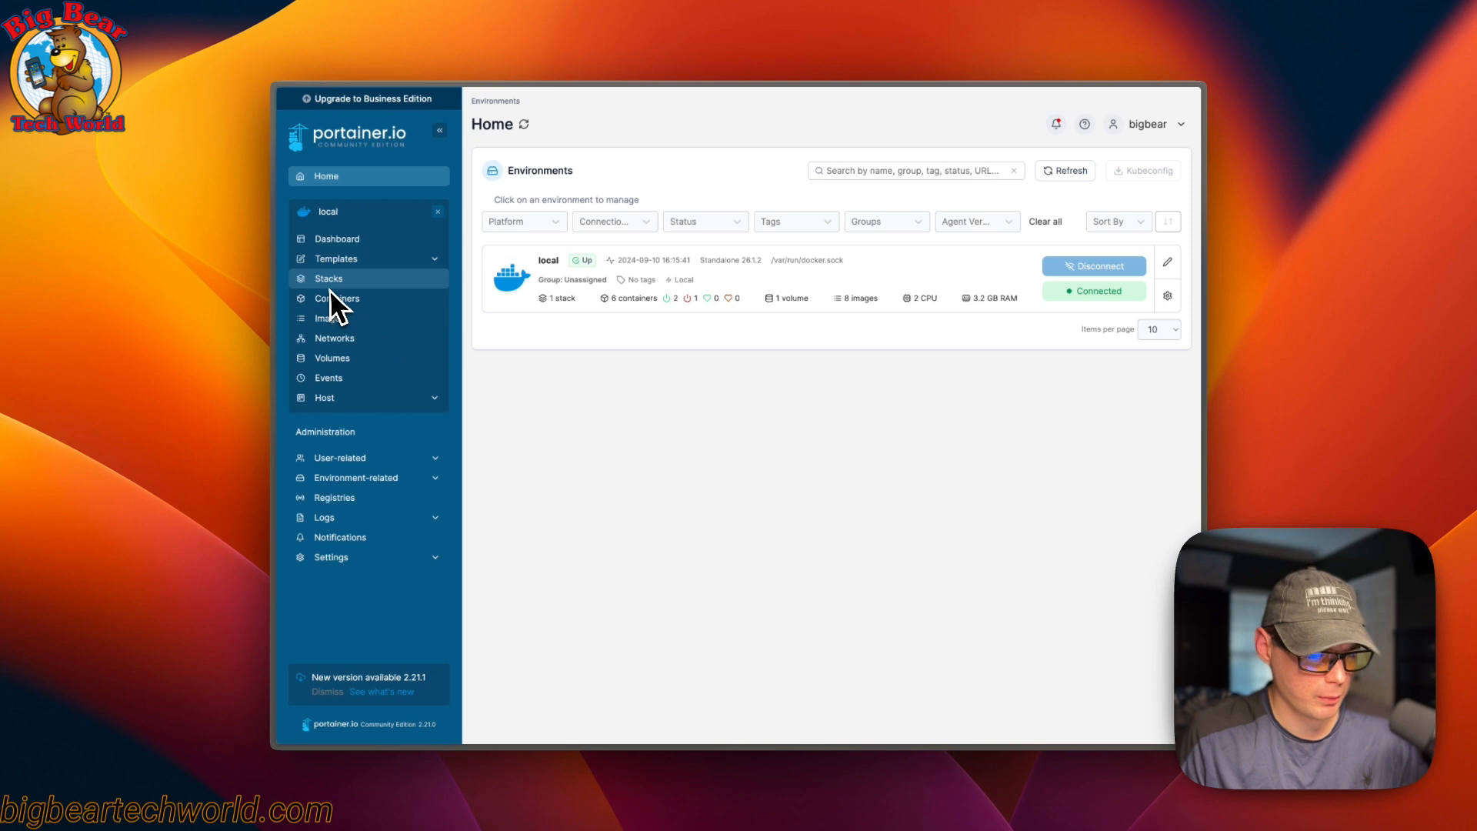
{"action": "mouse_move", "coordinate": [614, 356]}
{"action": "type", "text": "192.168.20.111:7681"}
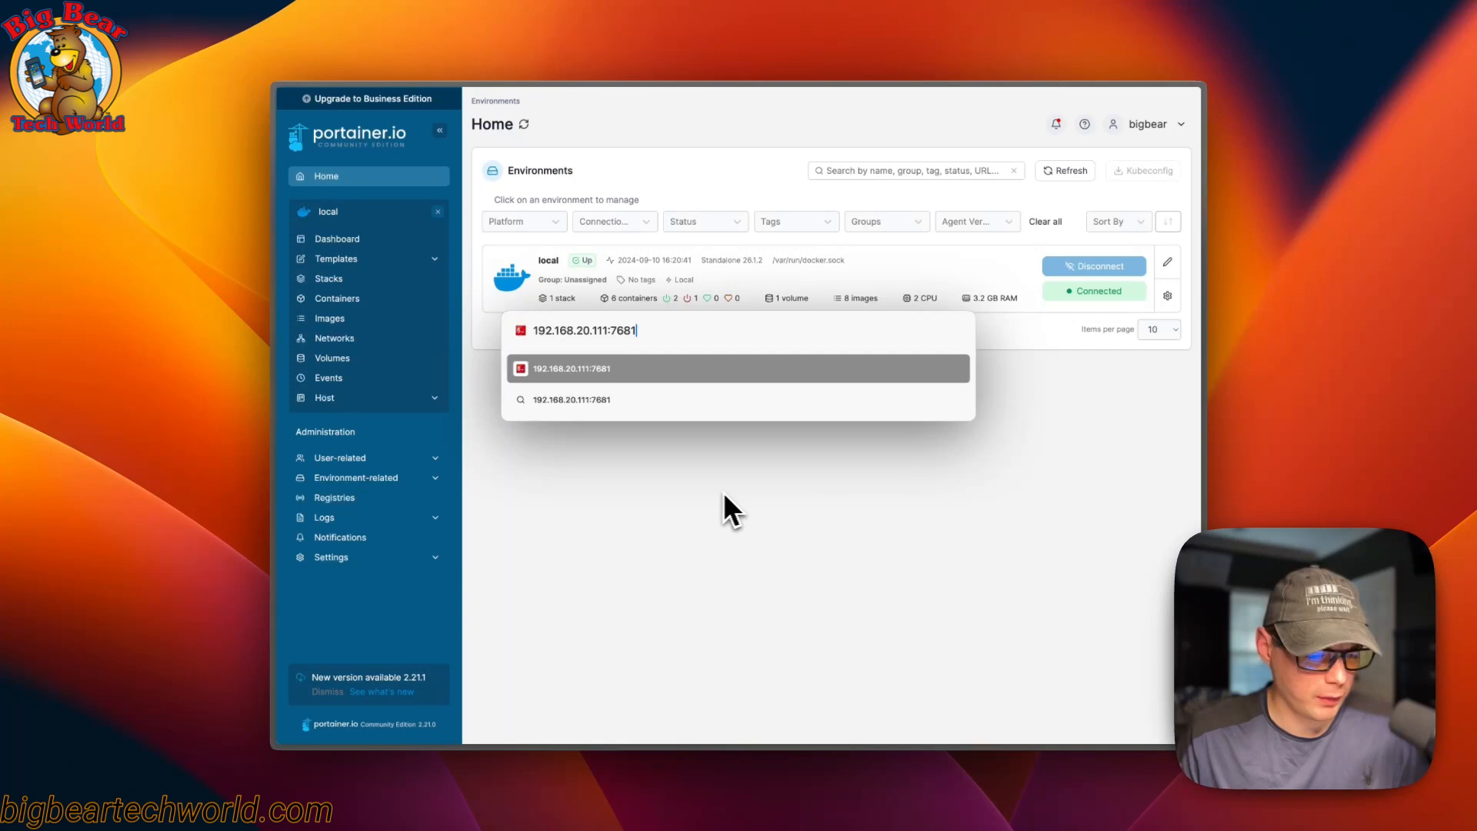
{"action": "mouse_move", "coordinate": [626, 396]}
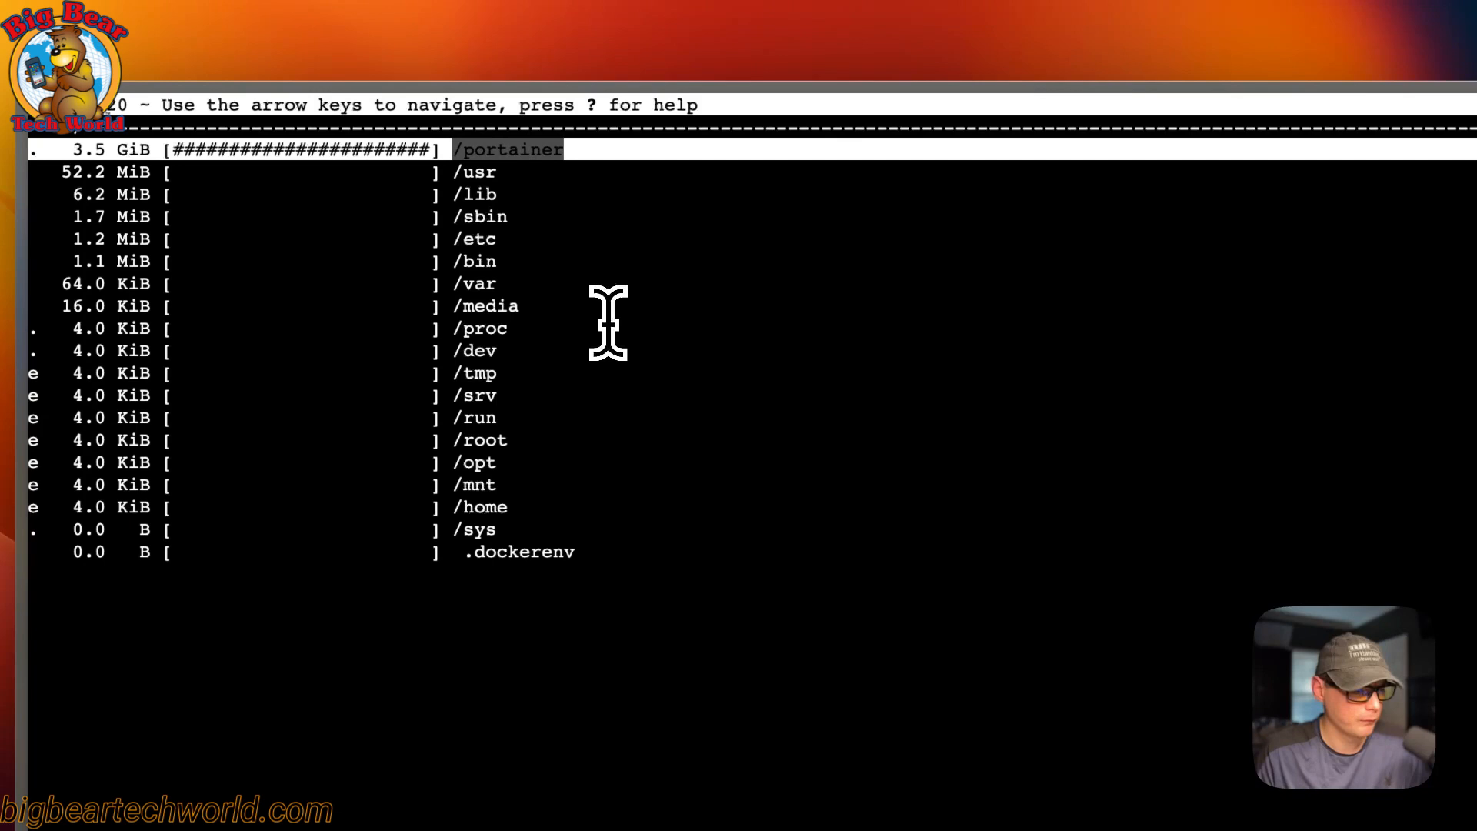
Step: Enter /portainer/var/lib and explore the docker, apt, containerd and dpkg entries
{"action": "key", "text": "Enter"}
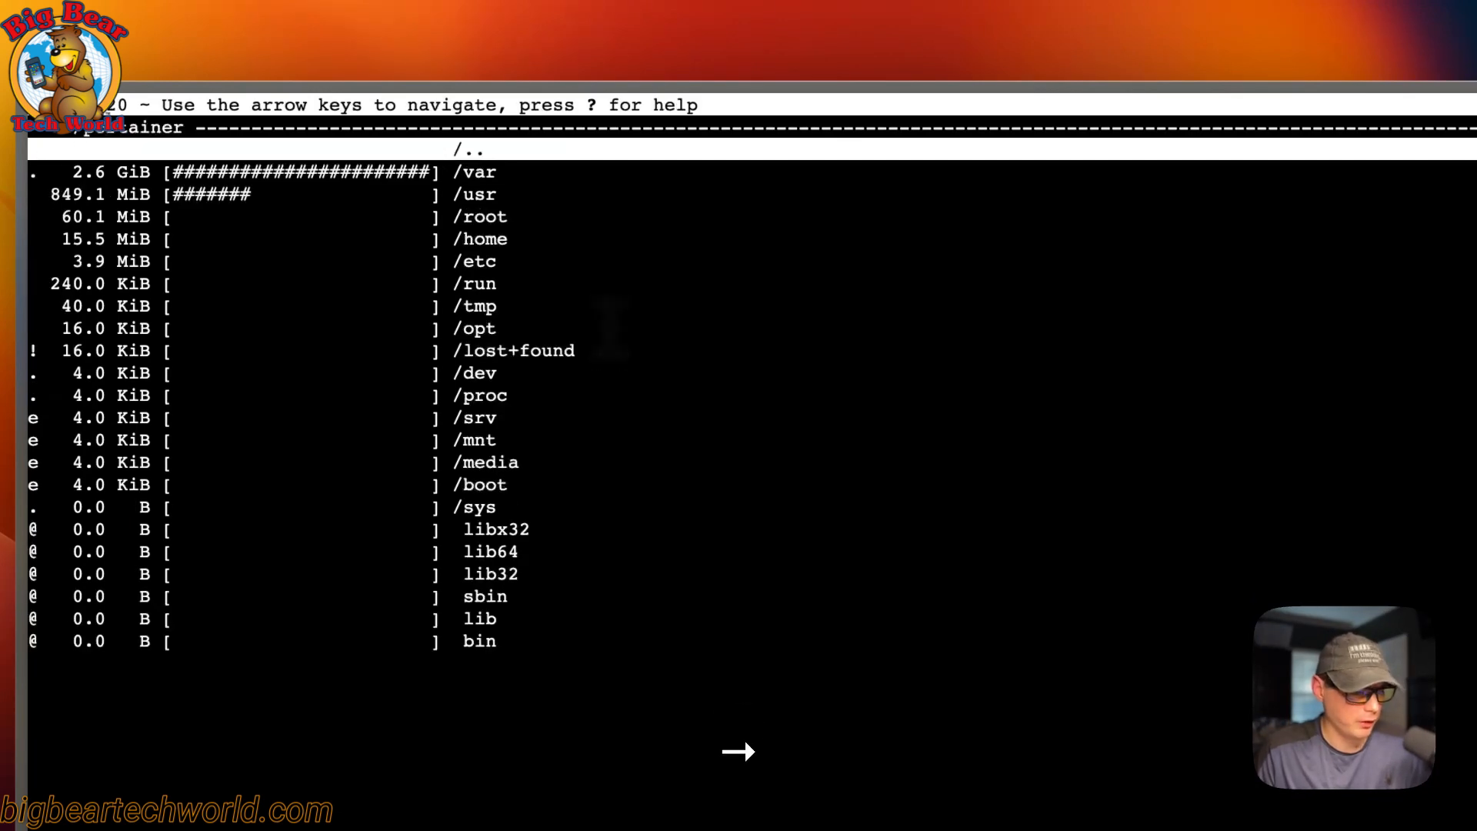
{"action": "key", "text": "enter"}
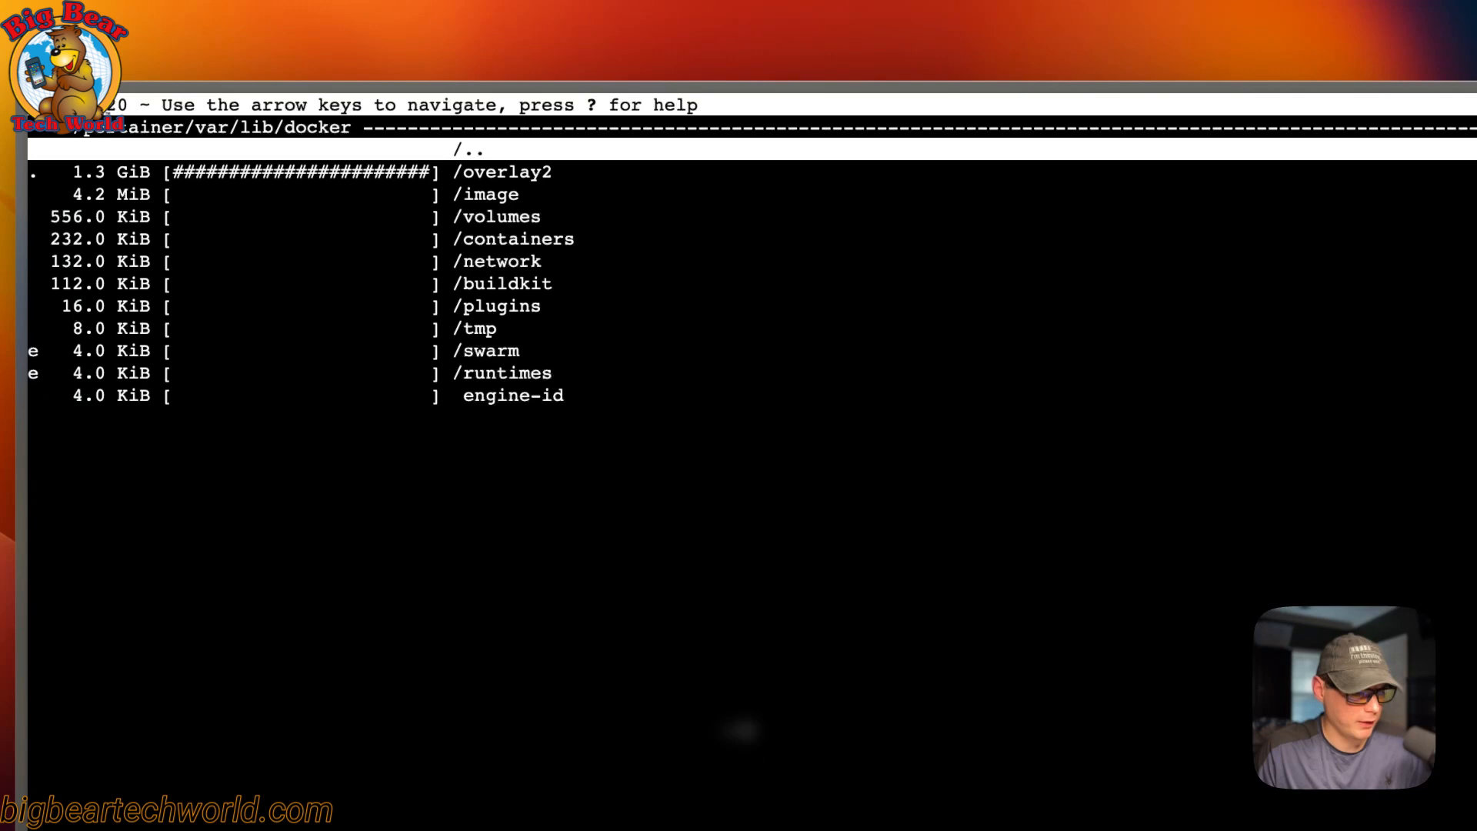
{"action": "key", "text": "Enter"}
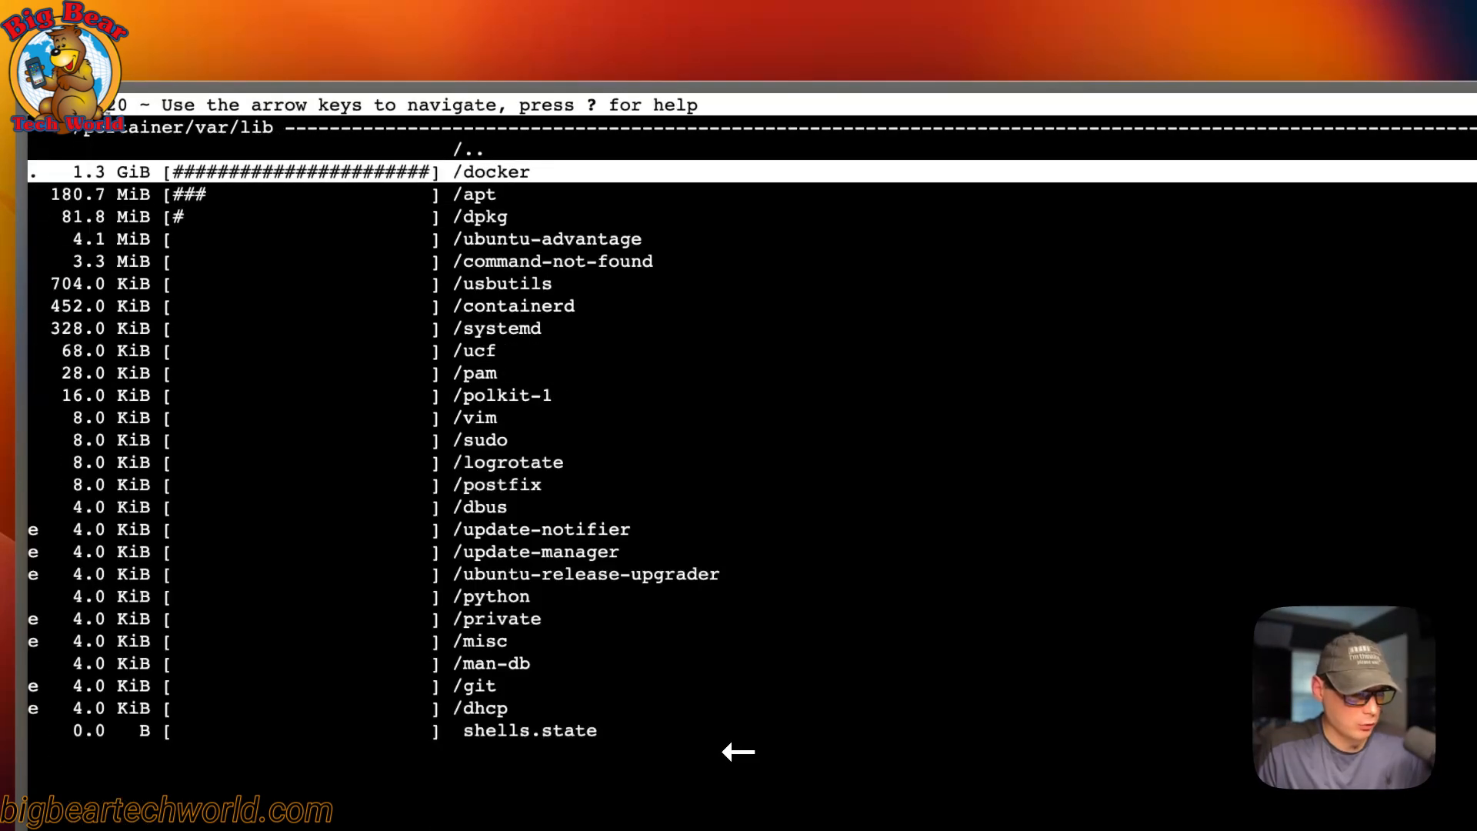
{"action": "key", "text": "Down"}
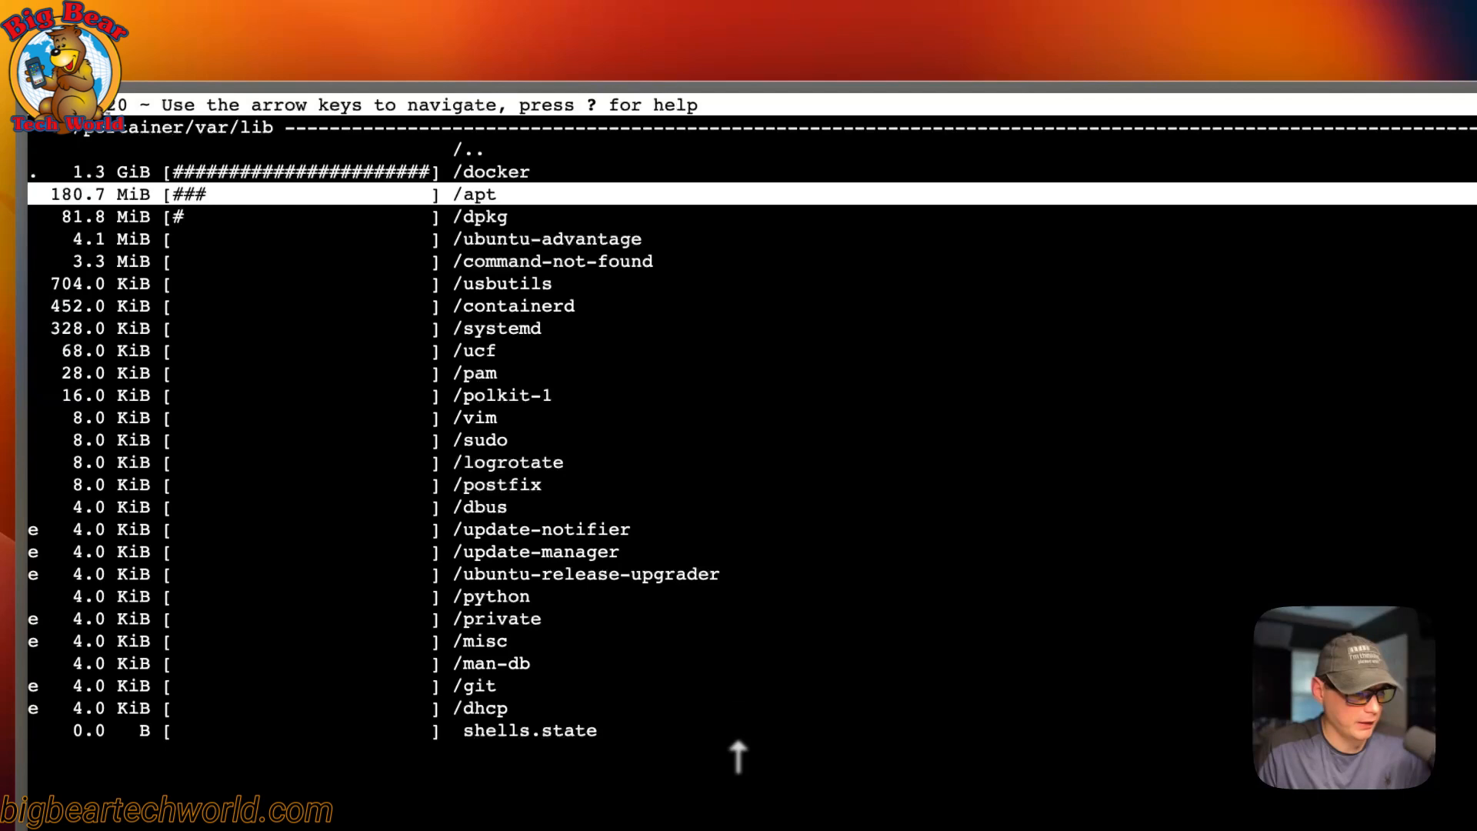
{"action": "key", "text": "d"}
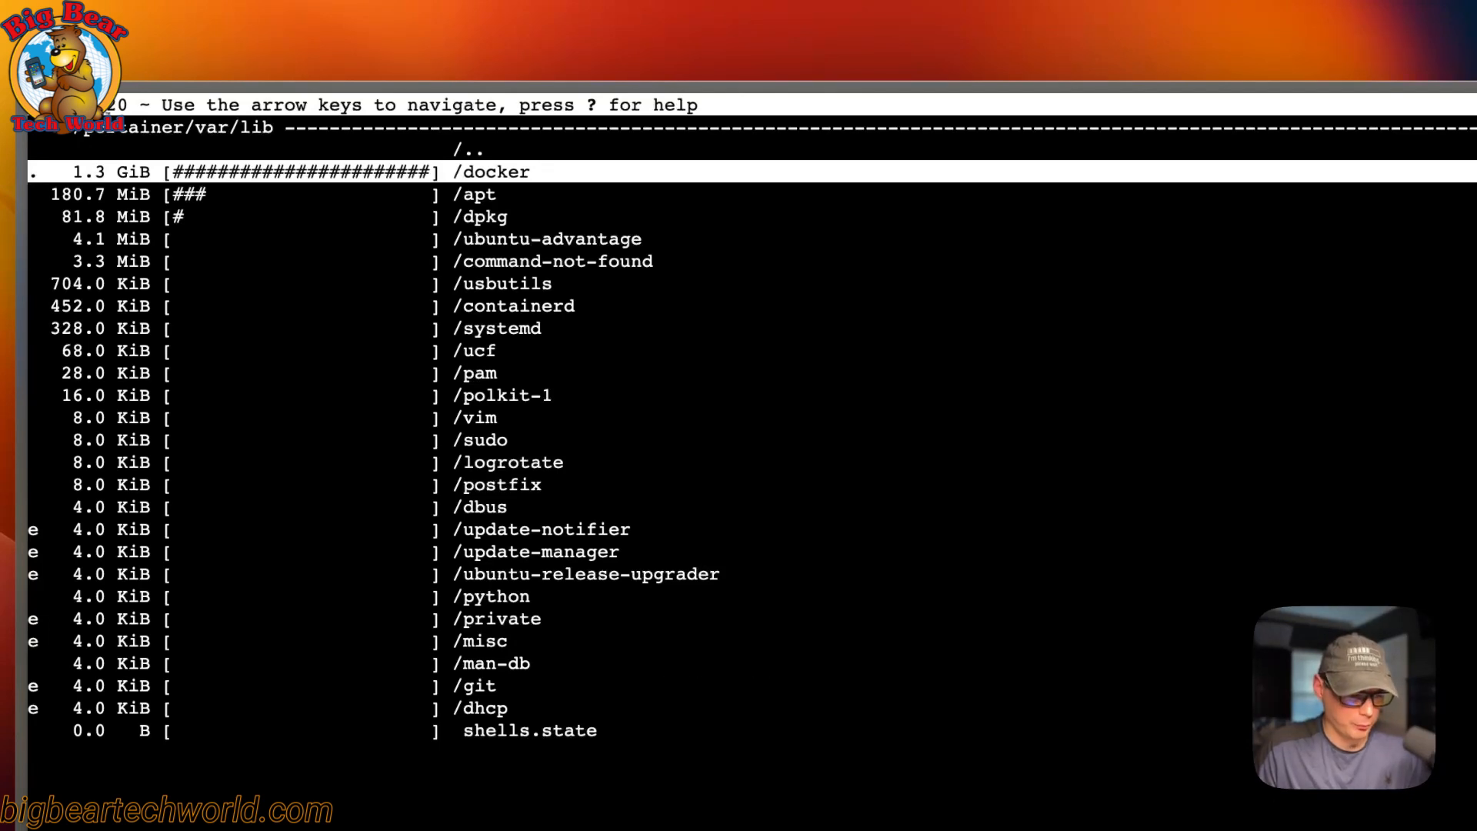
{"action": "key", "text": "Down"}
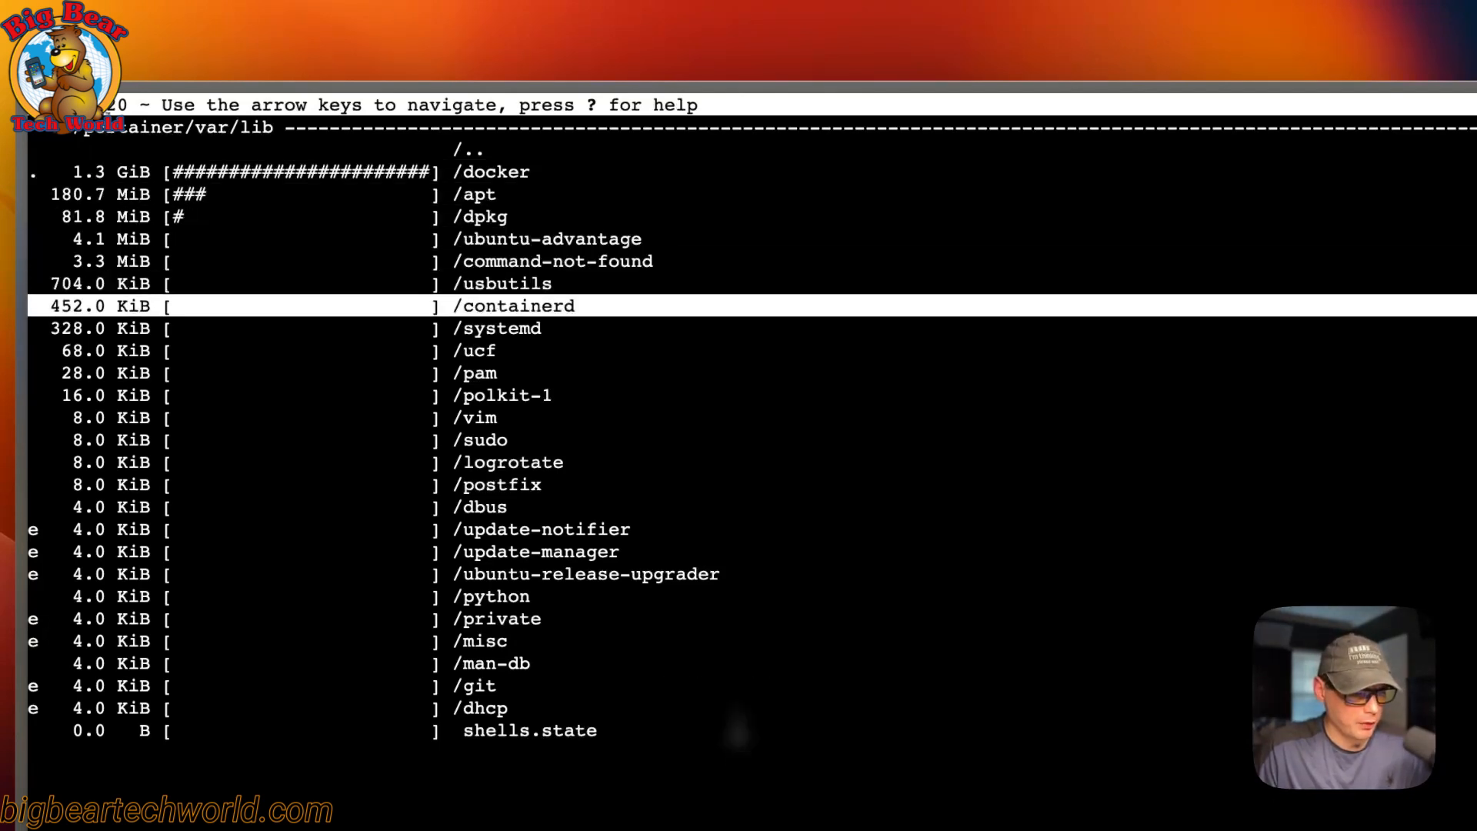
{"action": "key", "text": "enter"}
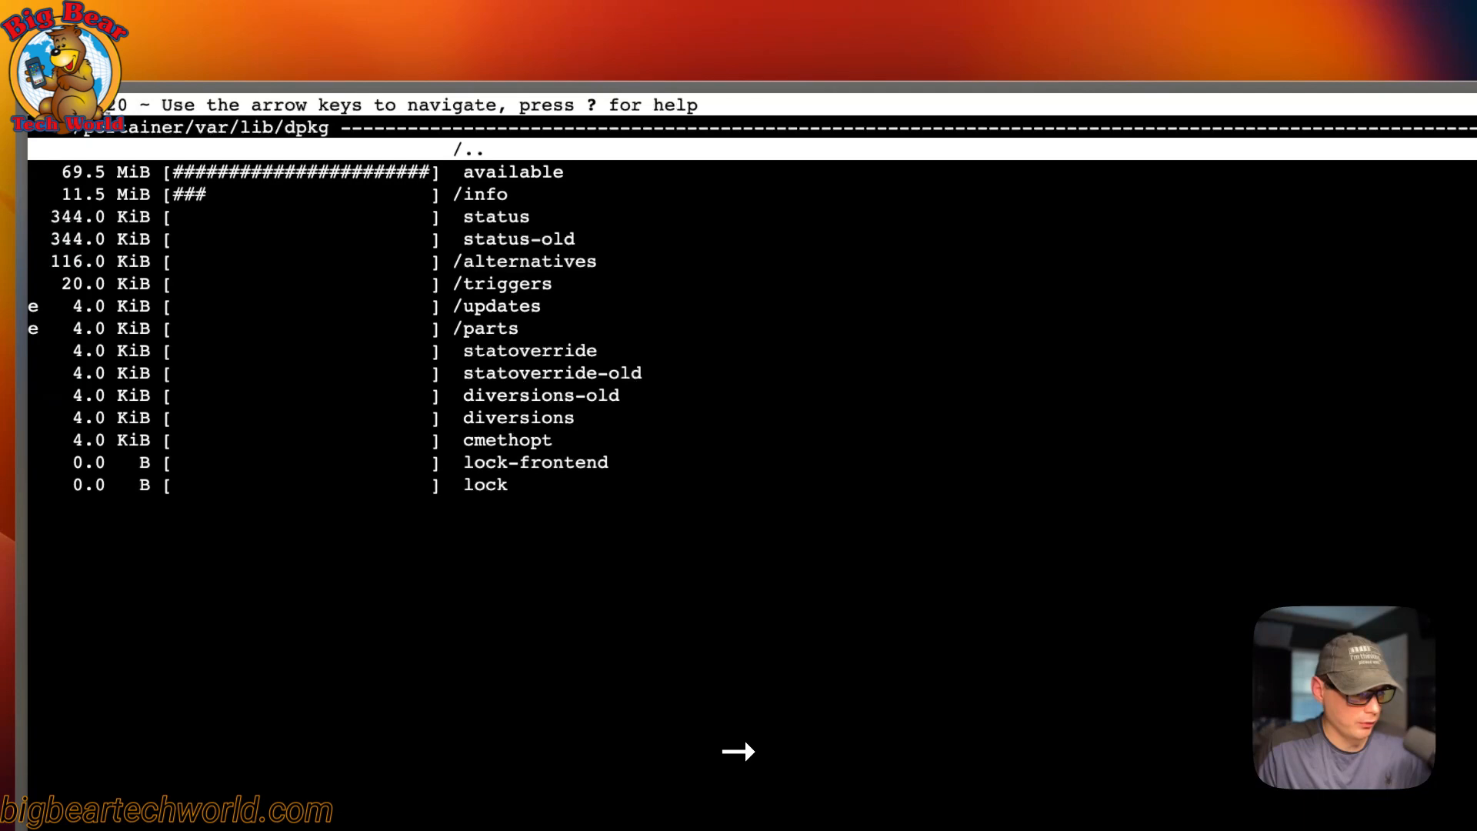
{"action": "key", "text": "down"}
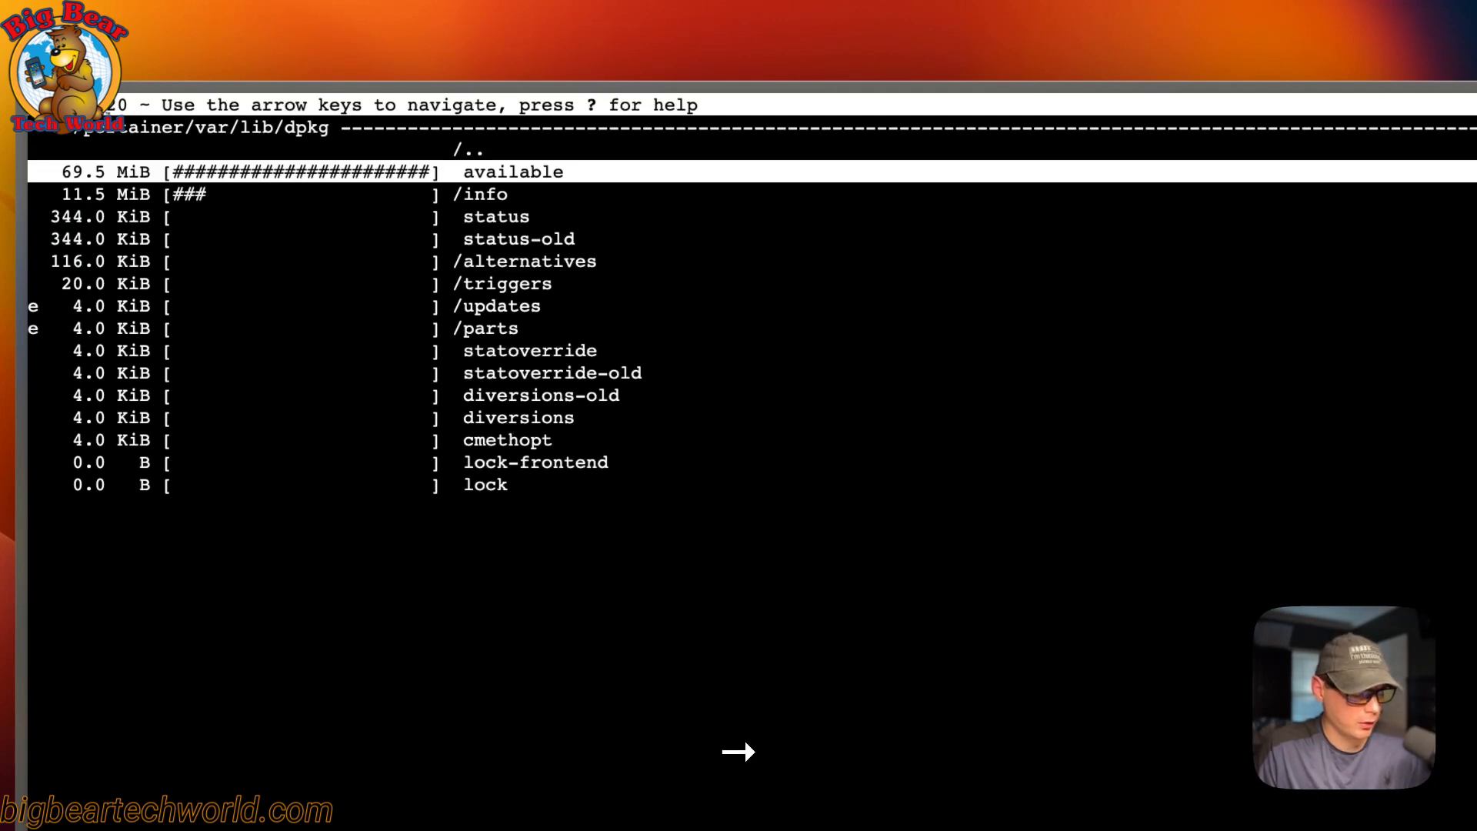
Step: Leave /var/lib for /var/log and step through its files down to syslog.3.gz
{"action": "key", "text": "Left"}
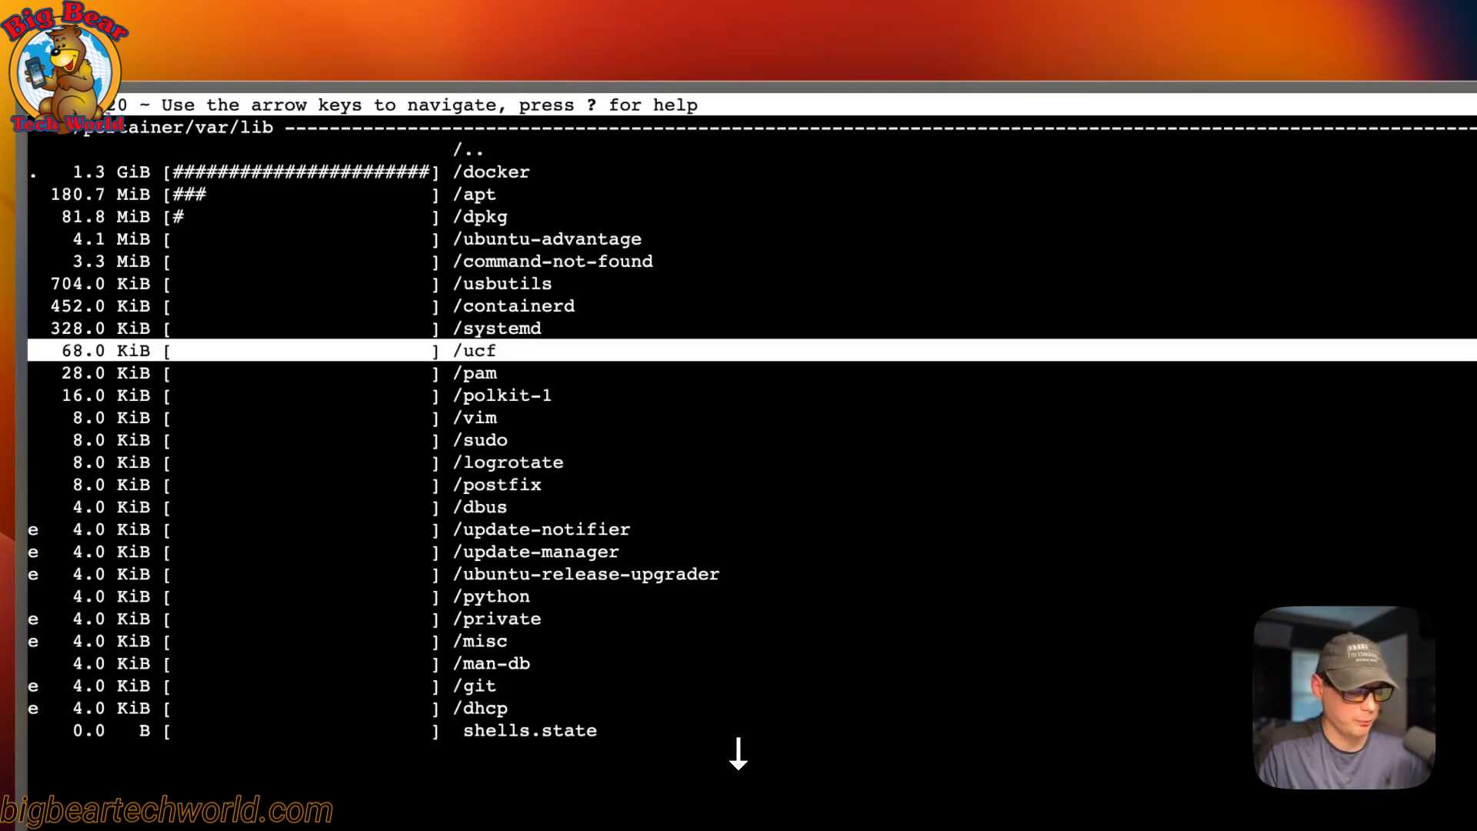
{"action": "key", "text": "Up"}
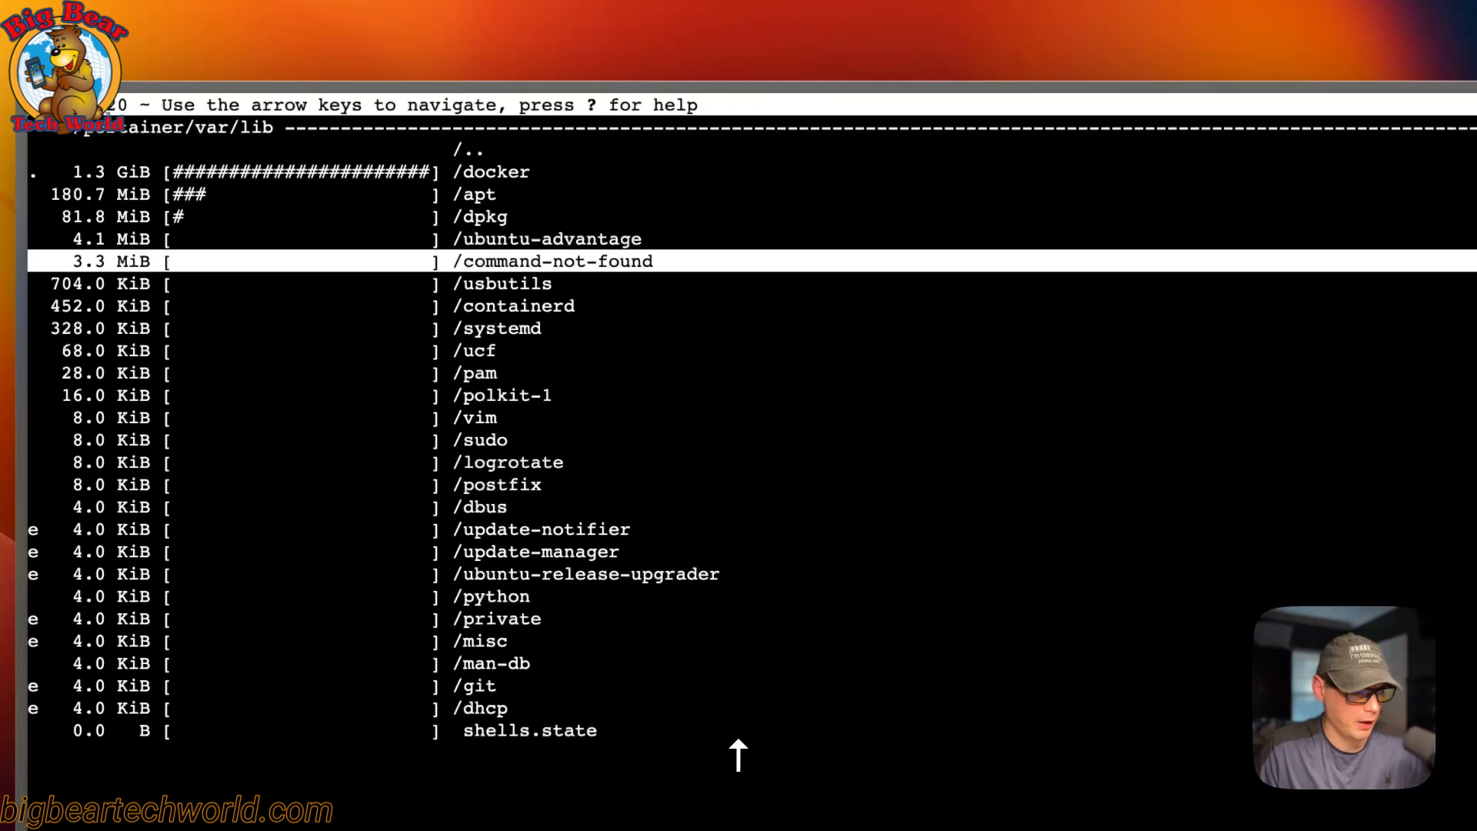
{"action": "key", "text": "left"}
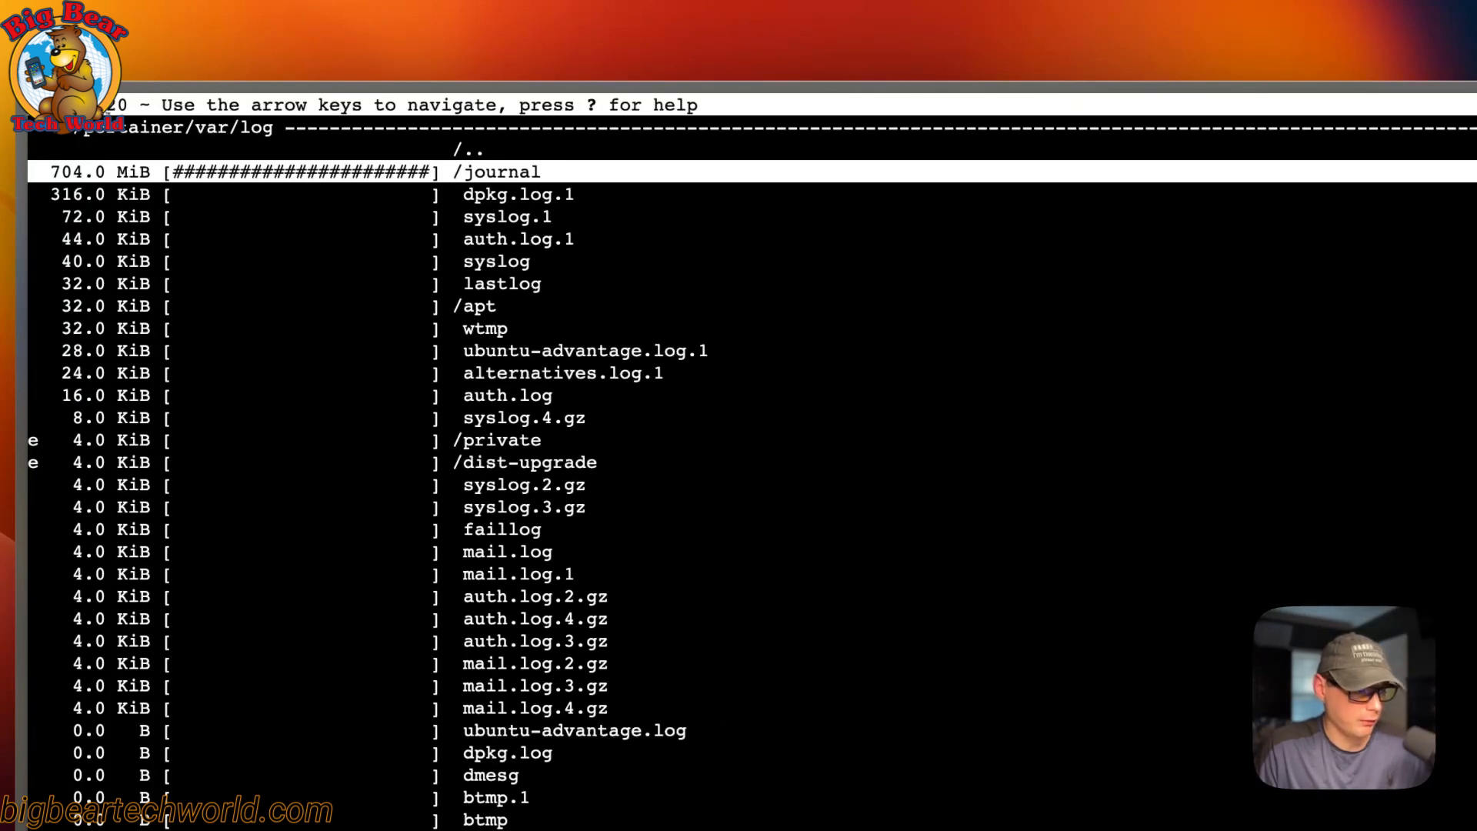
{"action": "key", "text": "Down"}
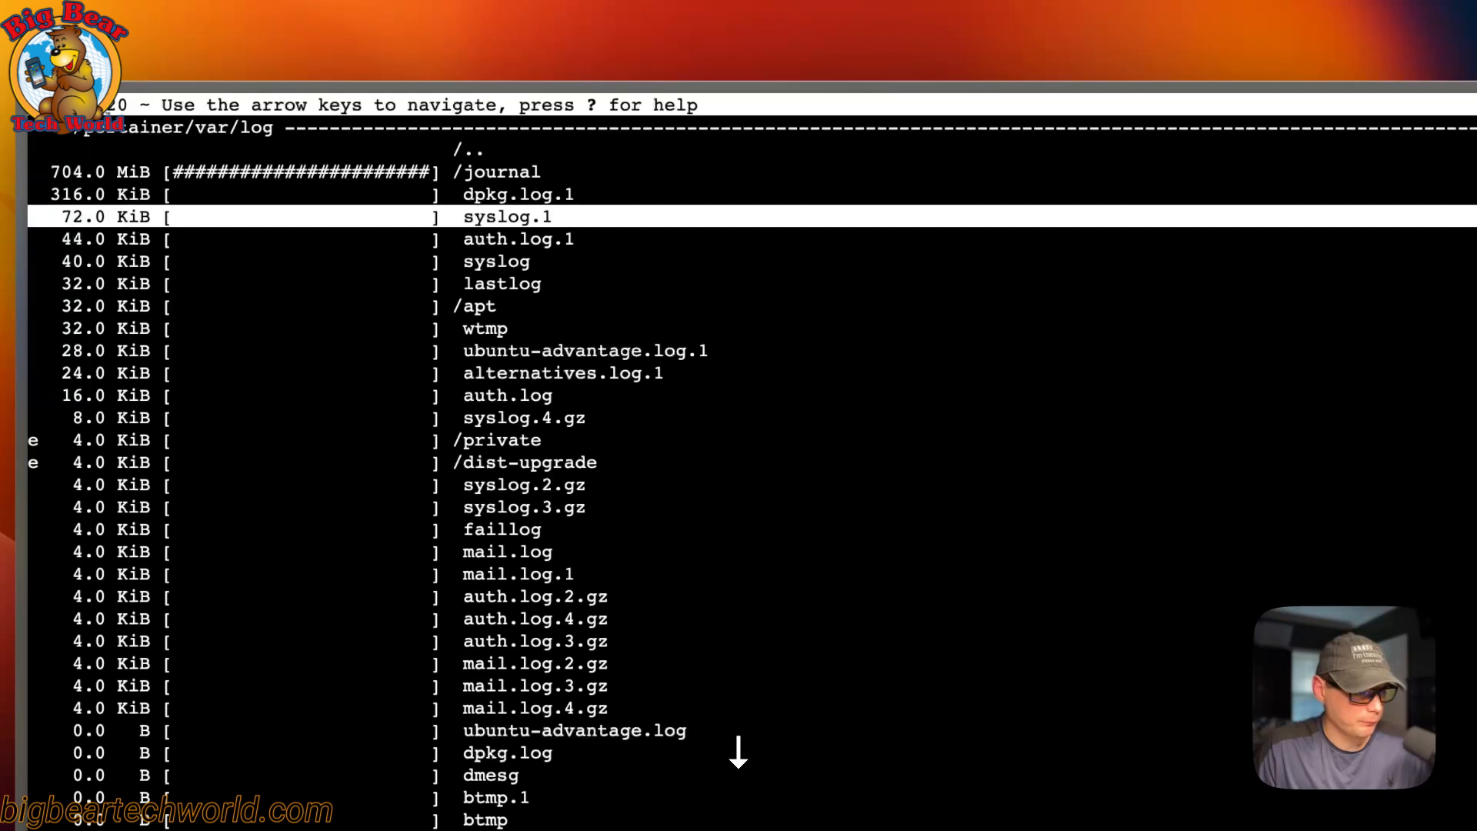
{"action": "key", "text": "Down"}
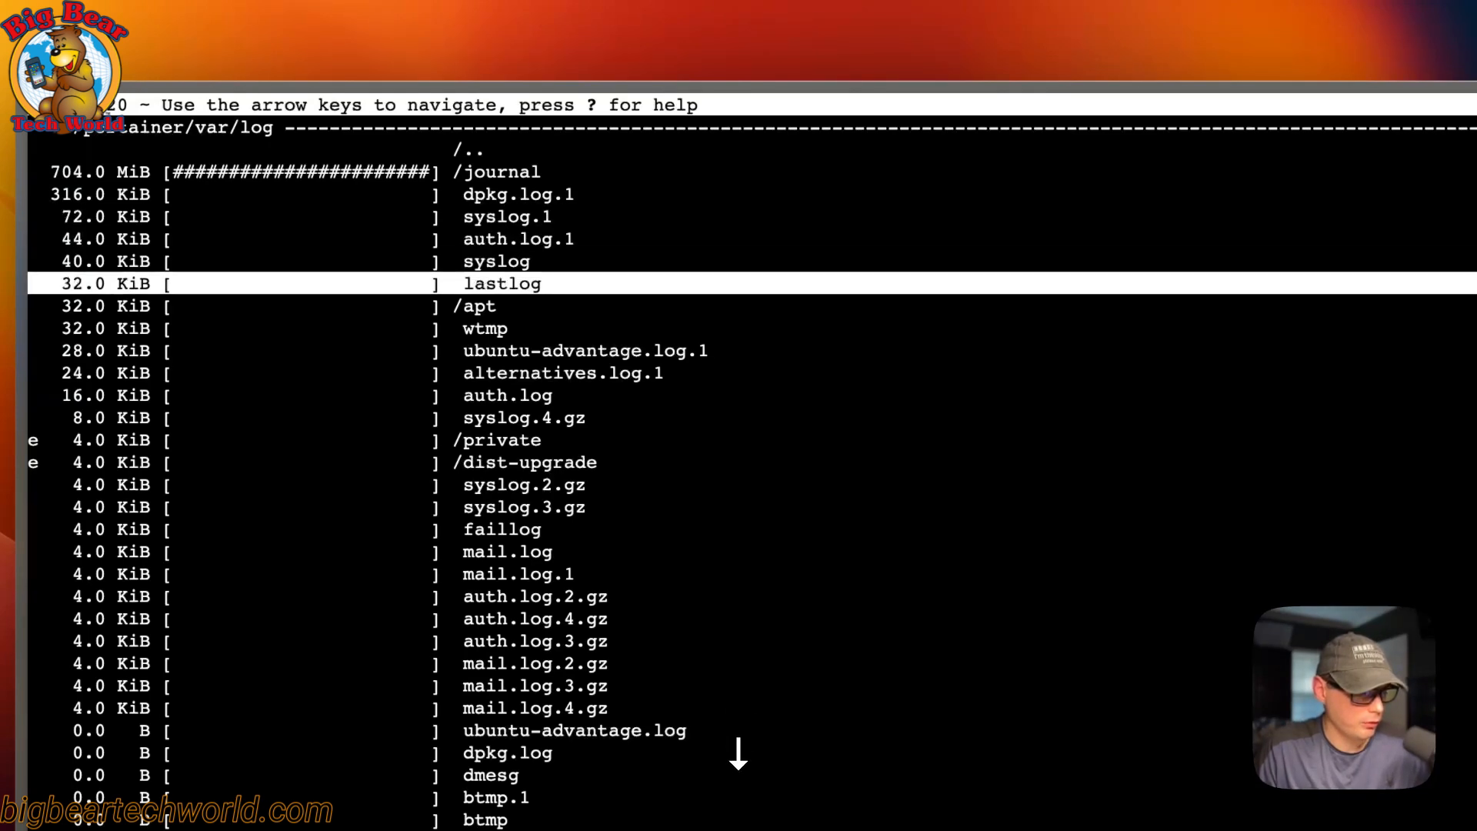
{"action": "key", "text": "Down"}
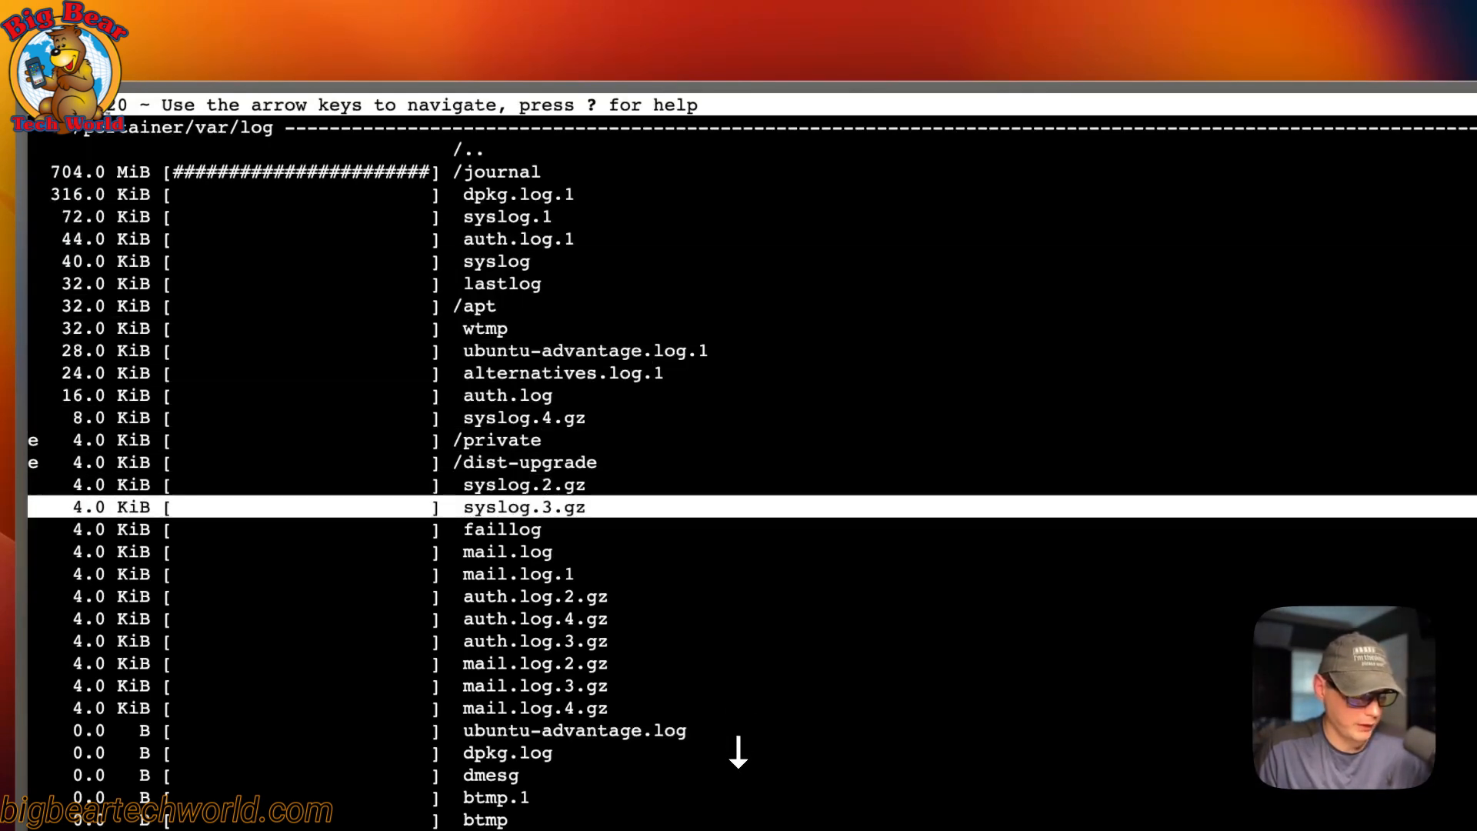